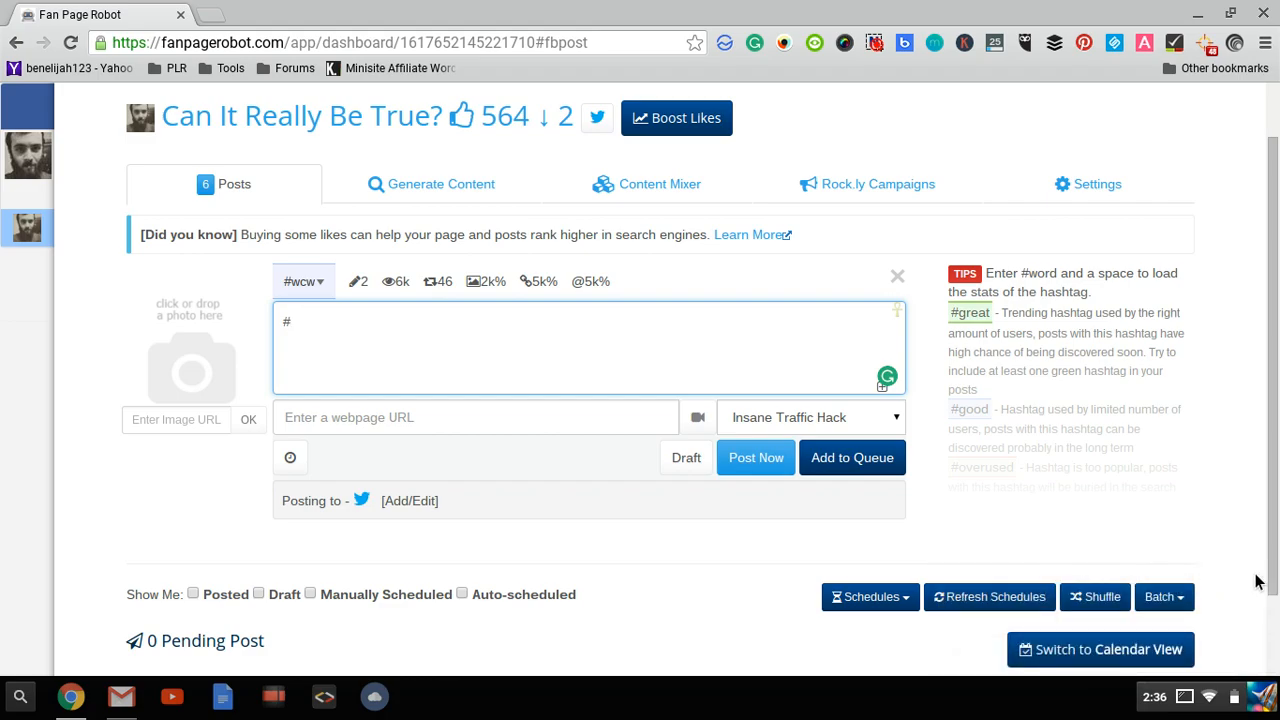
left_click(290, 321)
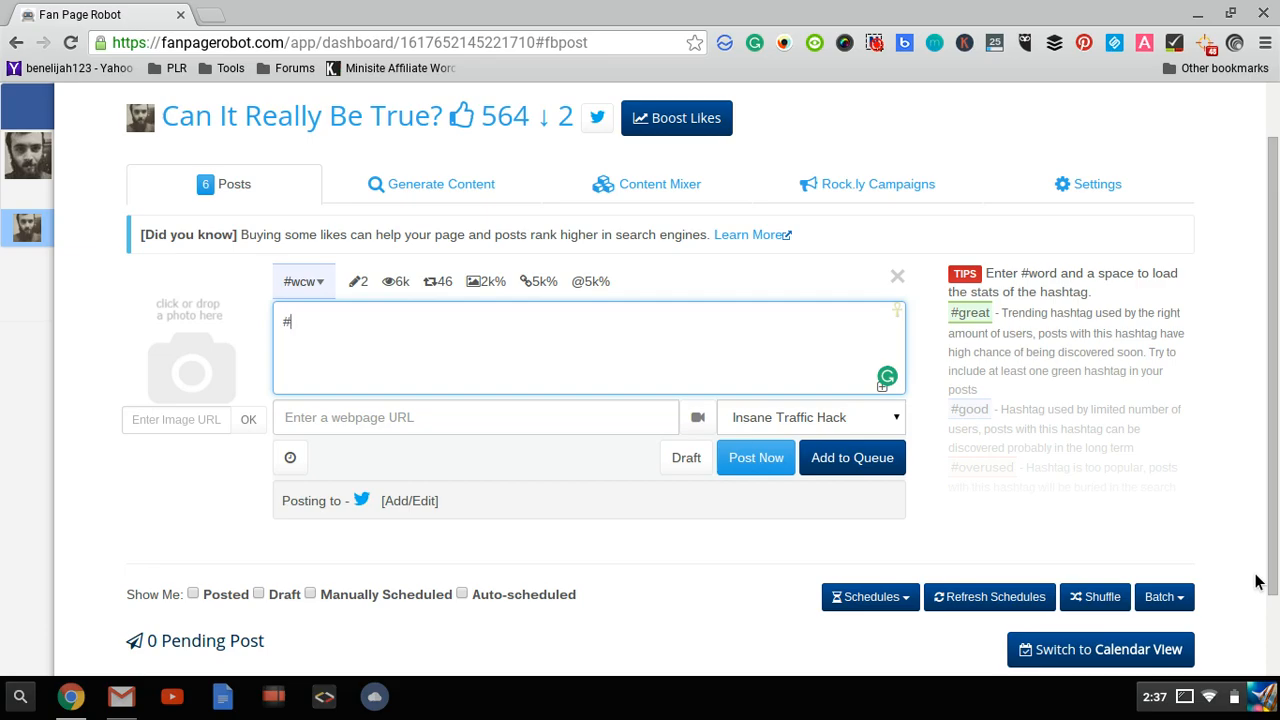
mouse_move(861, 581)
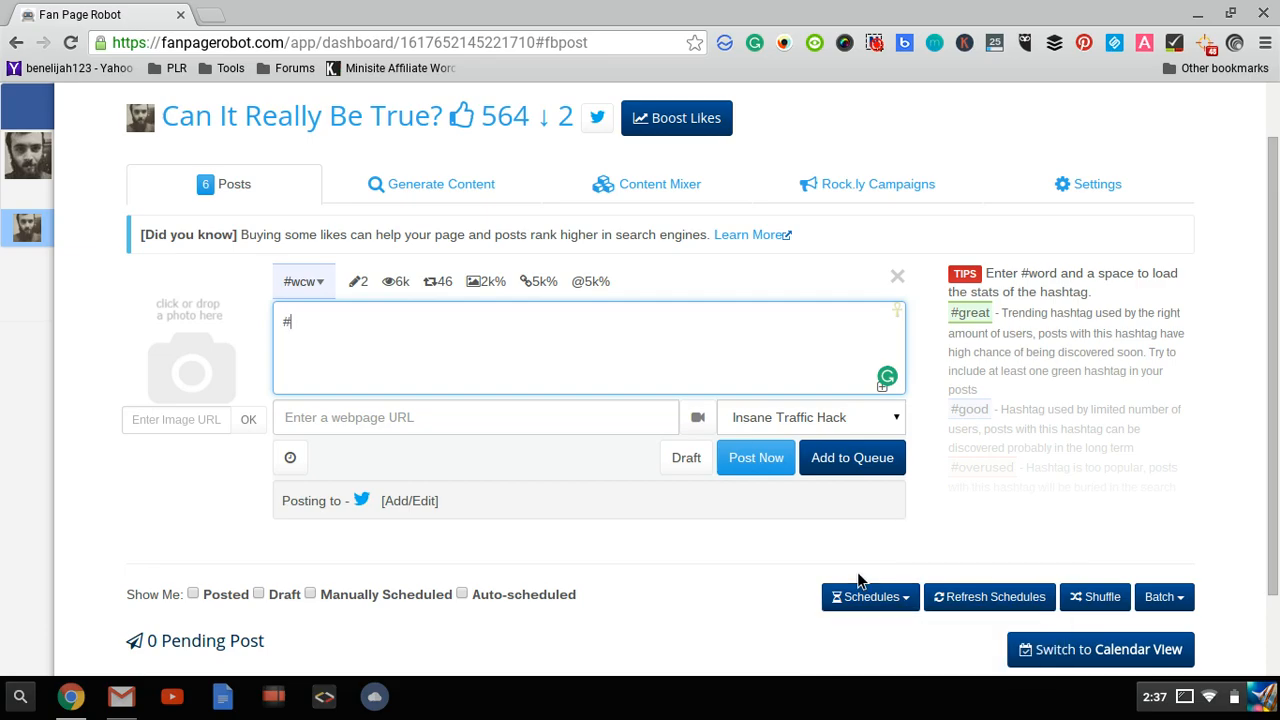
mouse_move(170, 167)
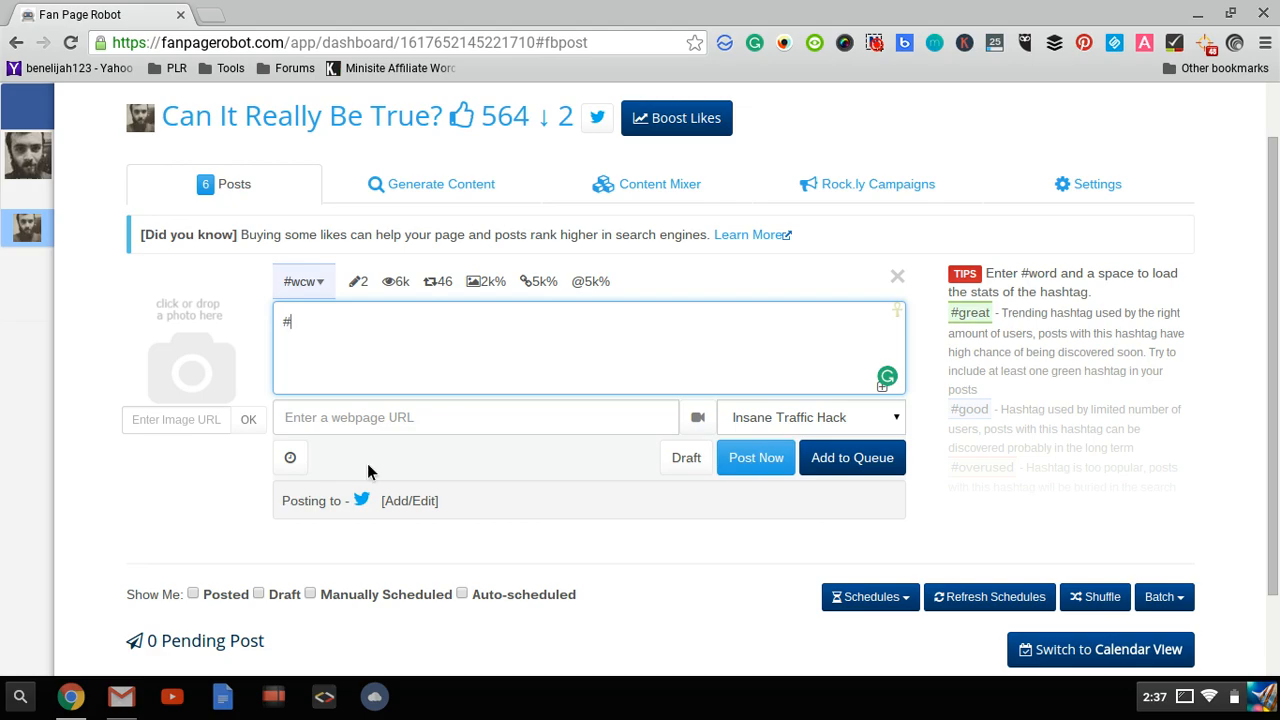
left_click(321, 338)
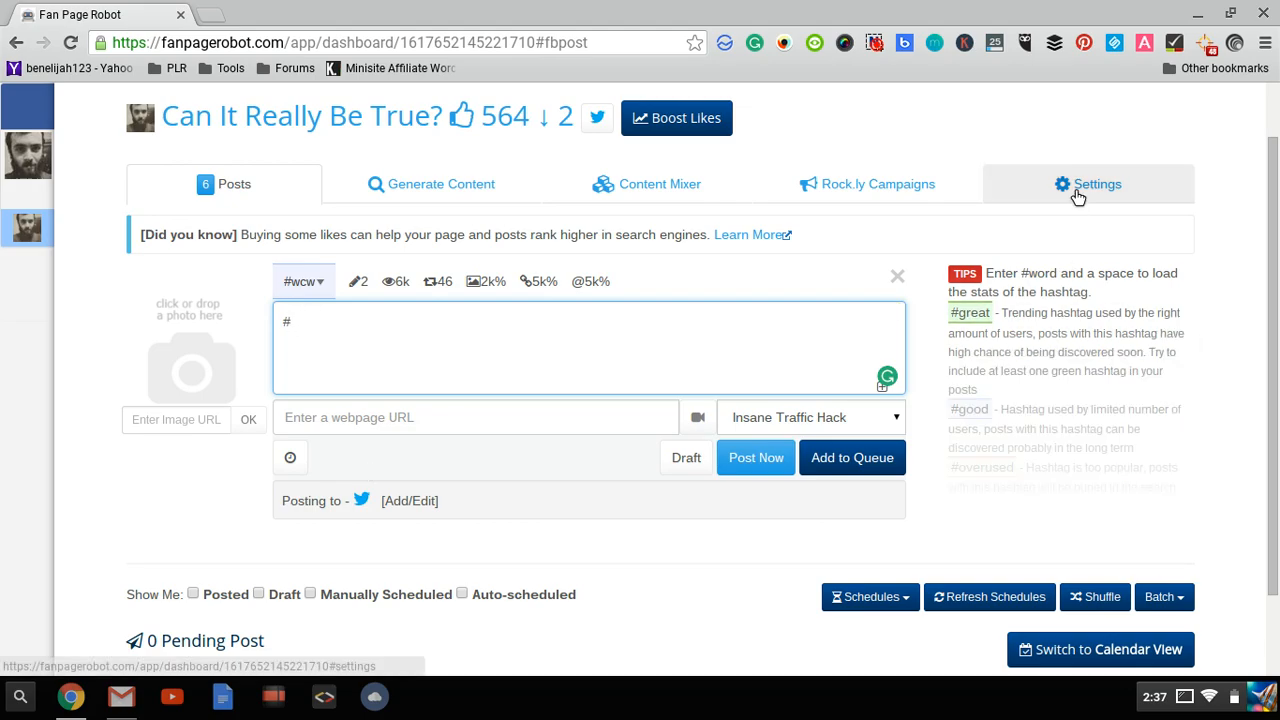
left_click(1097, 184)
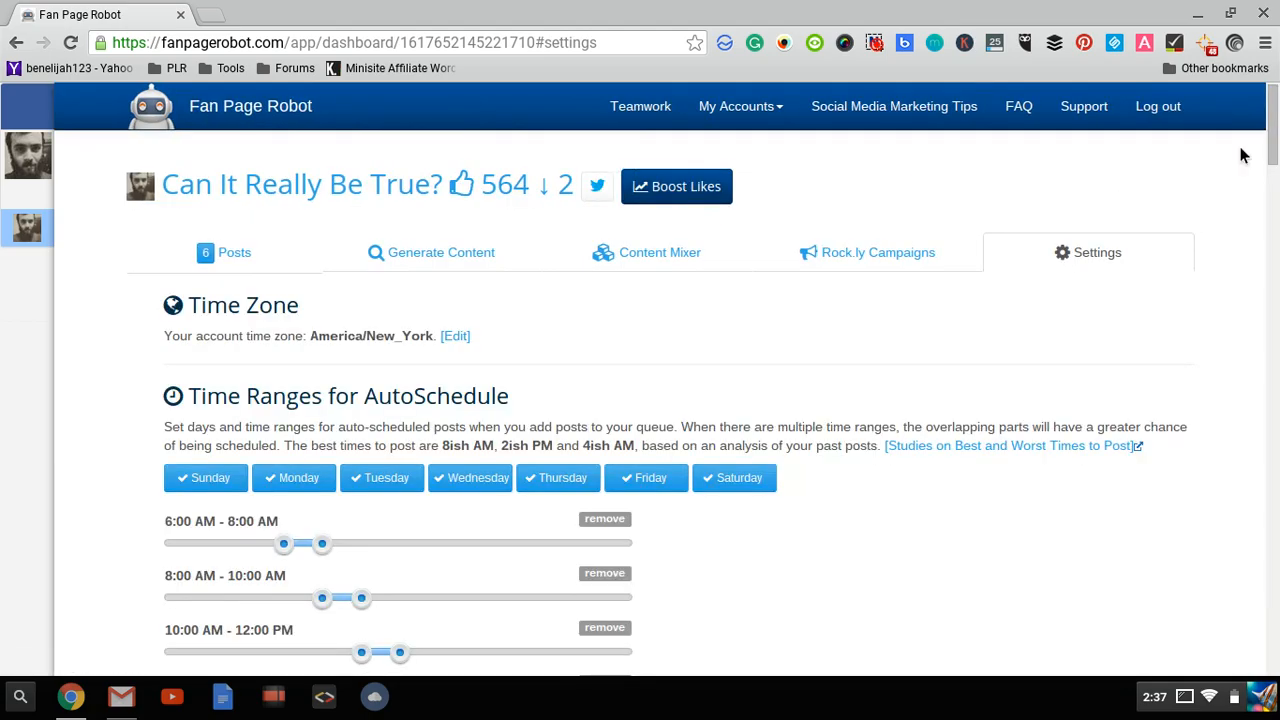
scroll("down", 3)
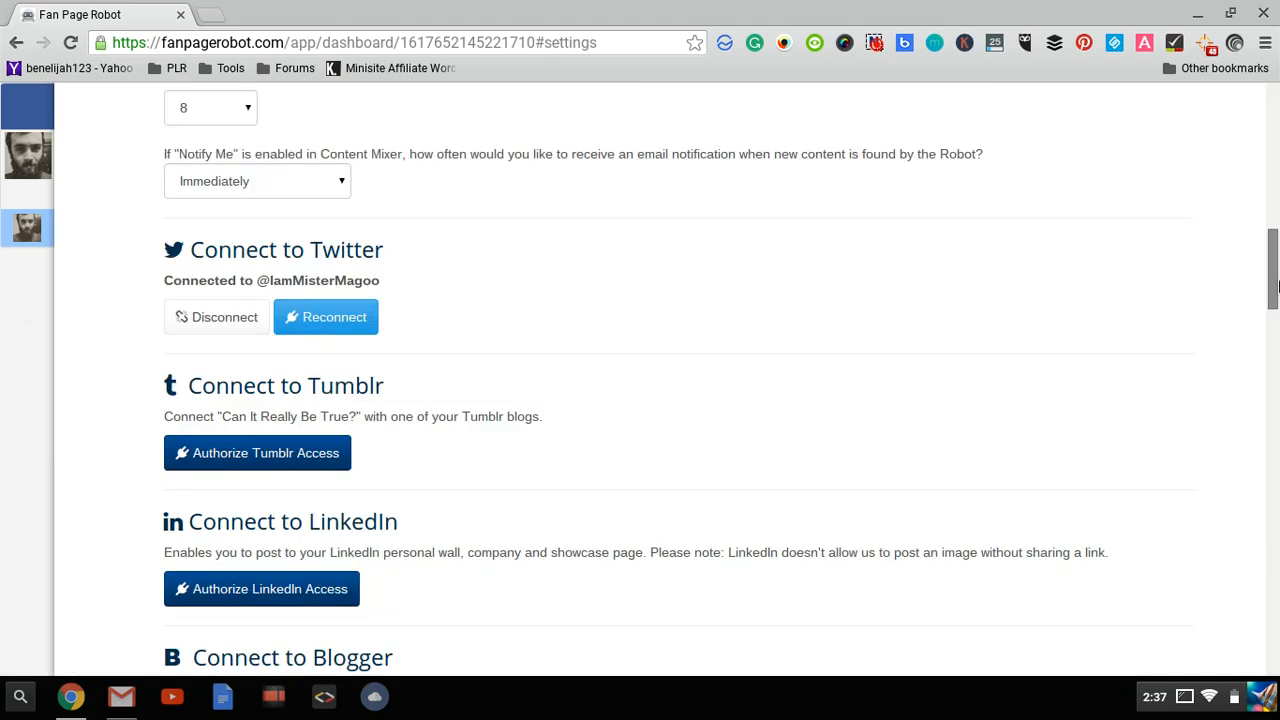
scroll("down", 3)
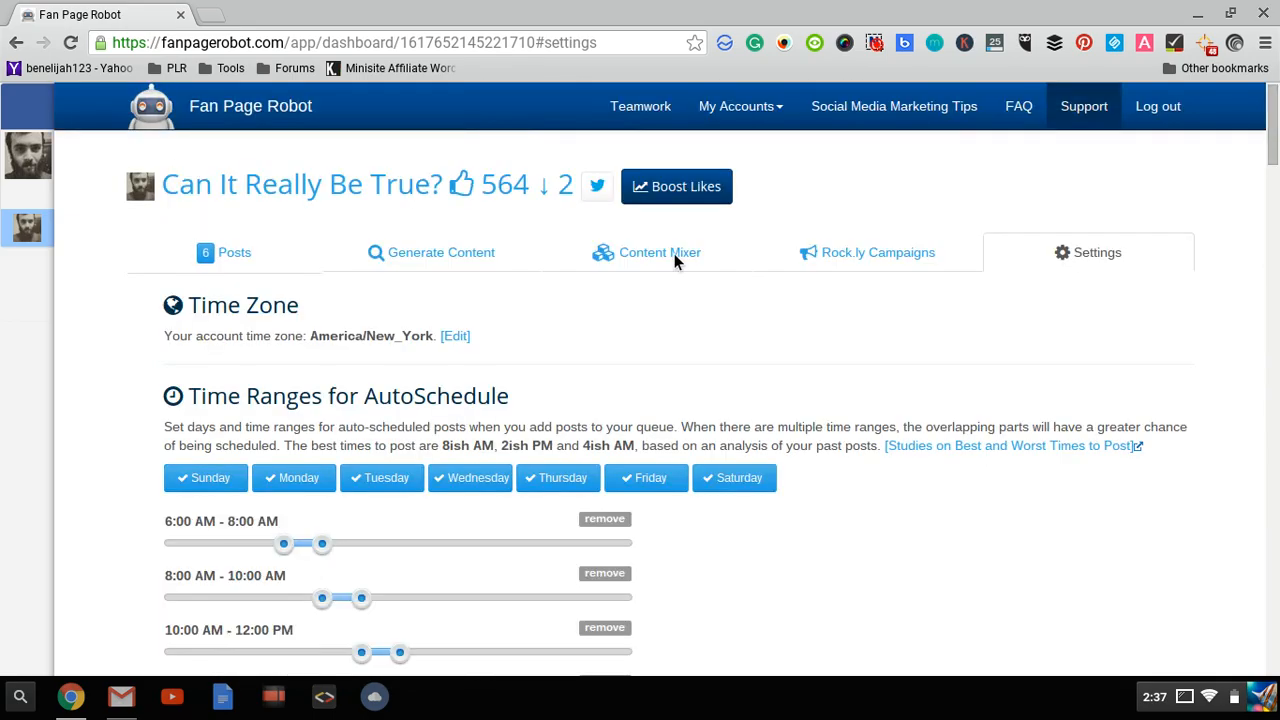
left_click(224, 252)
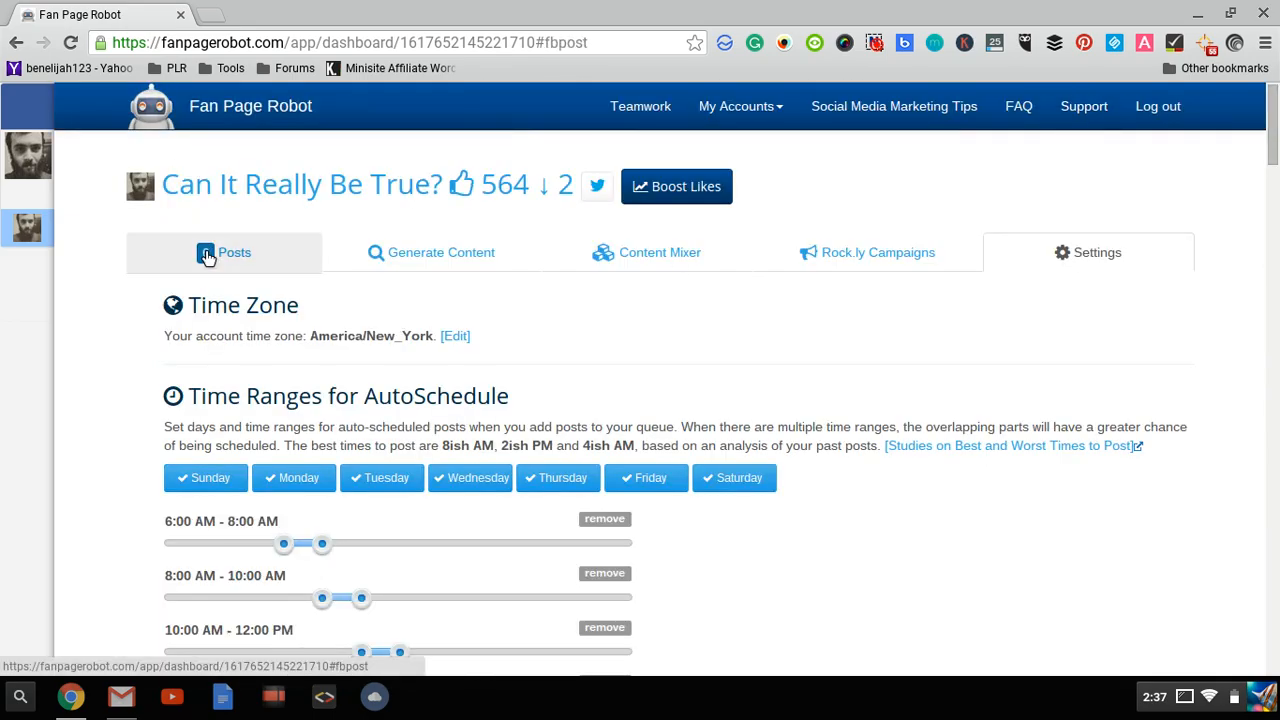
Back in the Posts composer, empty the message box of its default text and hashtag
left_click(234, 252)
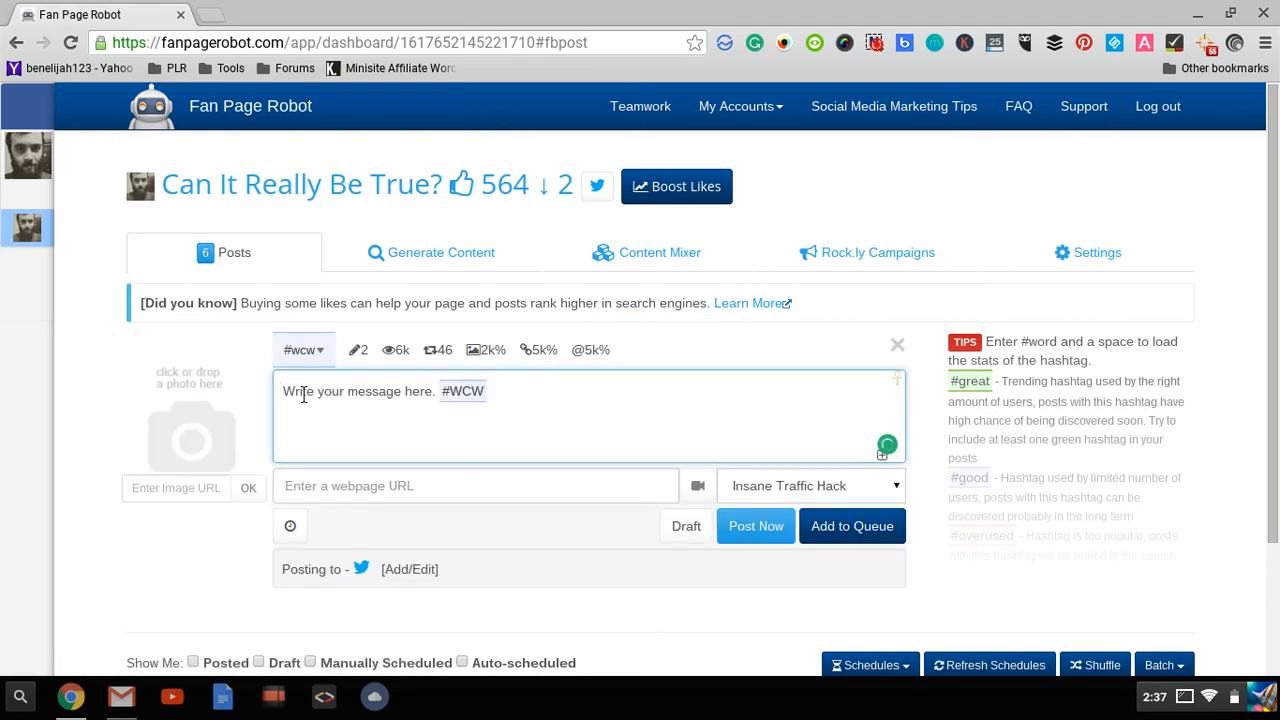
mouse_move(530, 440)
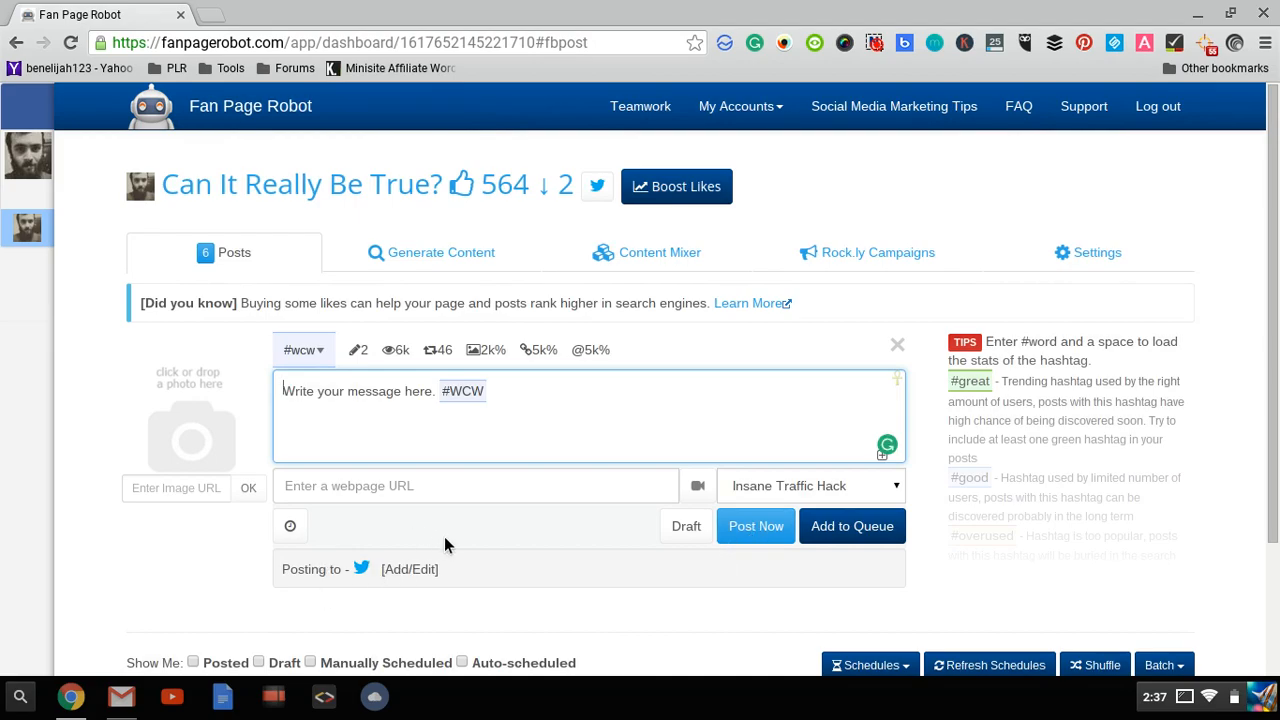
mouse_move(756, 526)
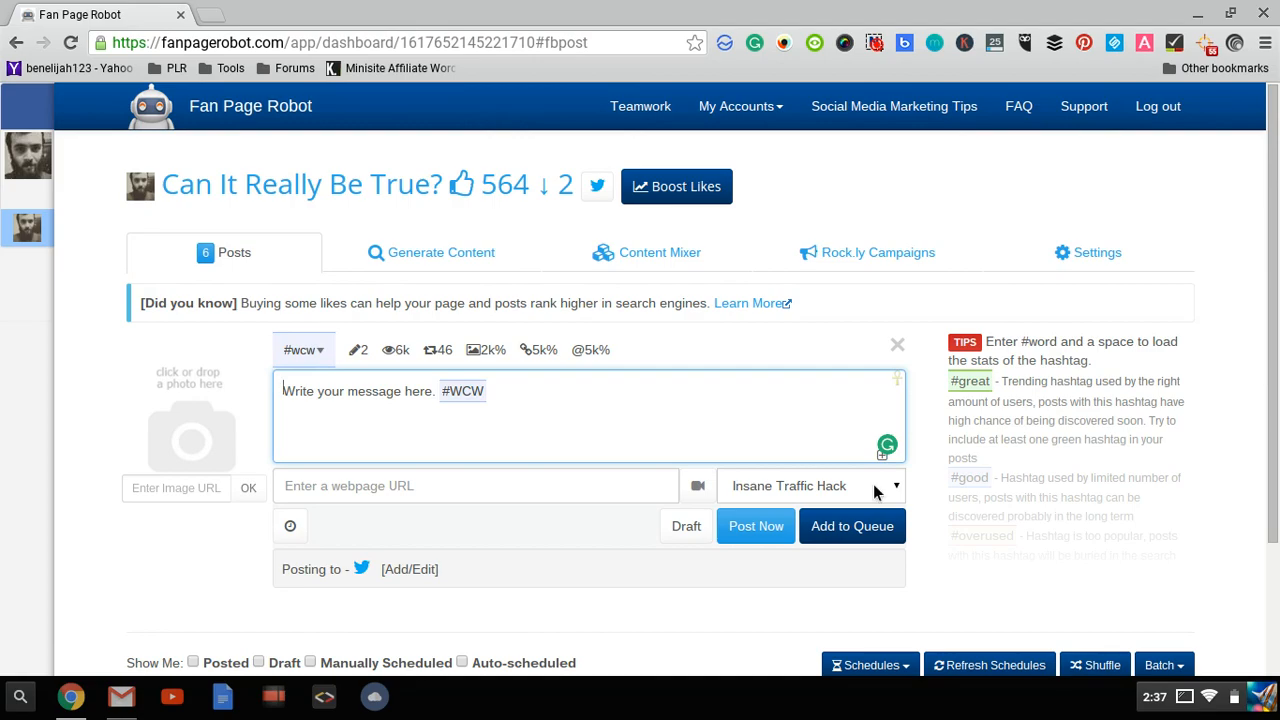
mouse_move(697, 486)
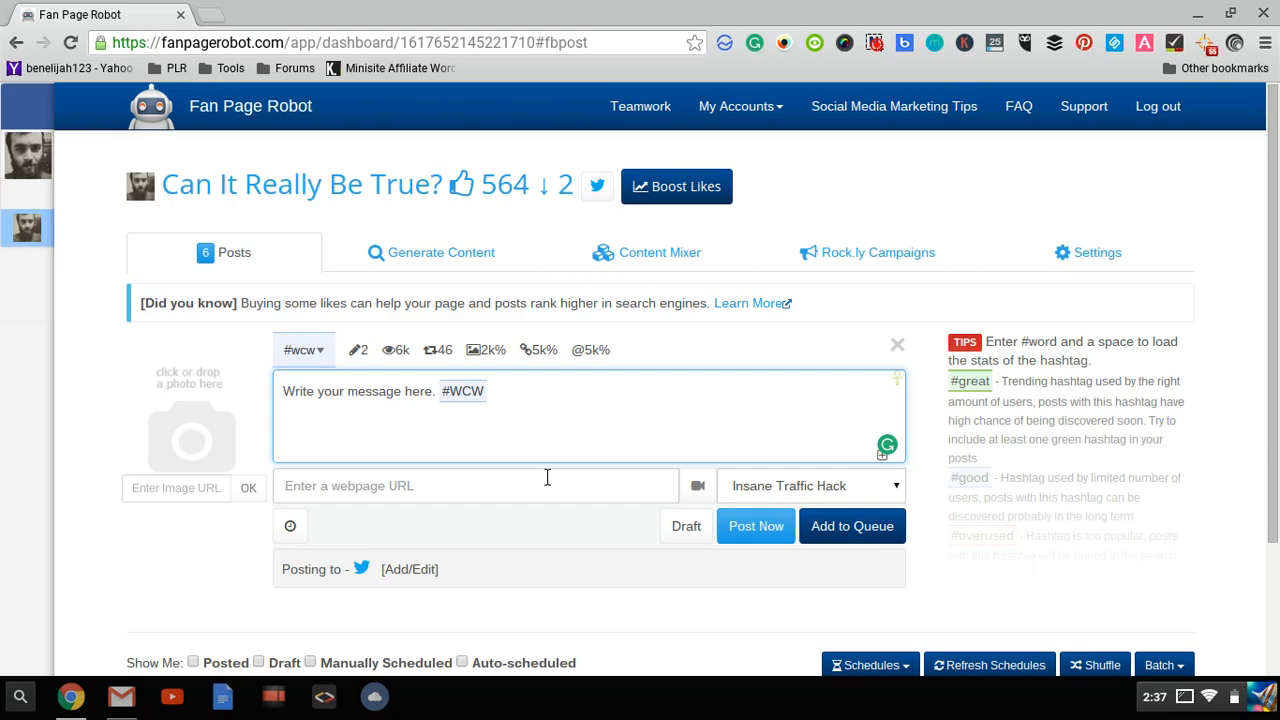
mouse_move(535, 387)
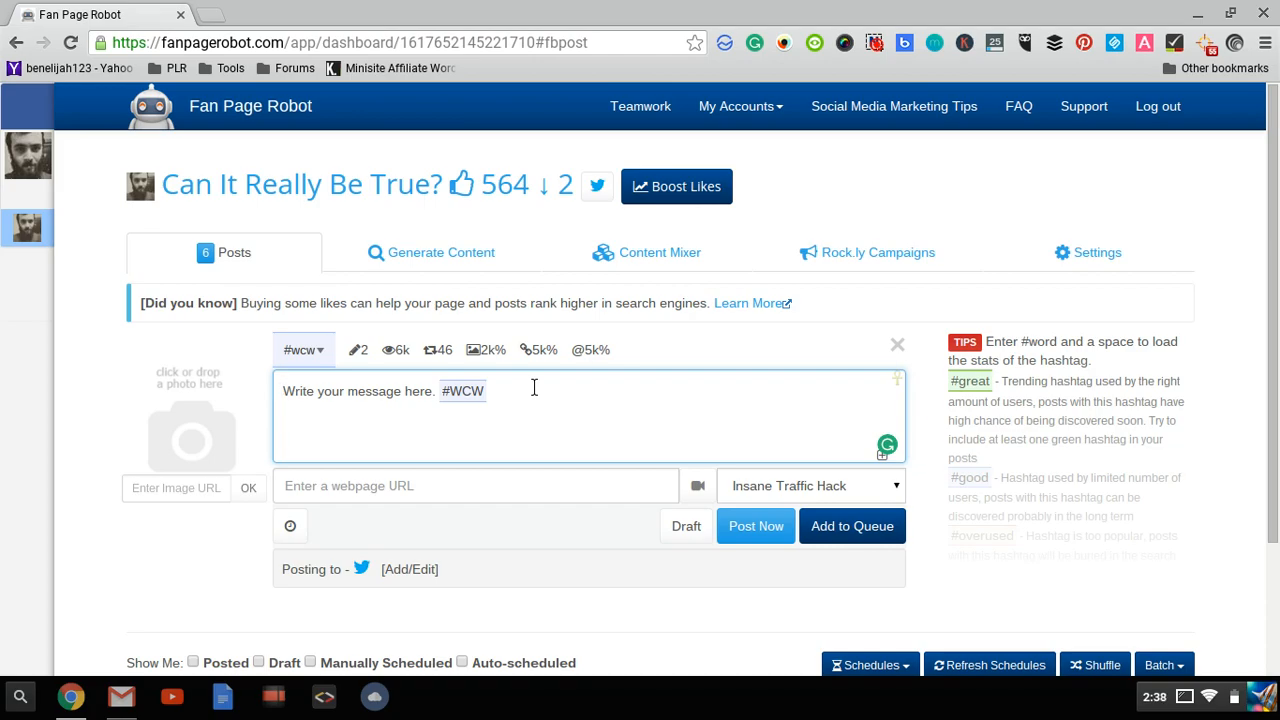
mouse_move(487, 413)
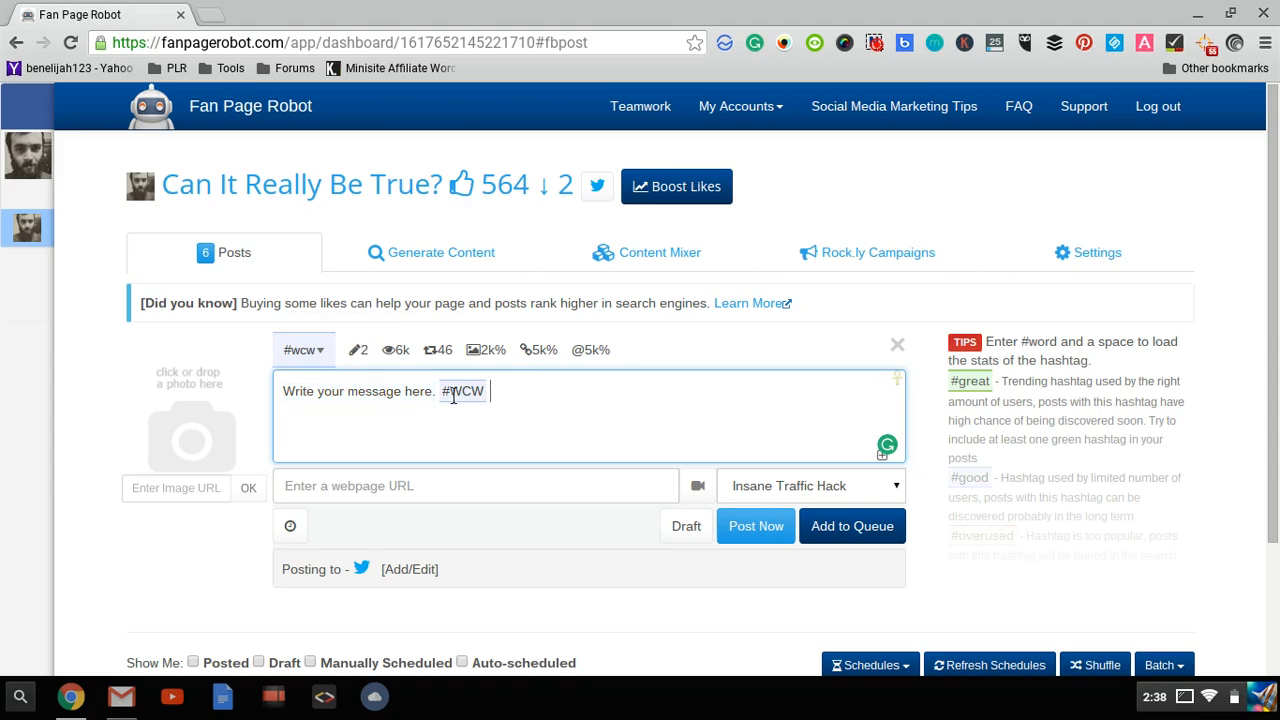
type("#ma")
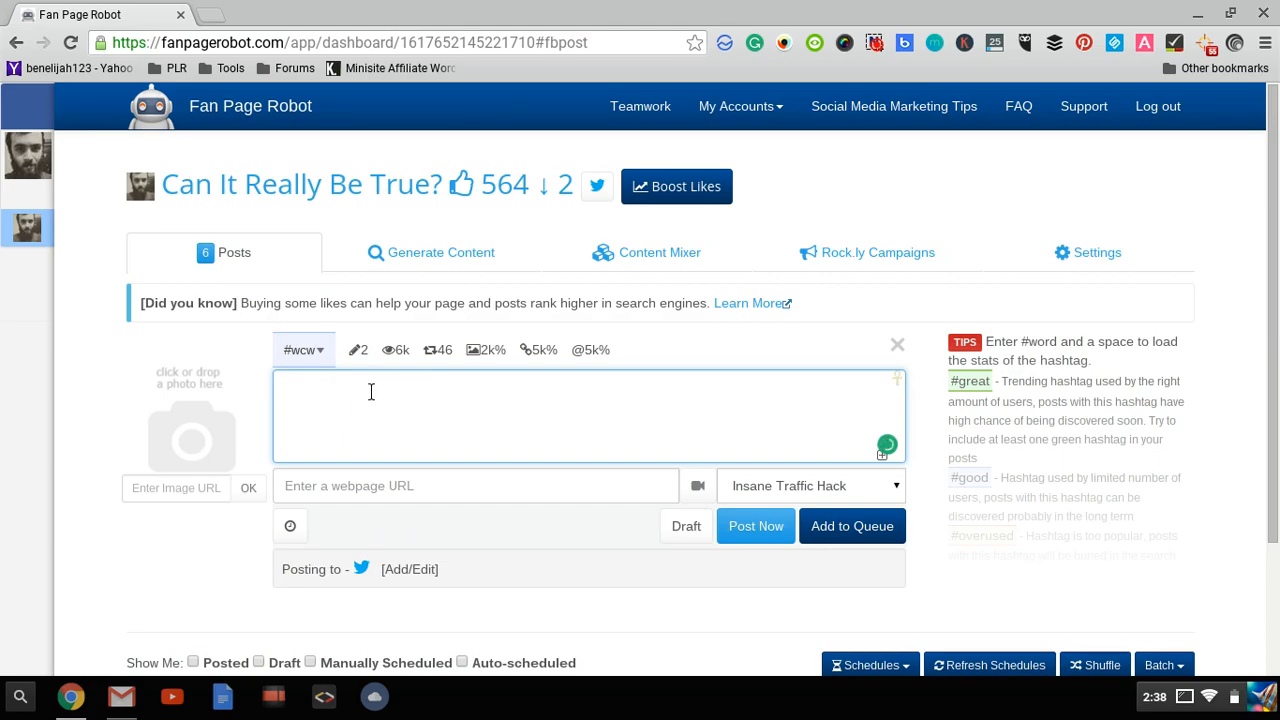
Type #workathome in the message box and read its stats, about 132k views per hour
type("#workathome")
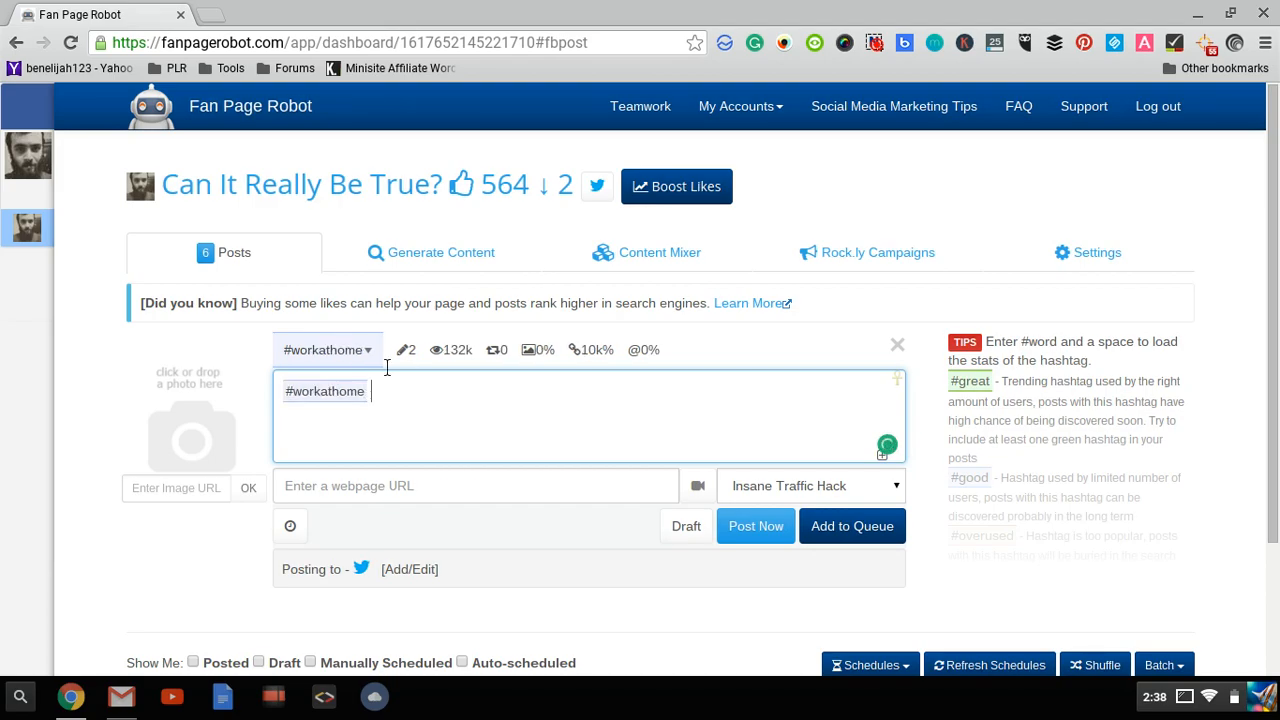
mouse_move(406, 349)
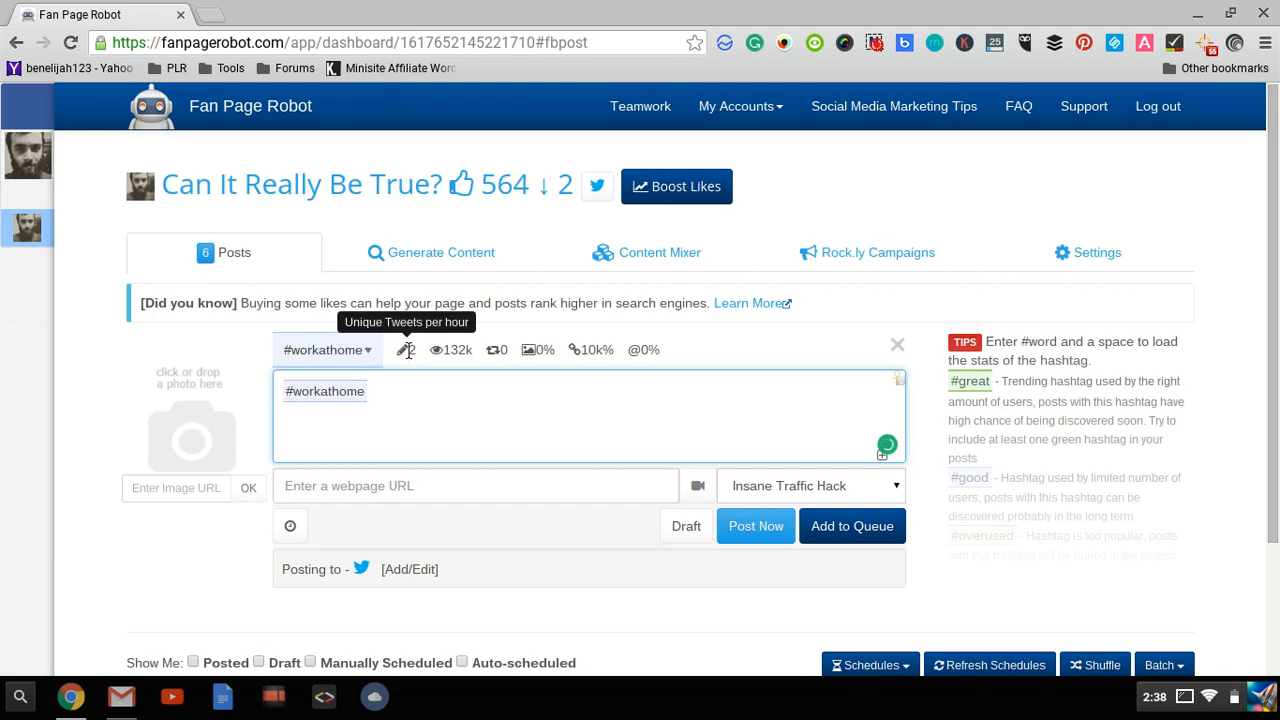
mouse_move(438, 349)
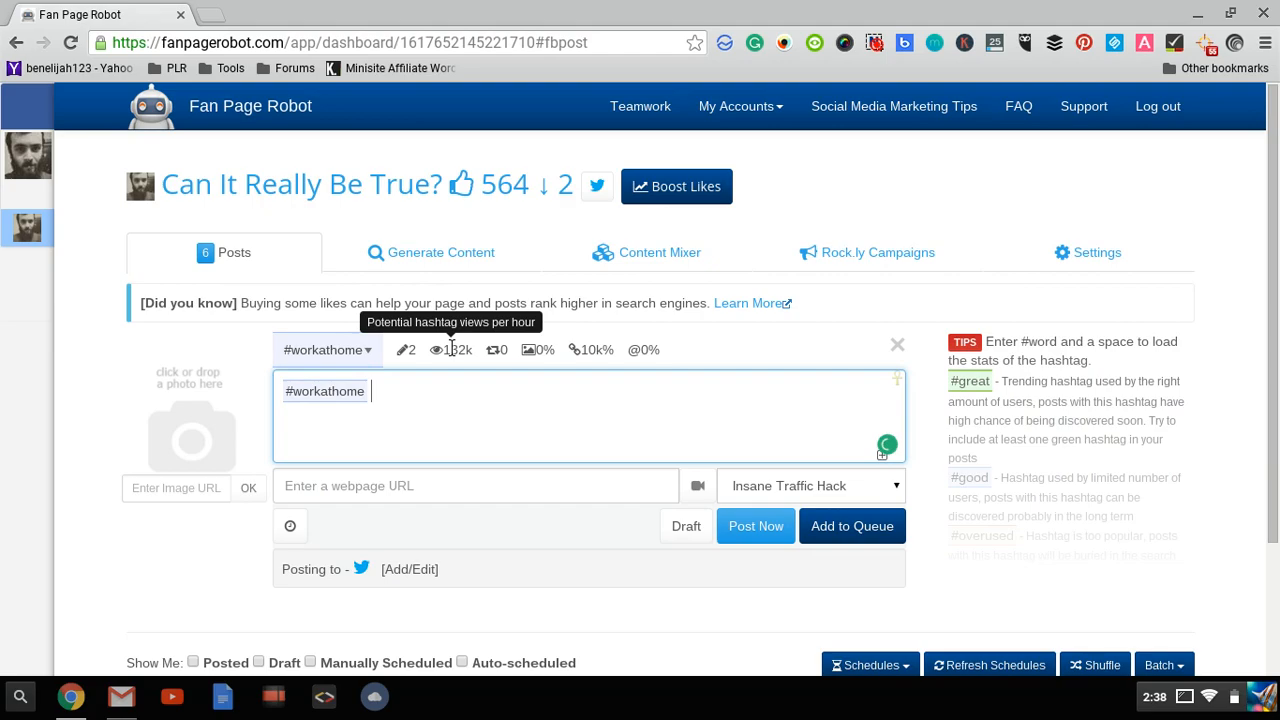
mouse_move(495, 349)
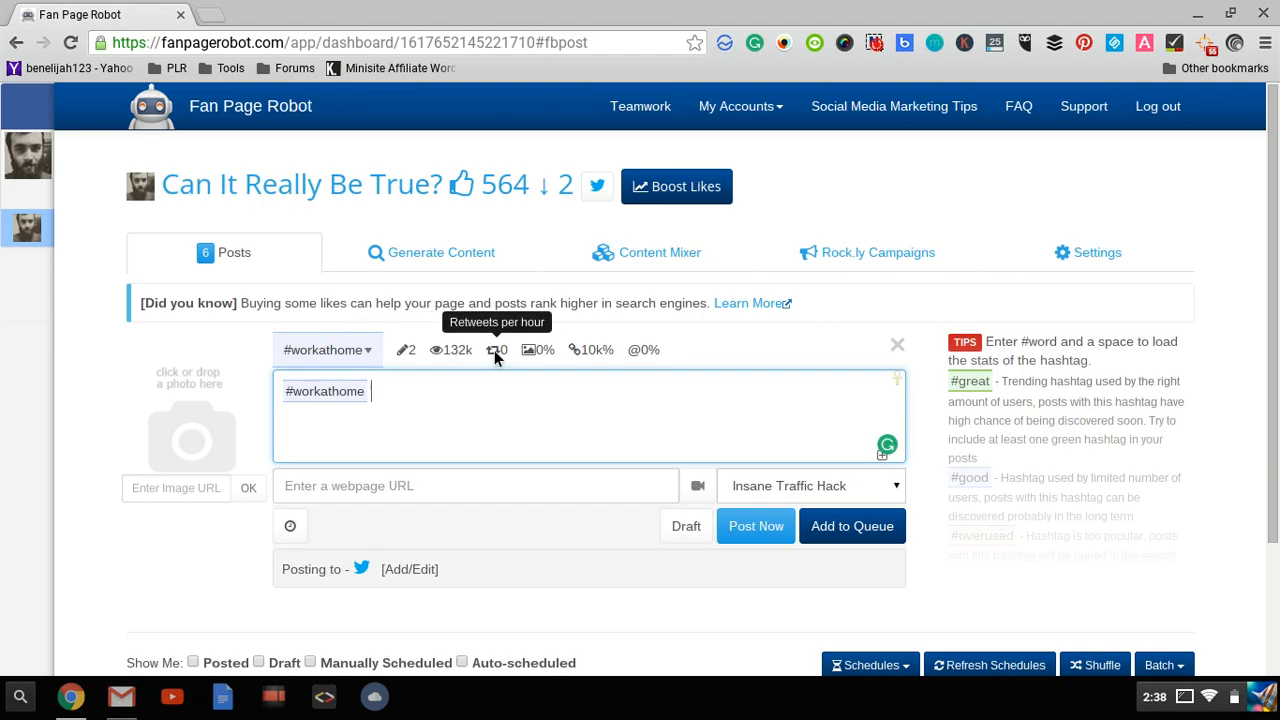
mouse_move(515, 357)
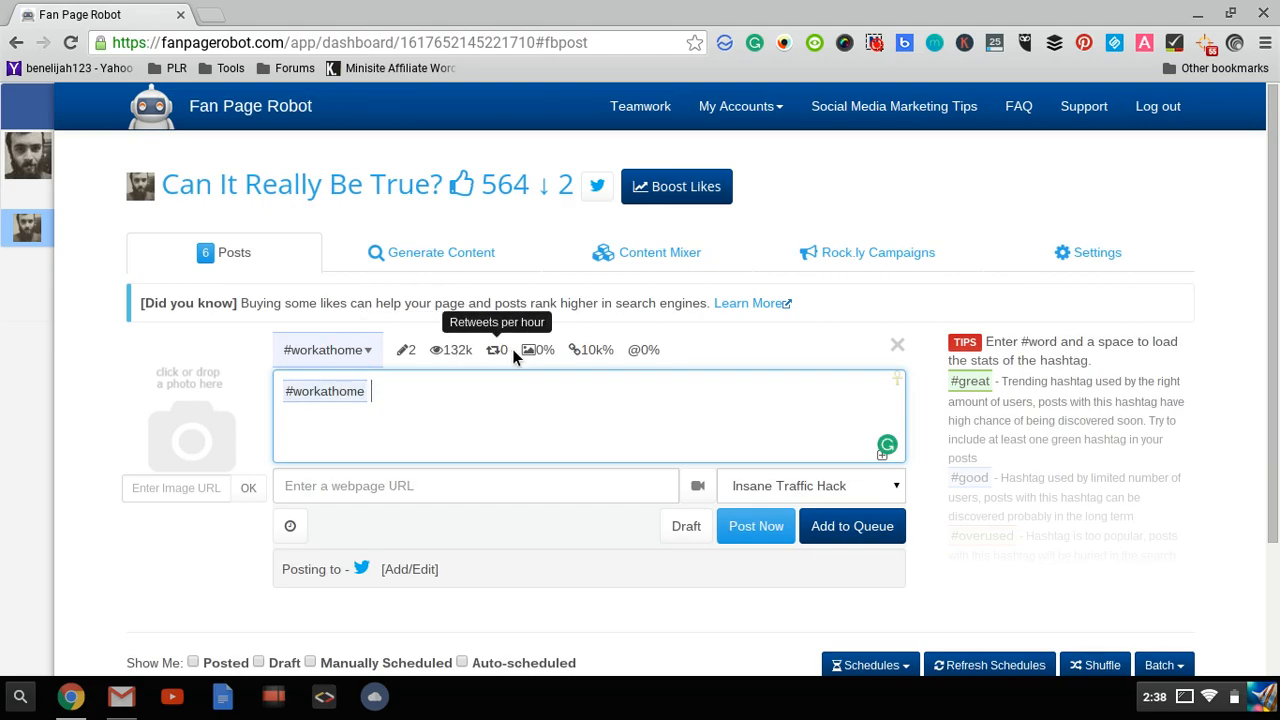
mouse_move(530, 349)
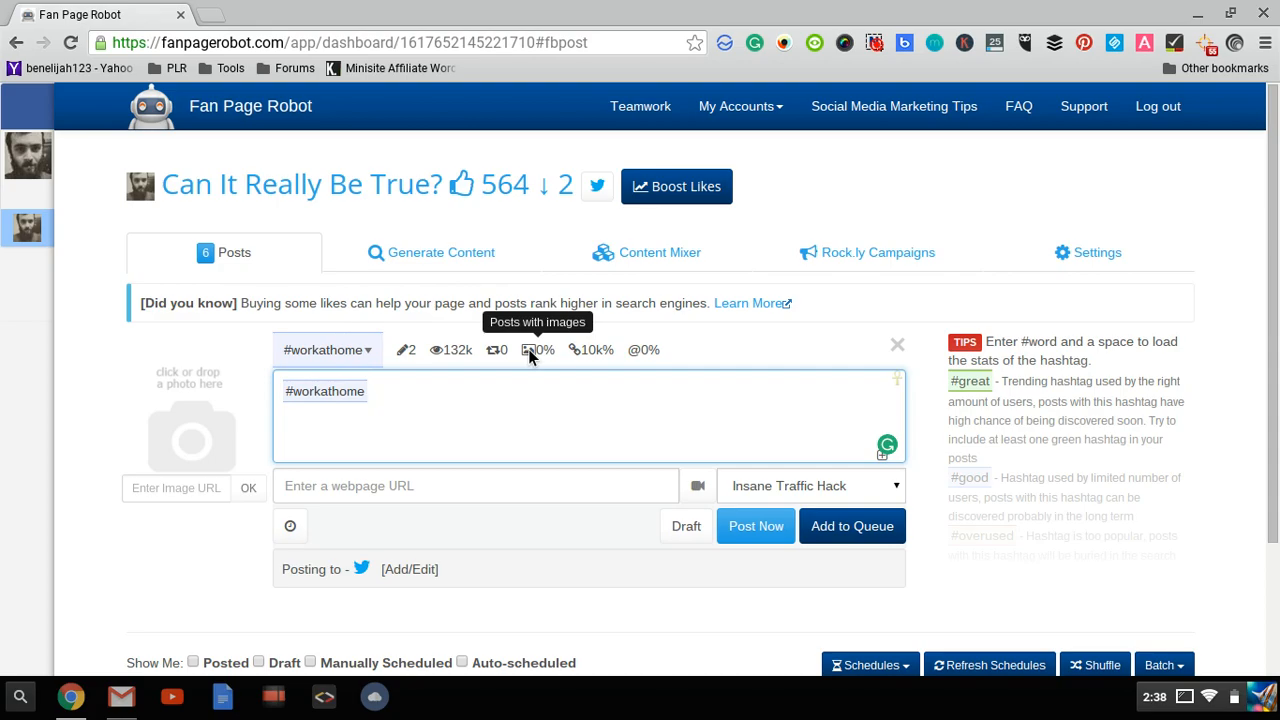
mouse_move(575, 349)
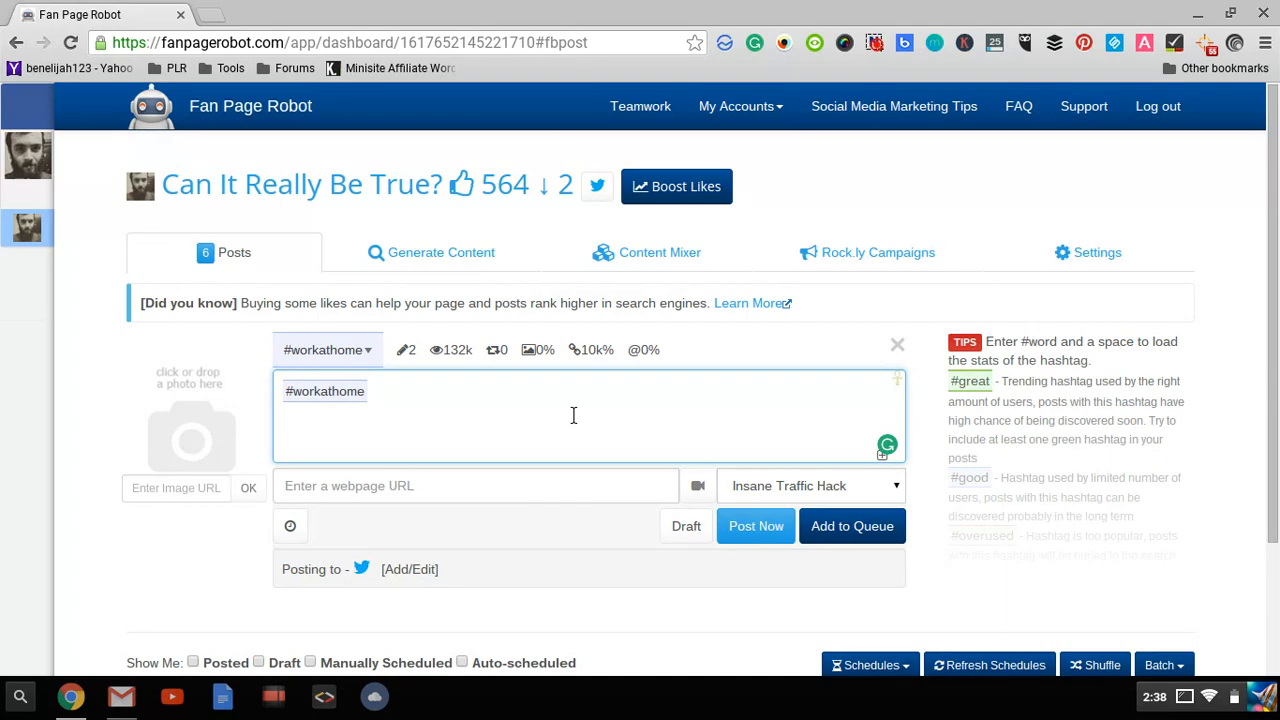
mouse_move(405, 388)
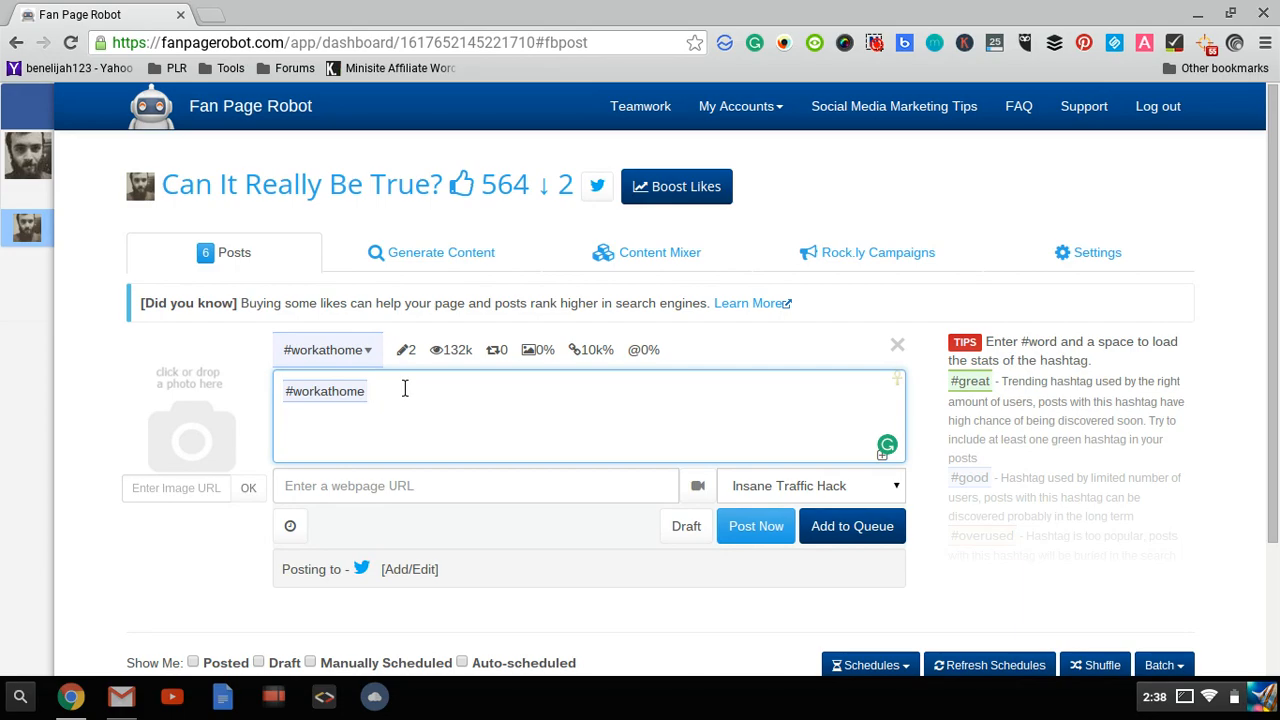
mouse_move(437, 393)
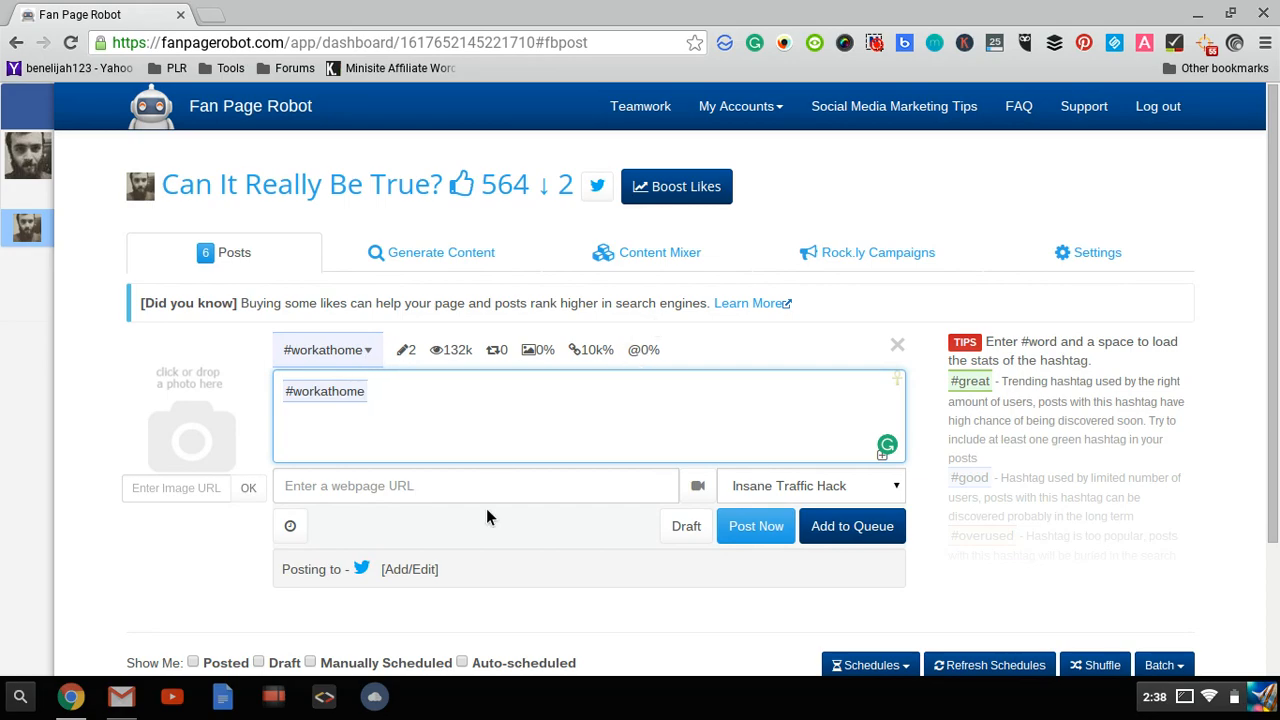
mouse_move(835, 252)
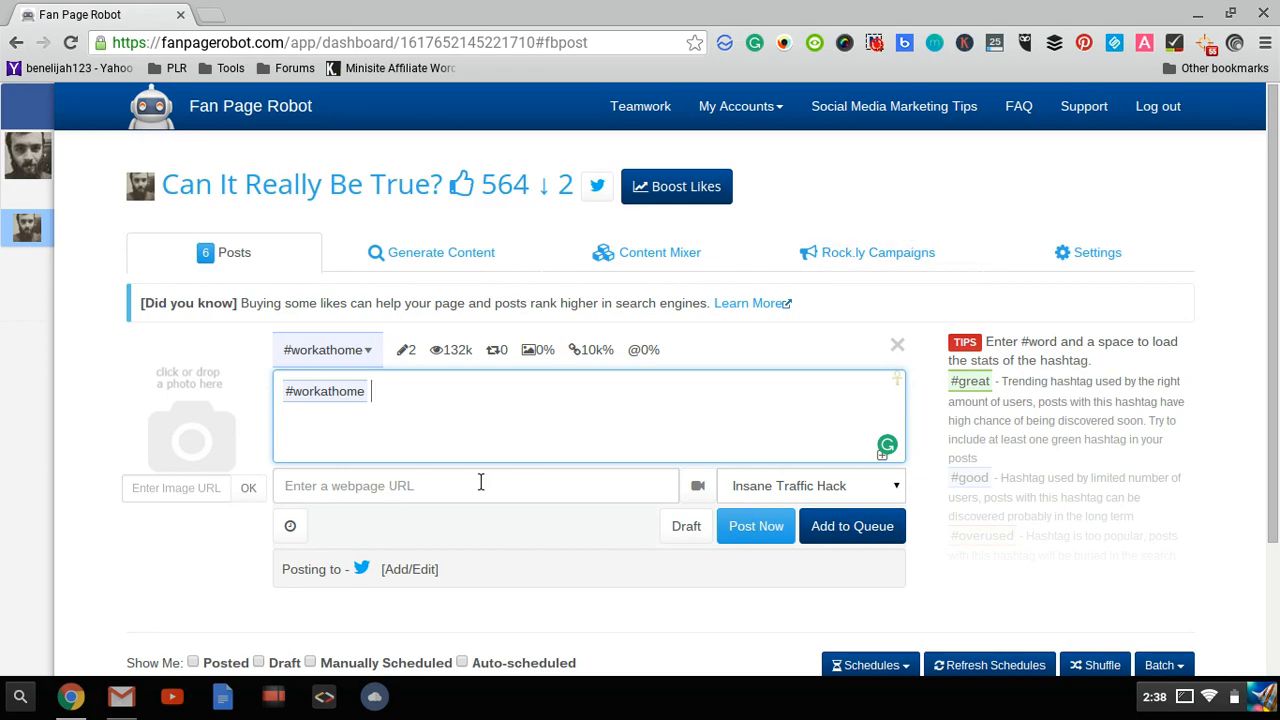
Try the webpage-link field, then return to the #workathome post text and its stats bar
left_click(475, 485)
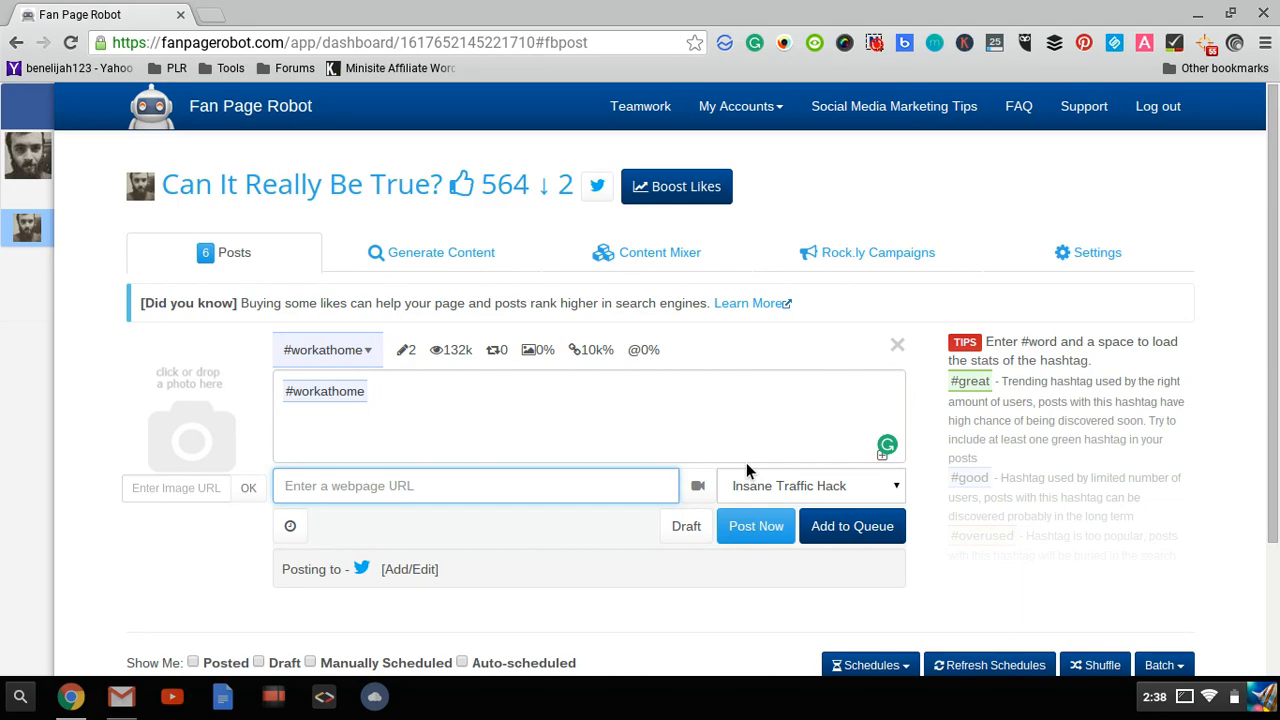
left_click(810, 486)
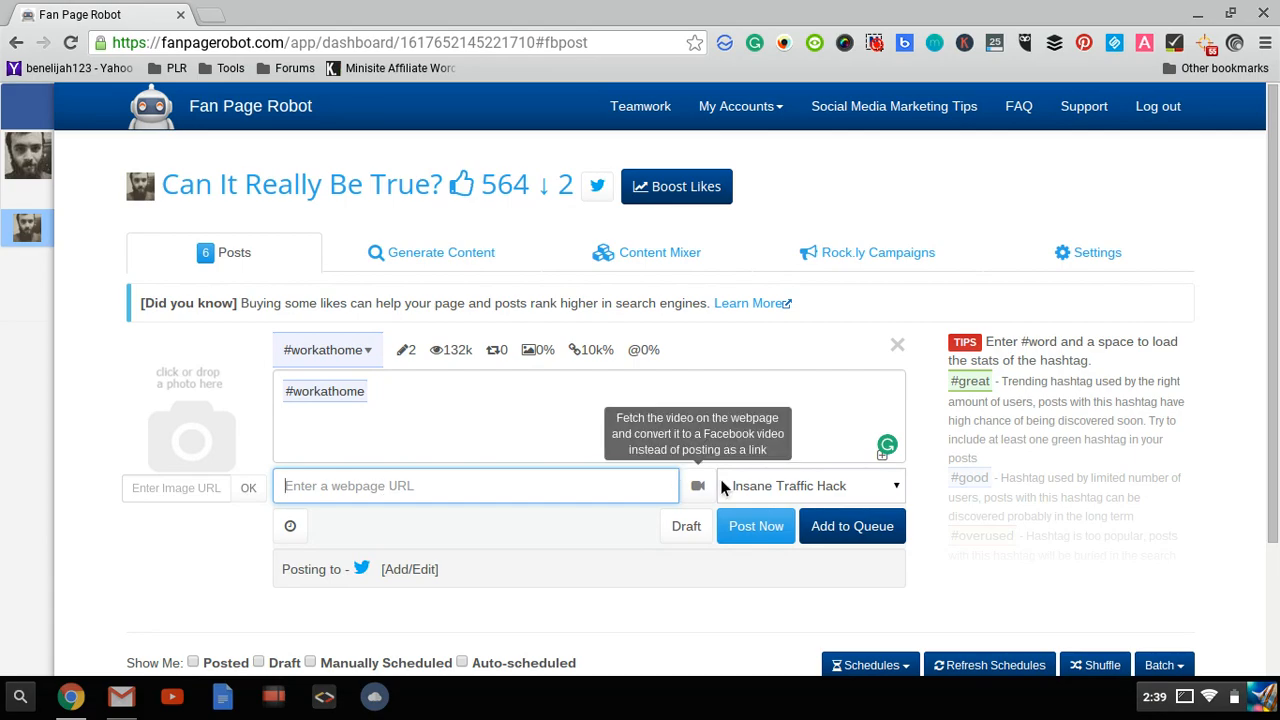
mouse_move(813, 488)
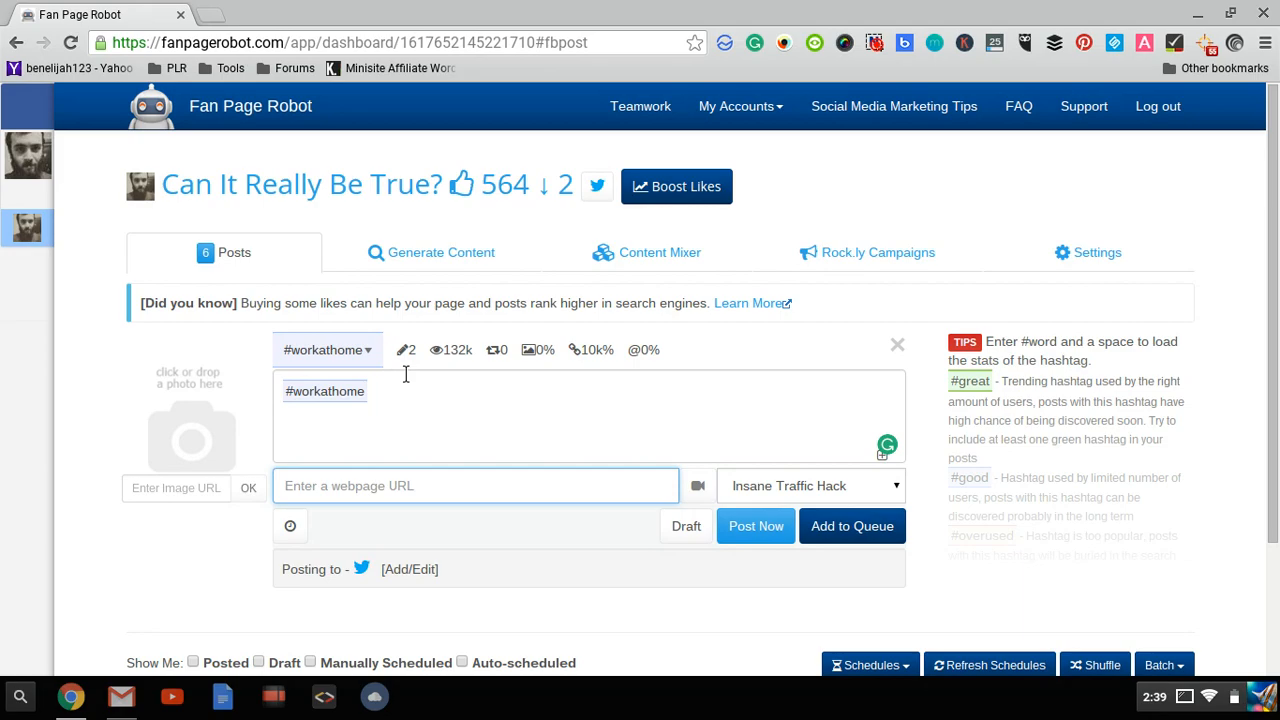
left_click(629, 410)
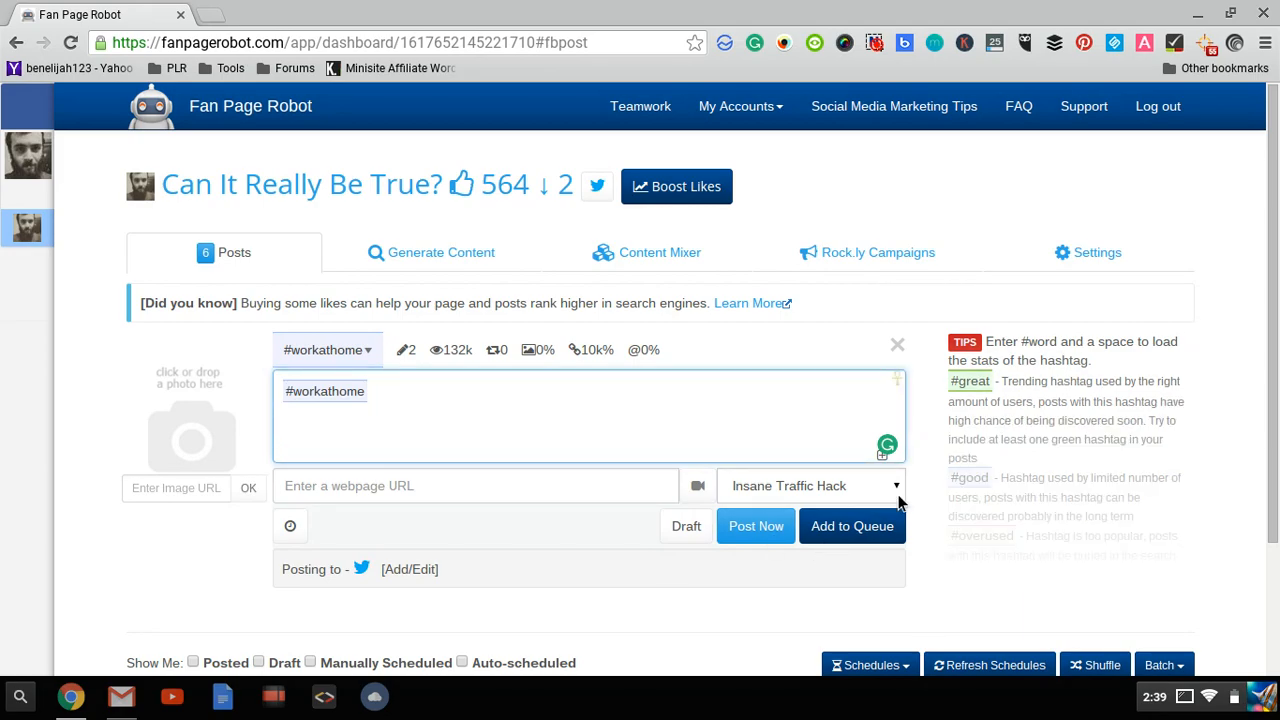
left_click(700, 416)
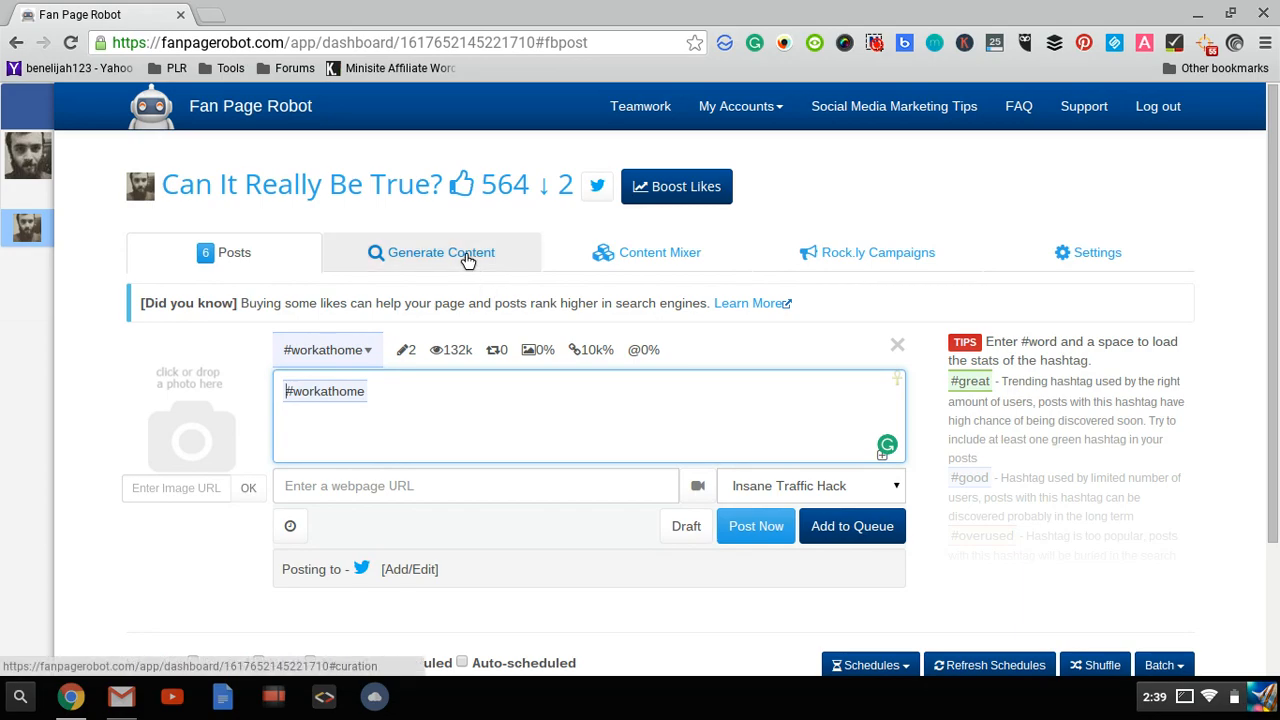
Enter 'make money online' as the keyword search on the Generate Content tab
left_click(440, 252)
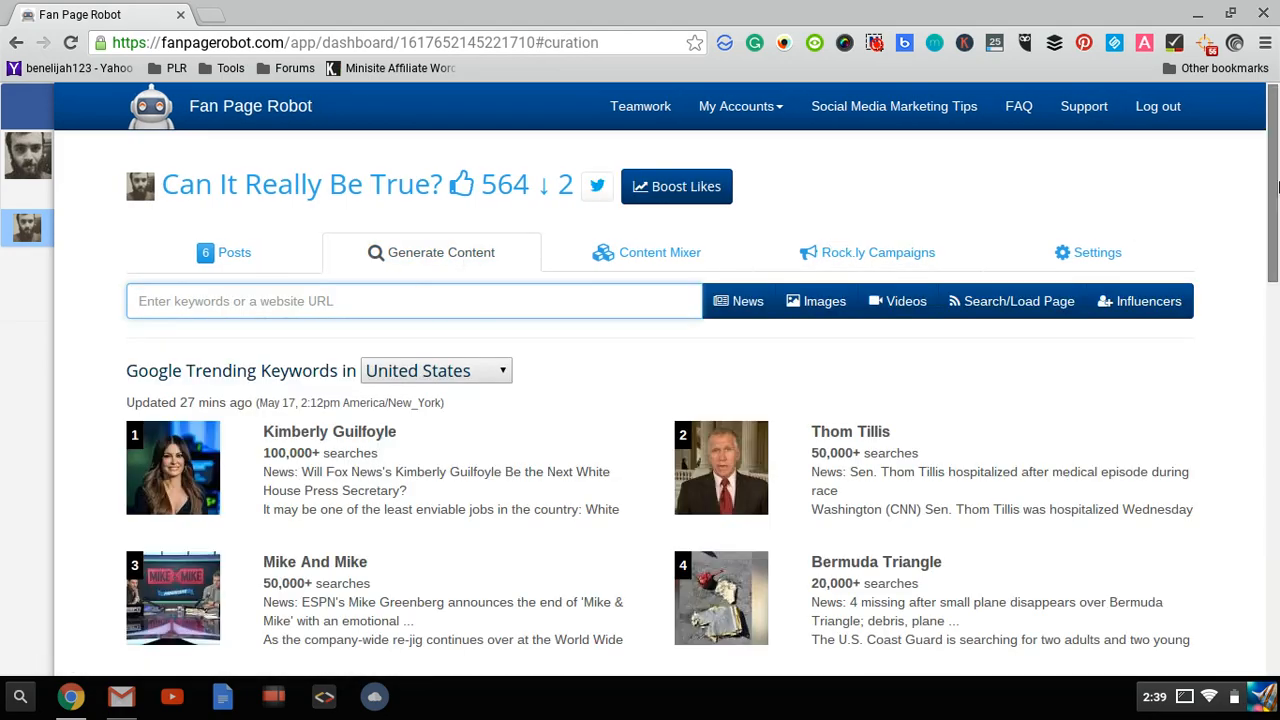
scroll("down", 3)
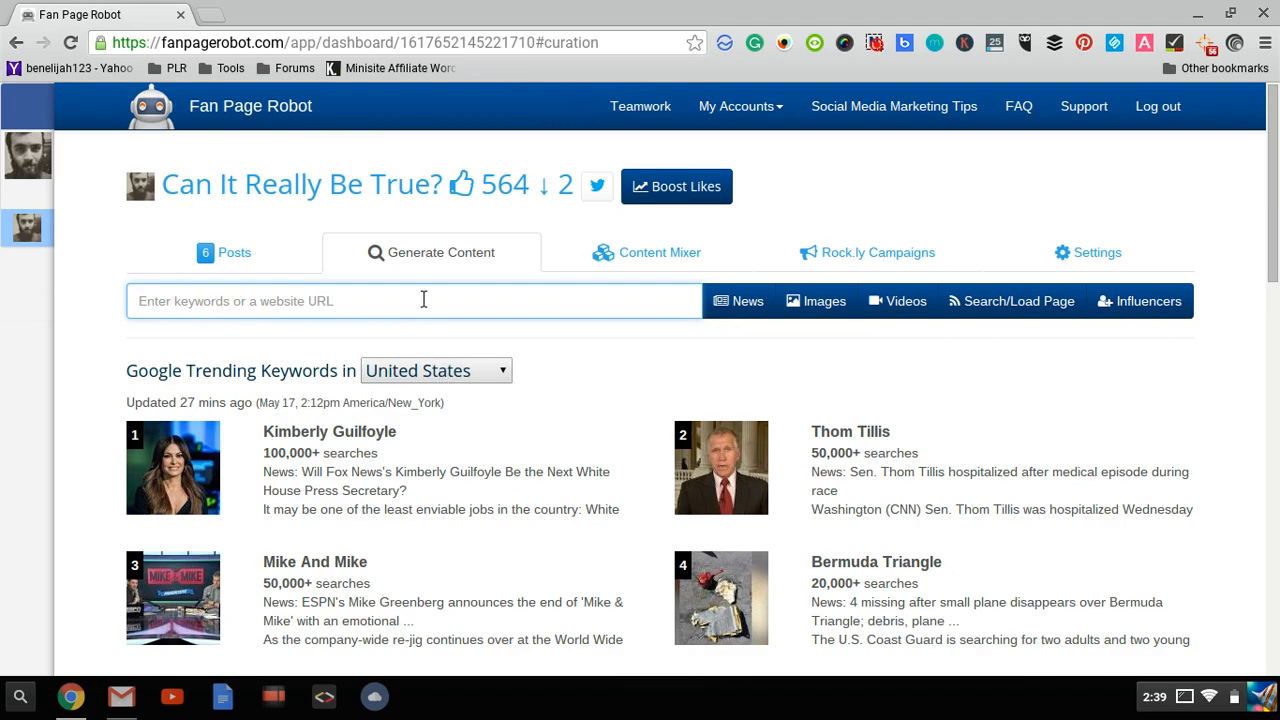
type("make m")
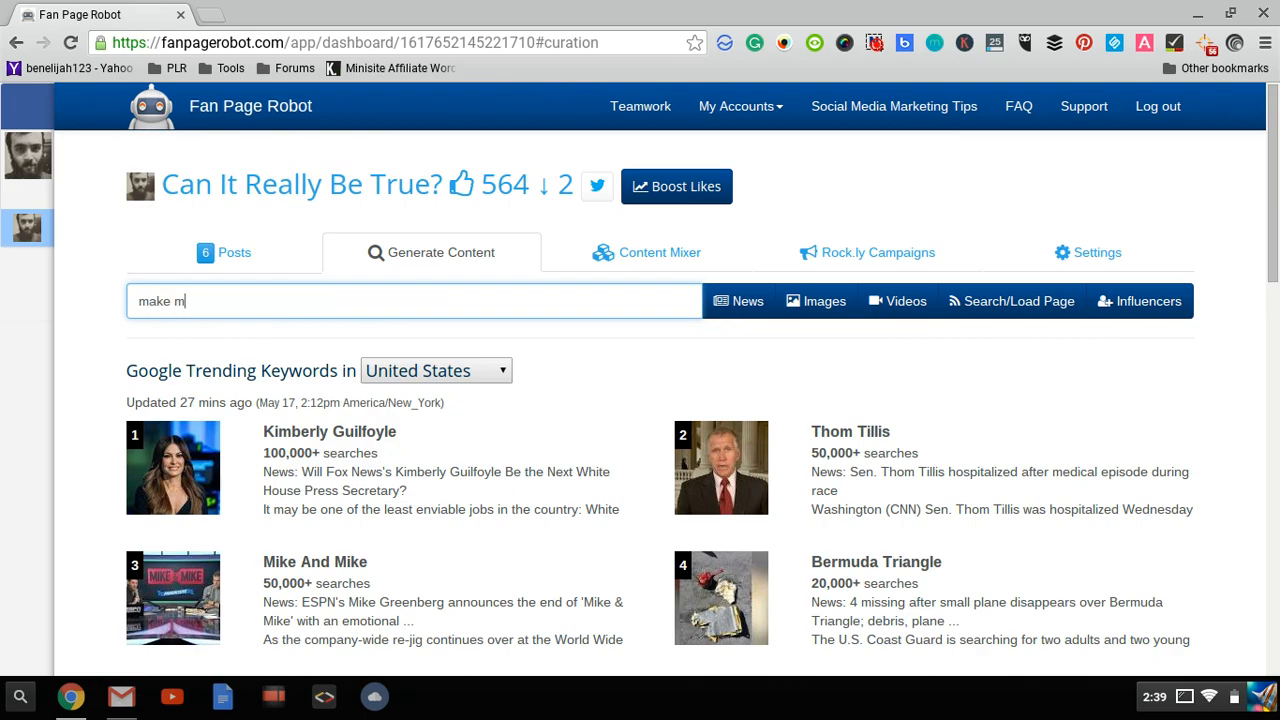
type("oney online")
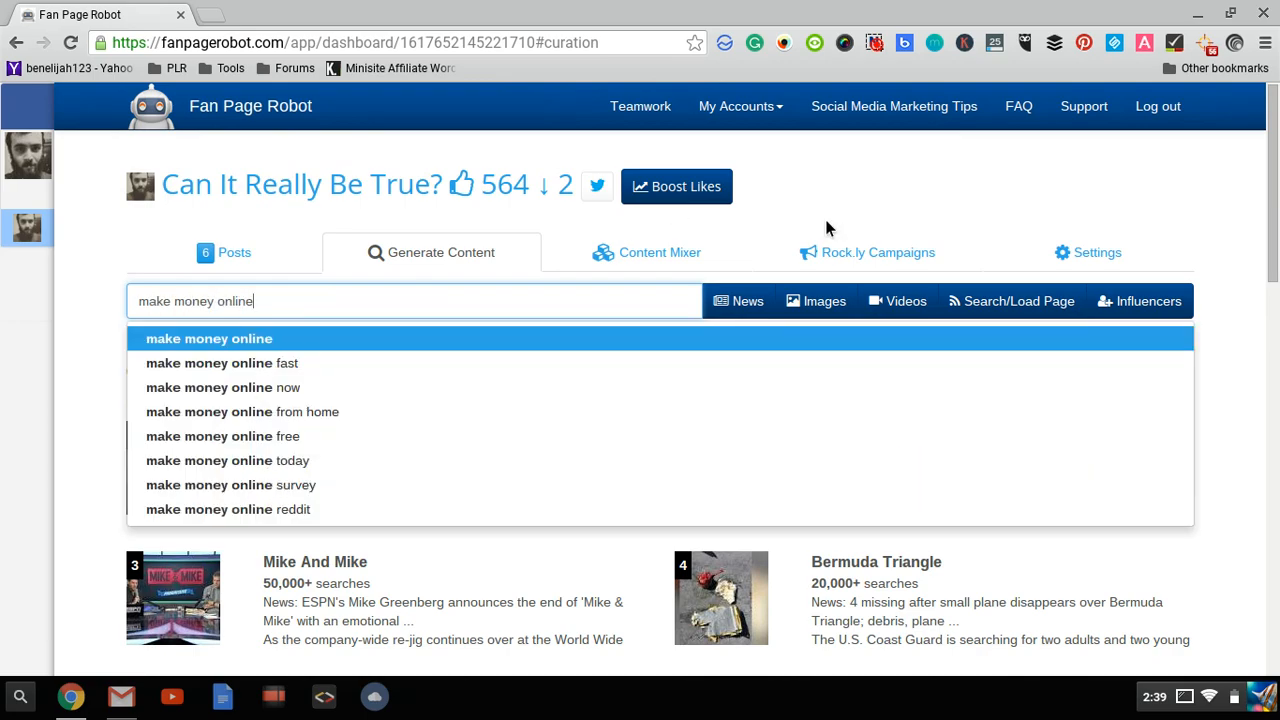
mouse_move(747, 301)
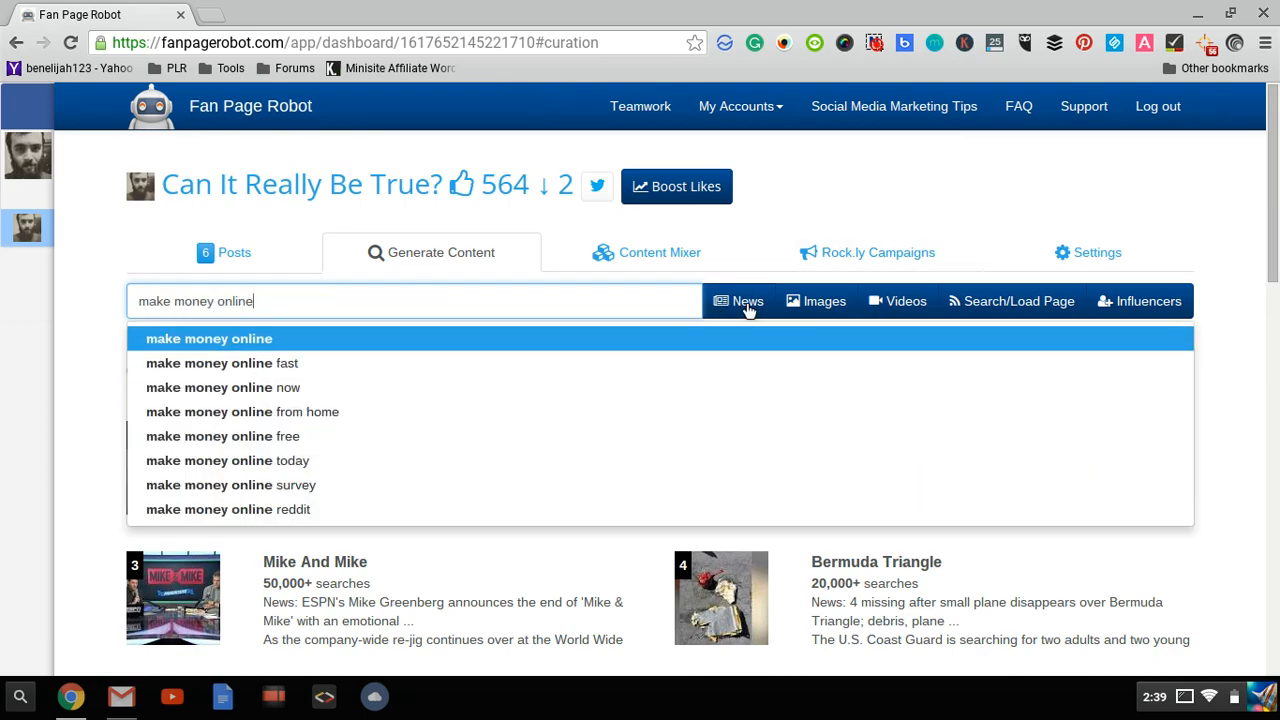
Search news for 'make money online', compare trending posts and search trend, then return to News
left_click(738, 301)
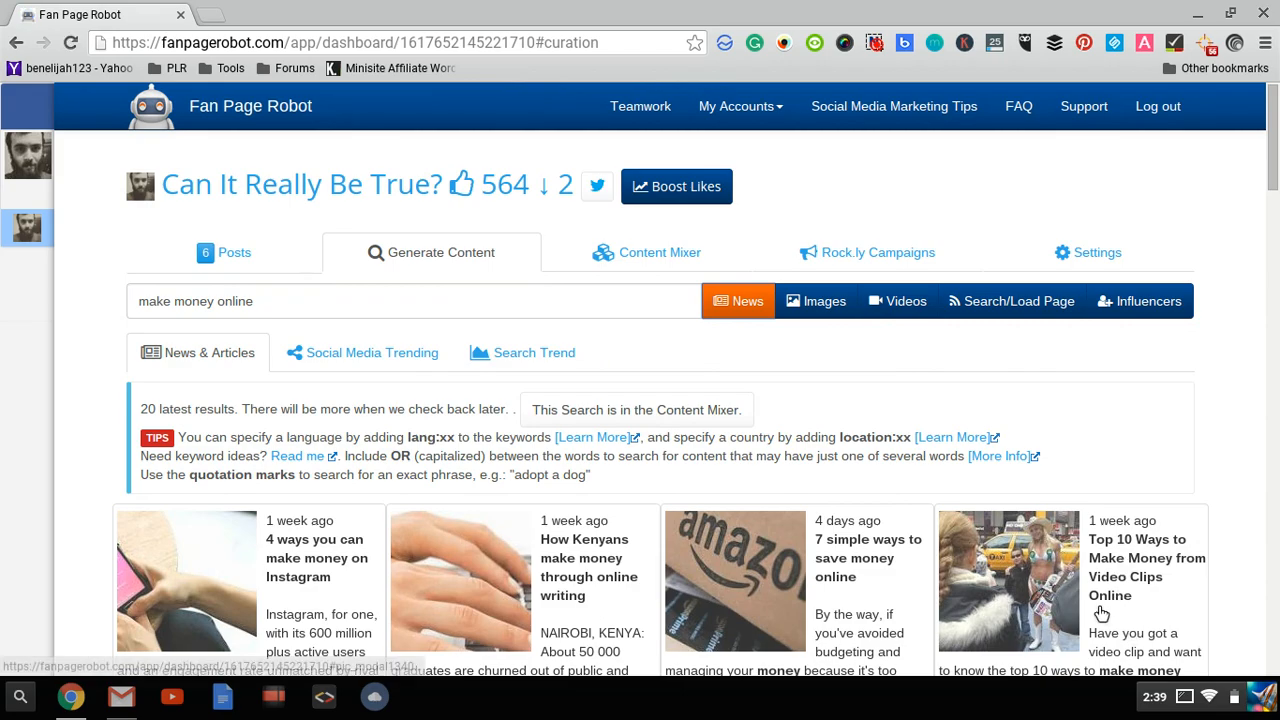
mouse_move(875, 630)
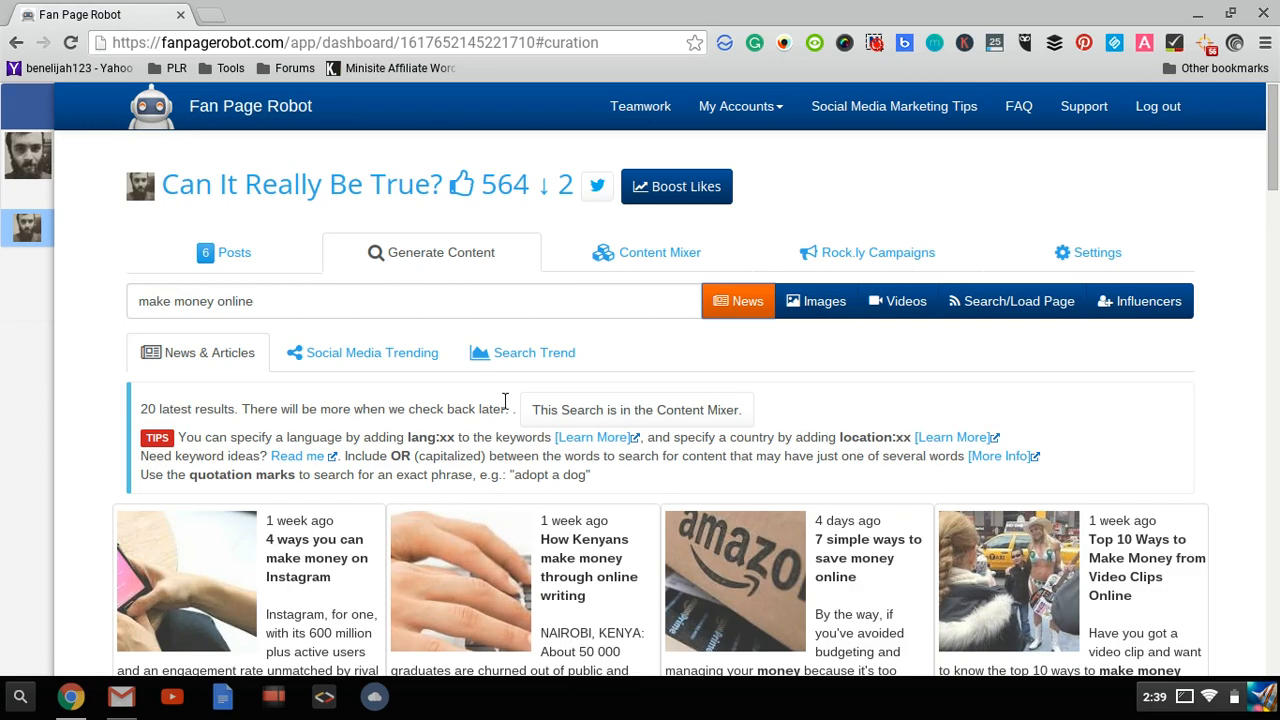
left_click(362, 352)
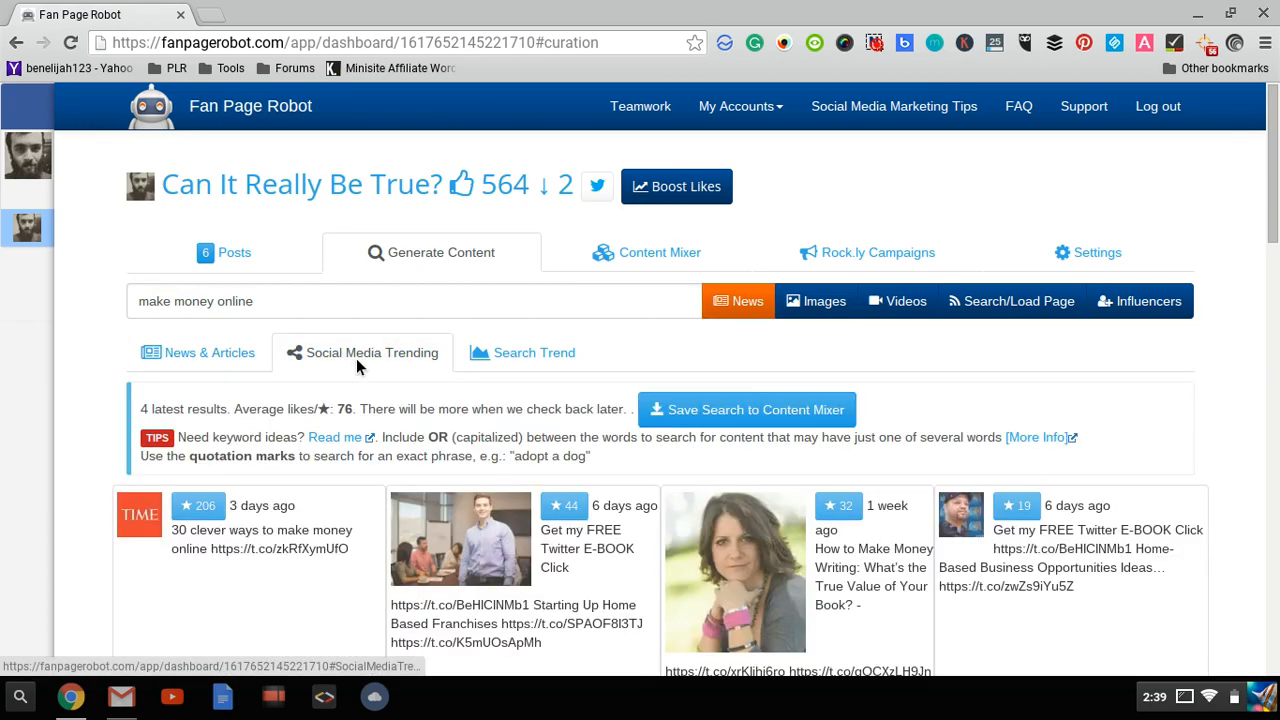
mouse_move(534, 352)
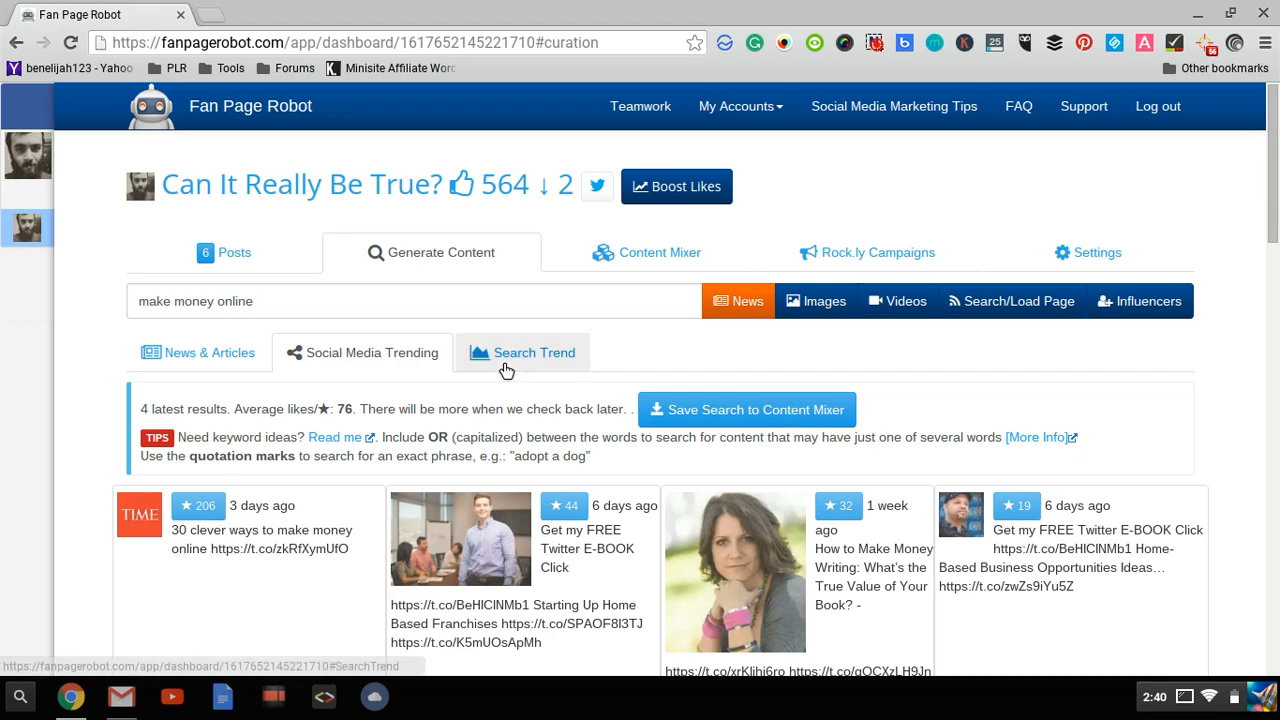
left_click(534, 352)
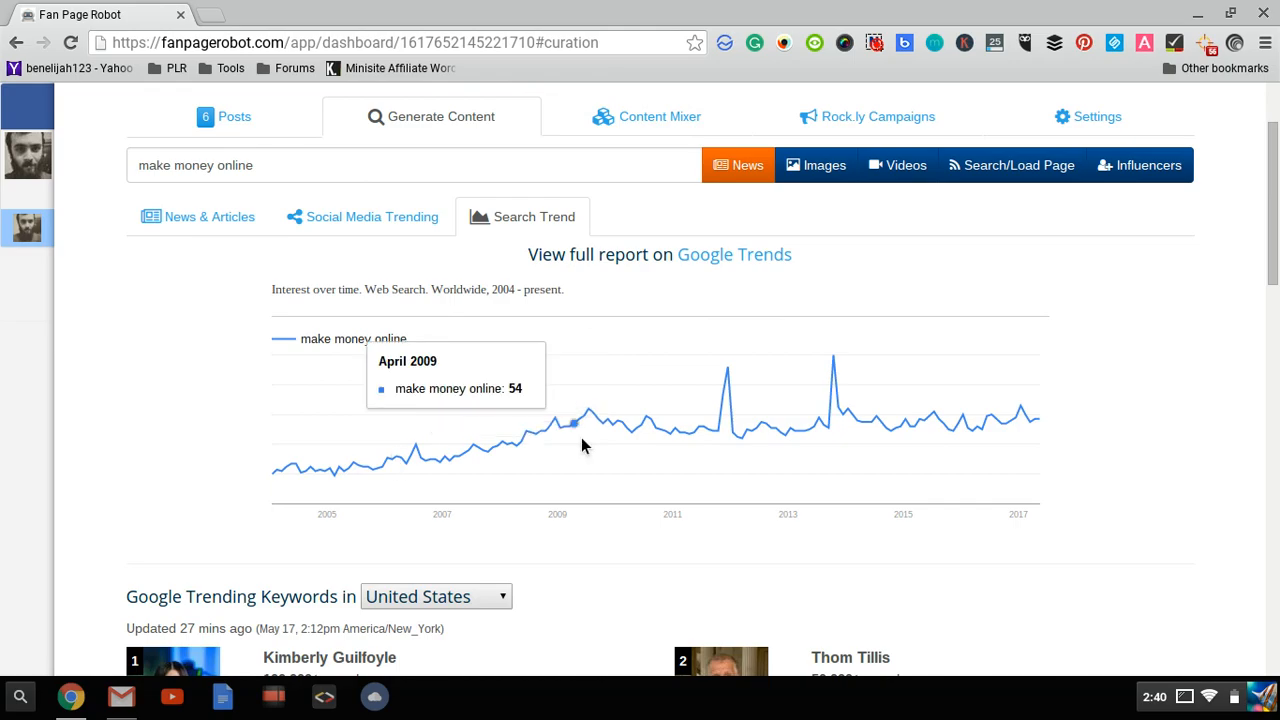
mouse_move(615, 275)
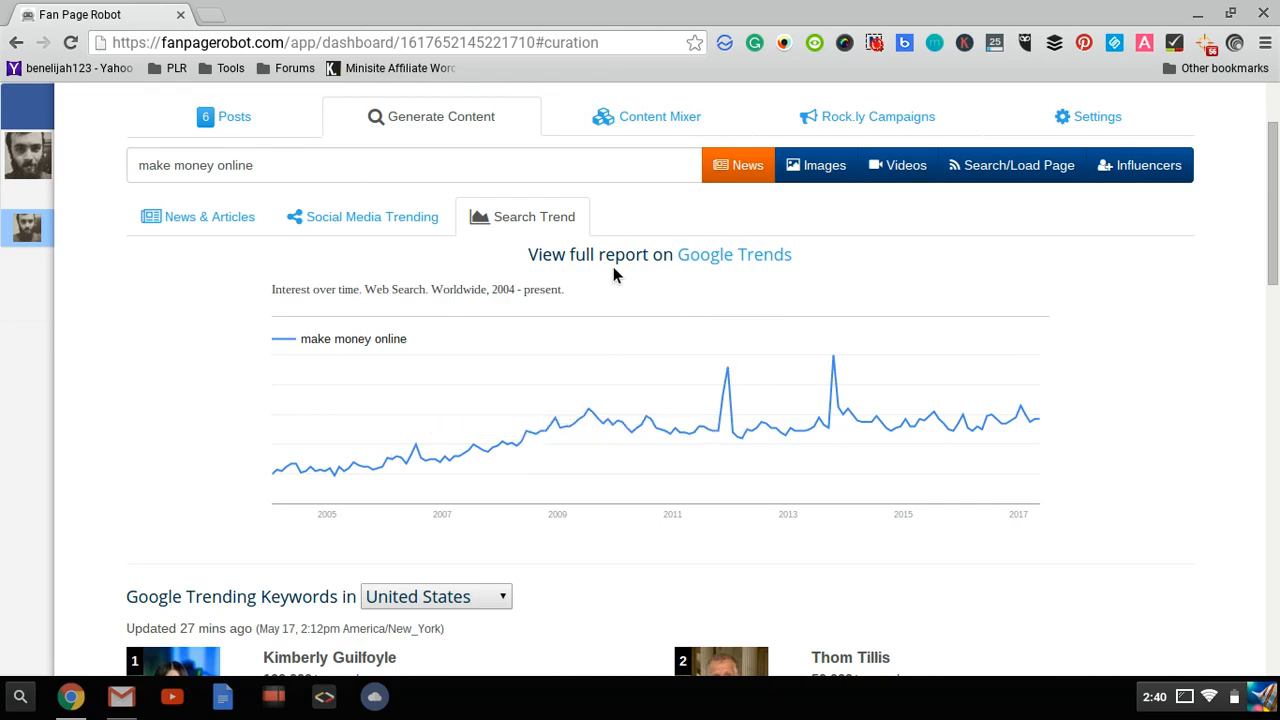
left_click(209, 216)
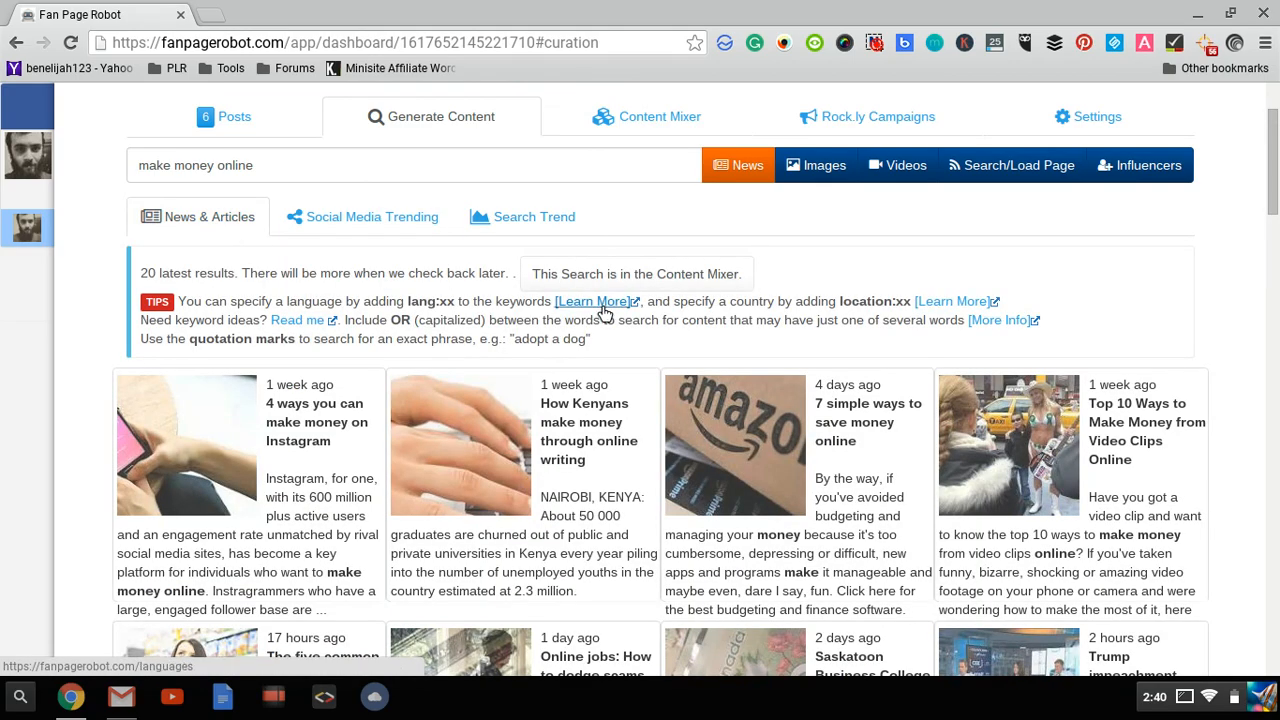
scroll("down", 3)
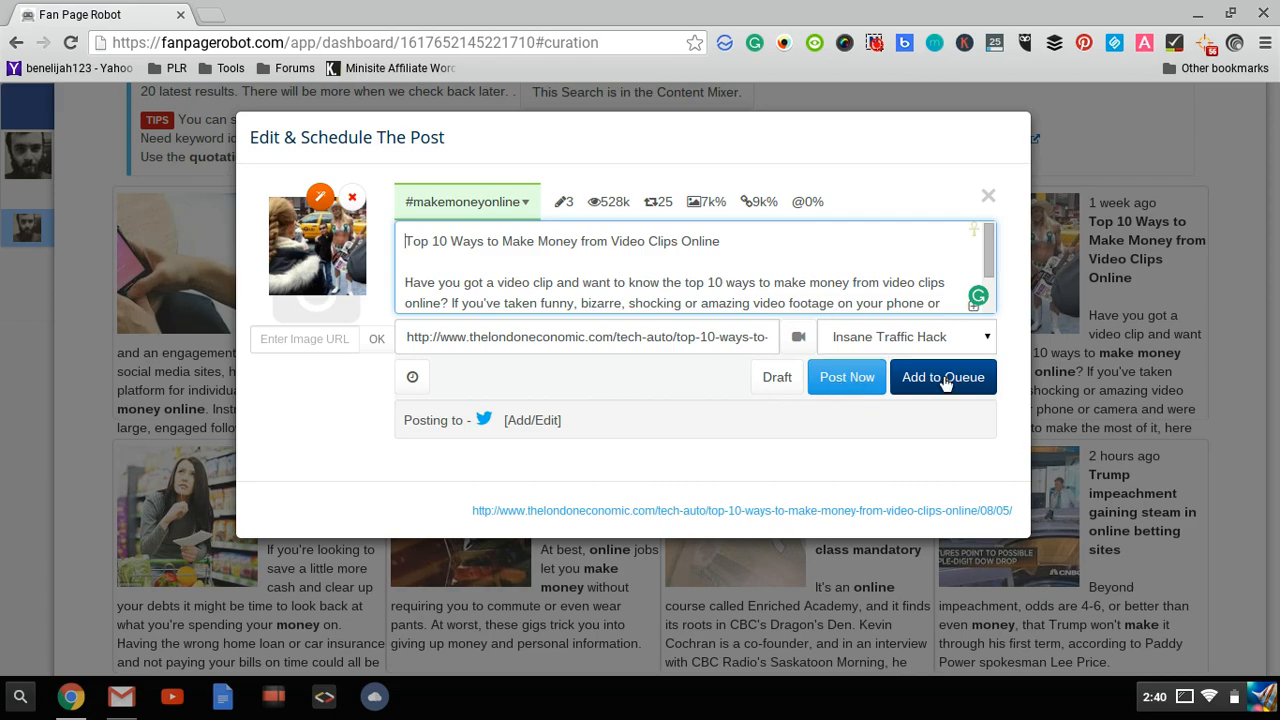
left_click(550, 336)
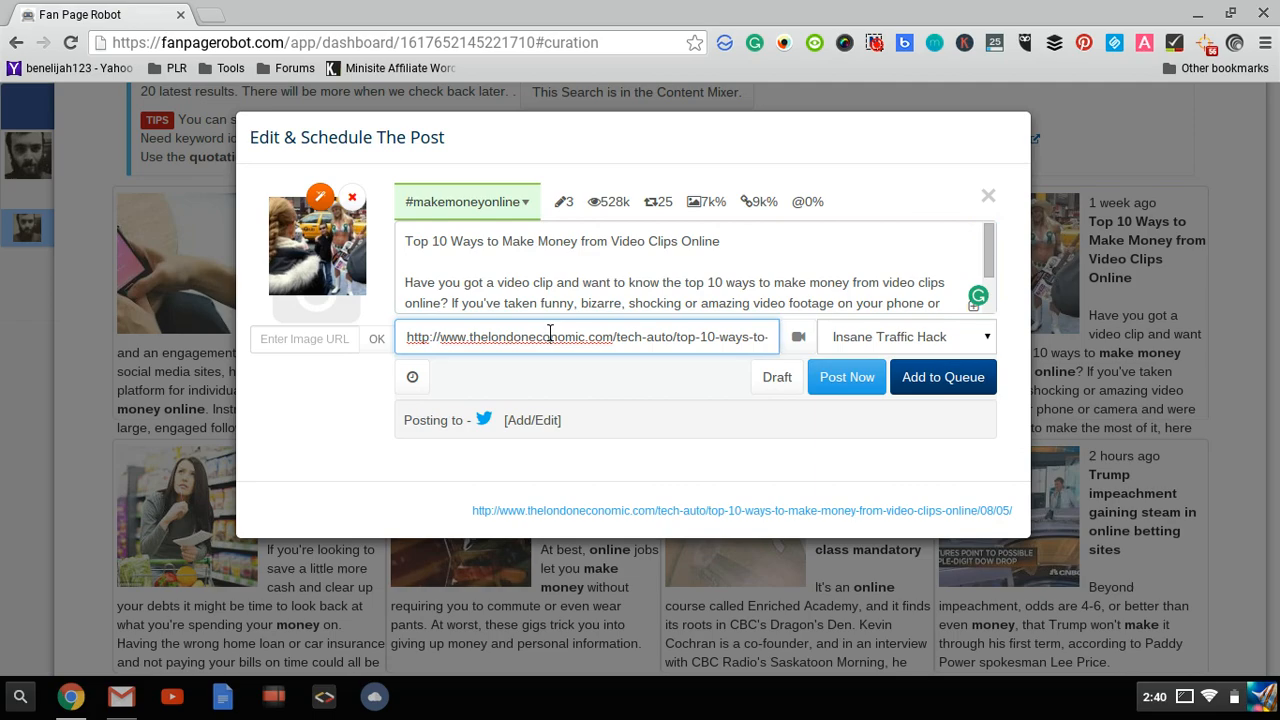
left_click(905, 336)
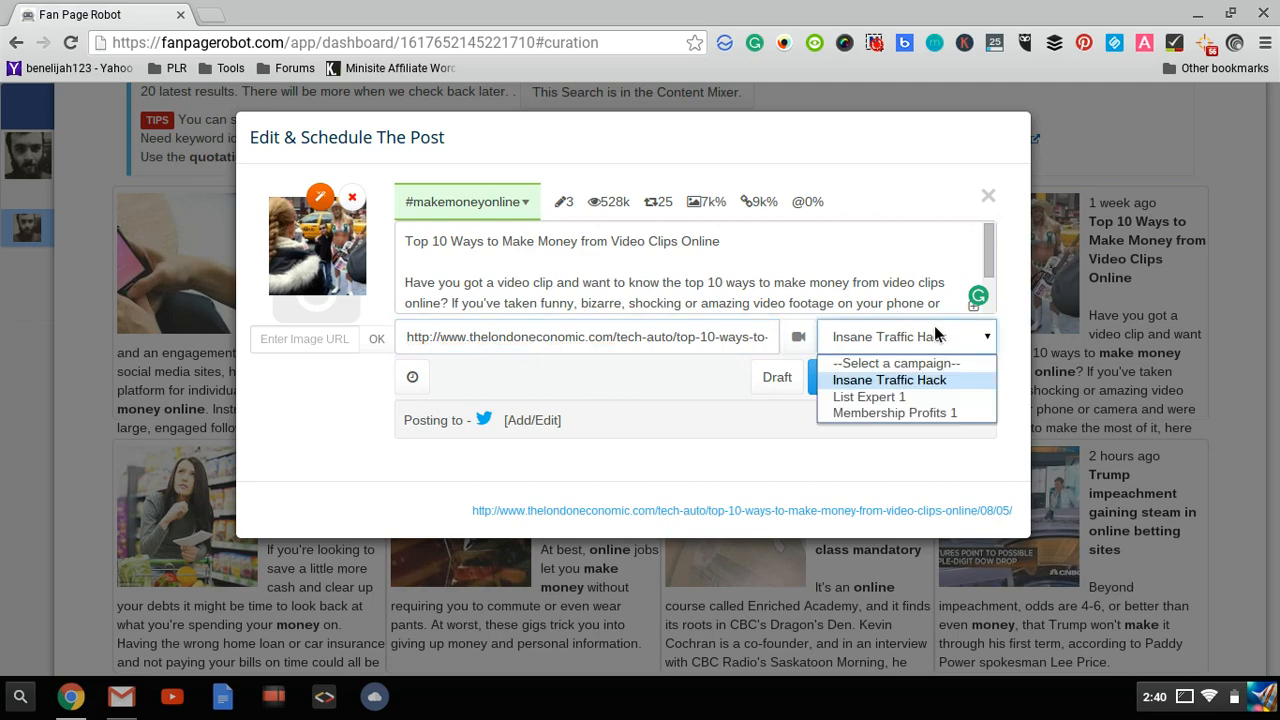
left_click(889, 379)
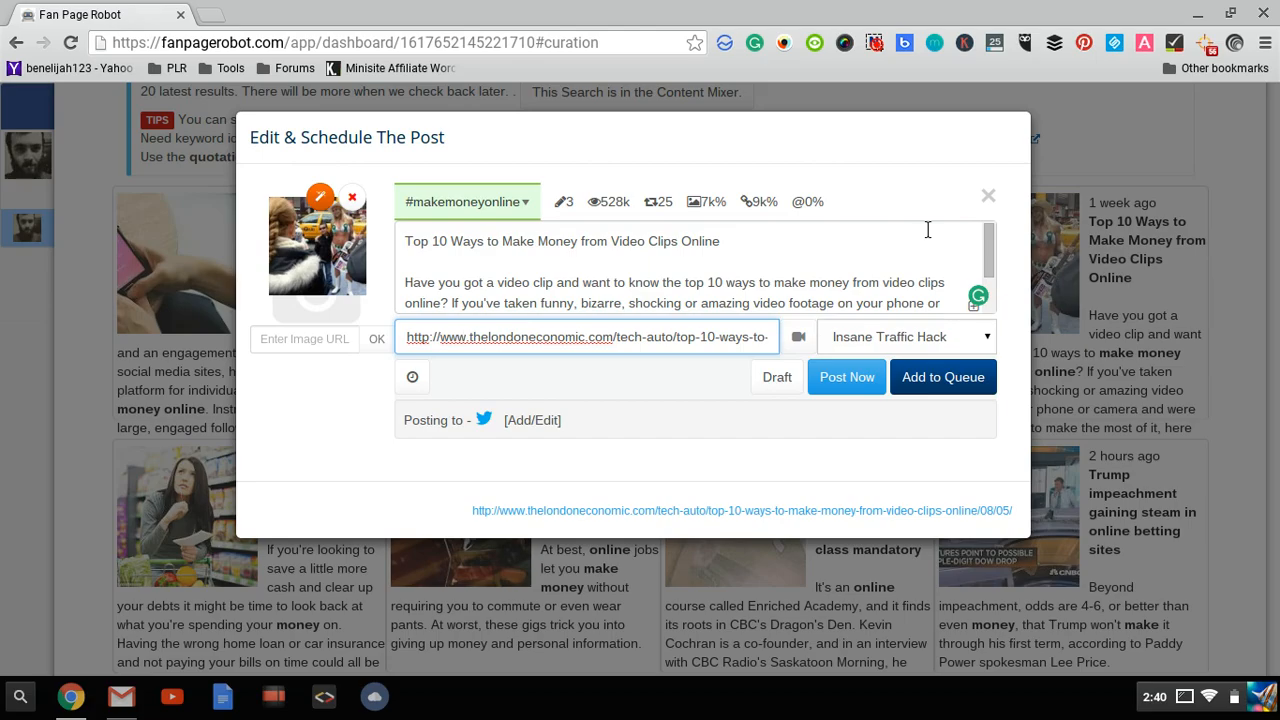
left_click(988, 195)
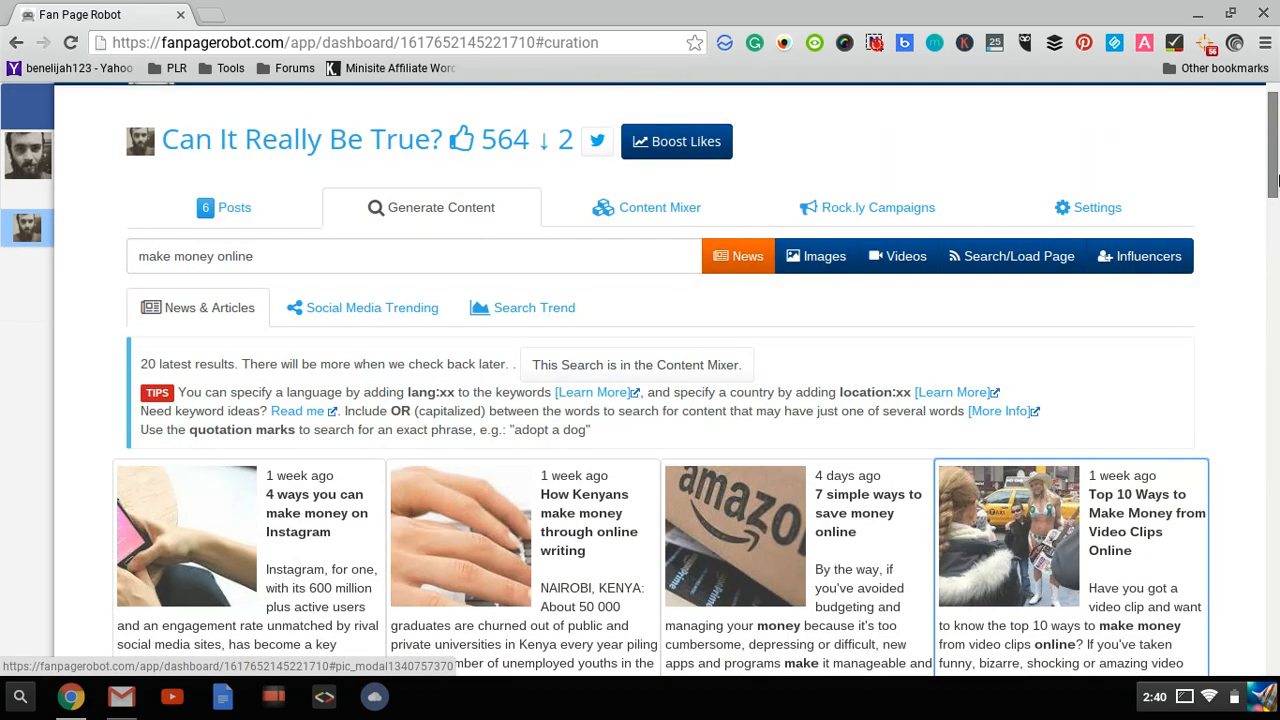
mouse_move(814, 537)
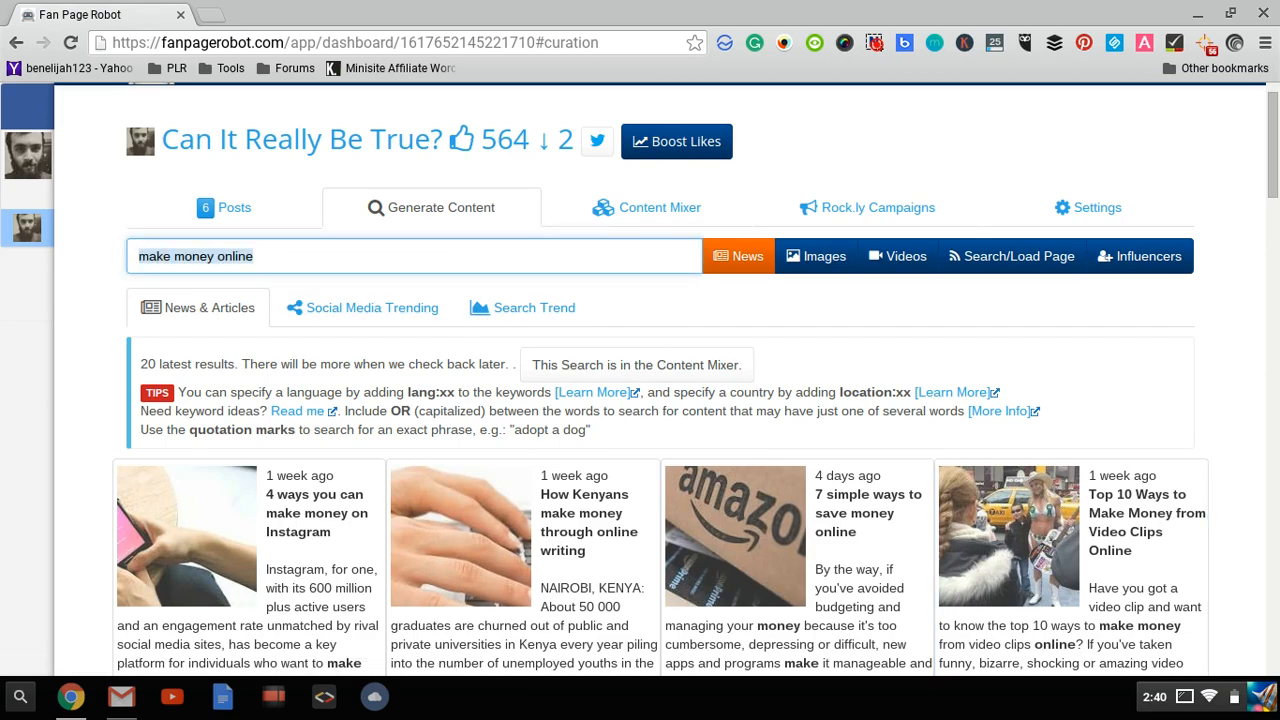
Search news for 'work at home' and save that search to the Content Mixer
type("work at home")
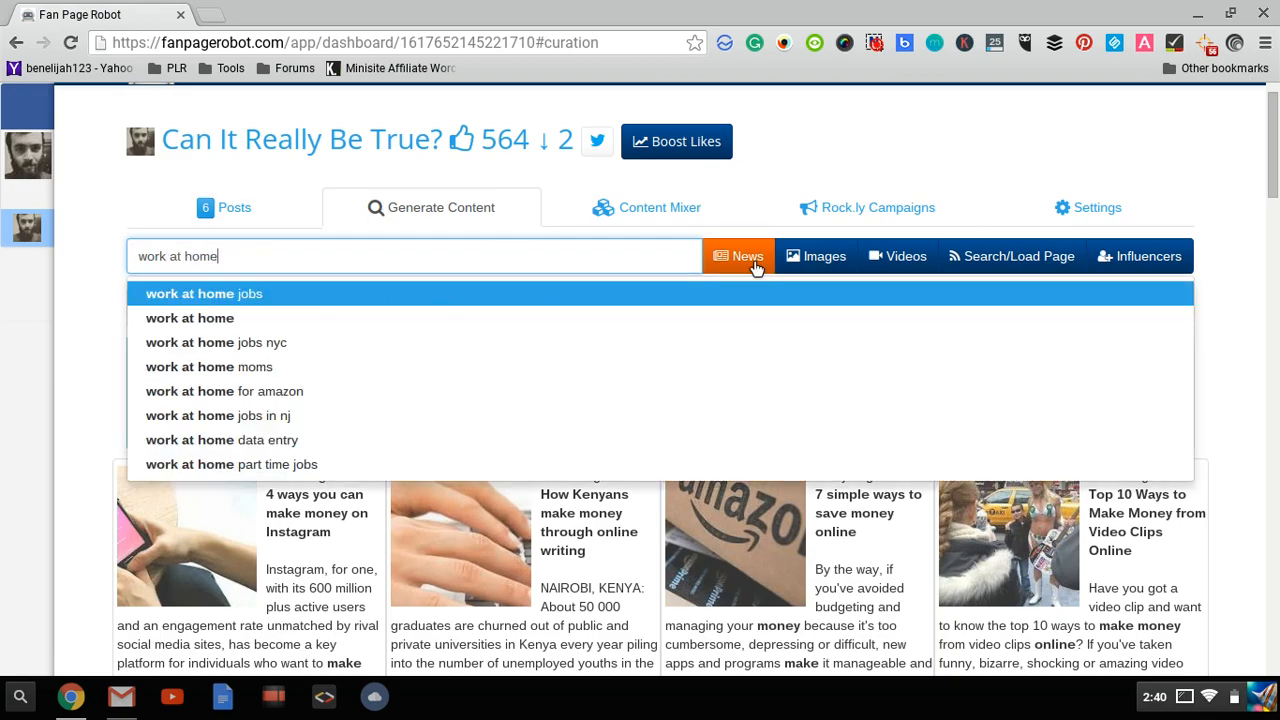
left_click(740, 256)
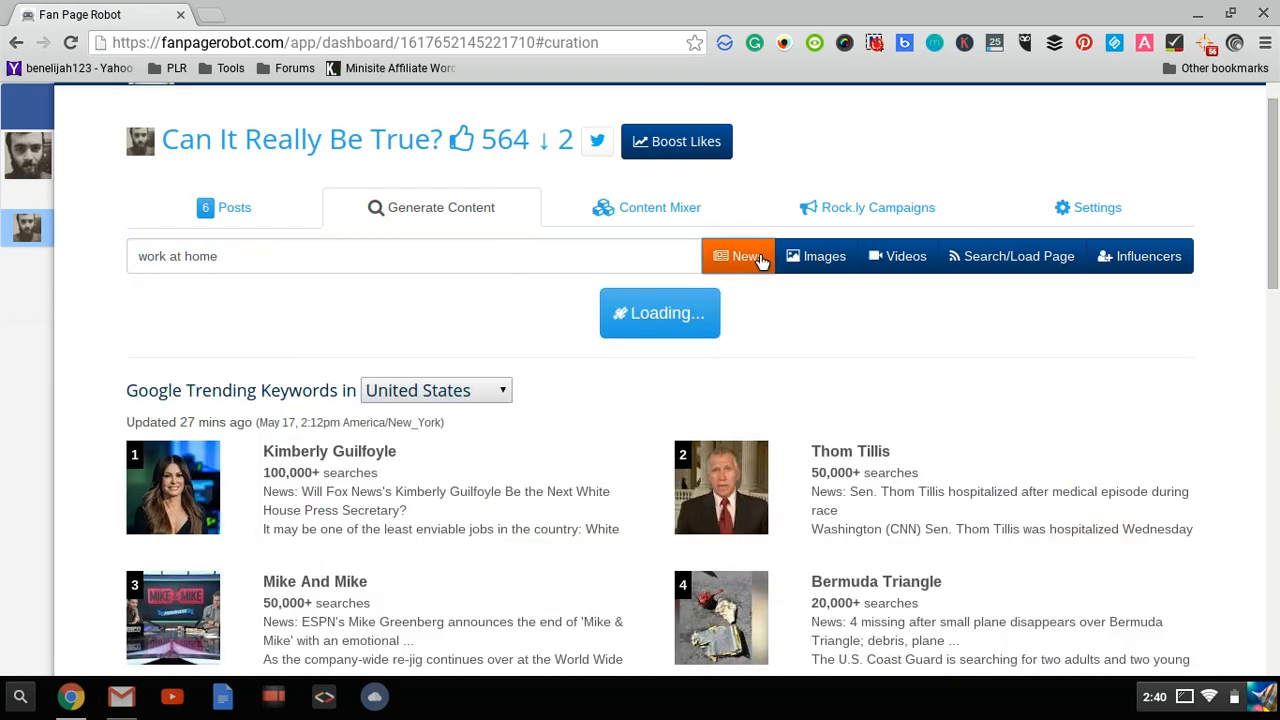
left_click(738, 256)
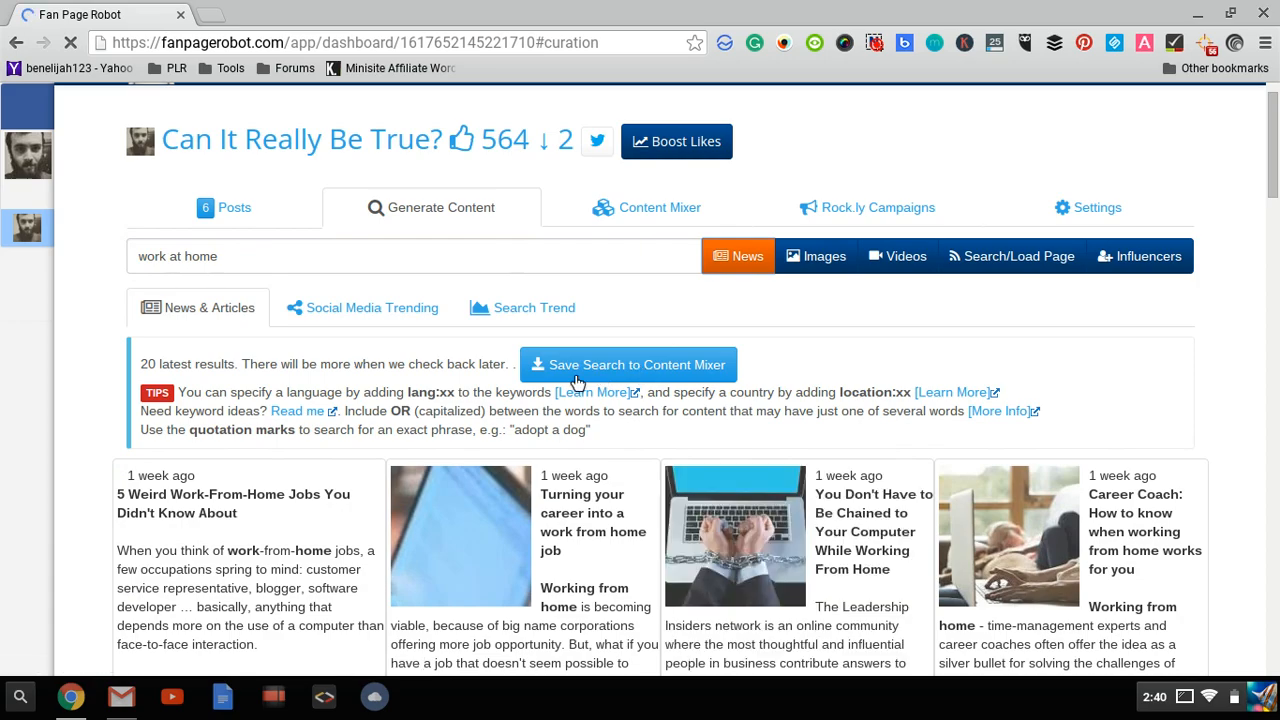
mouse_move(652, 219)
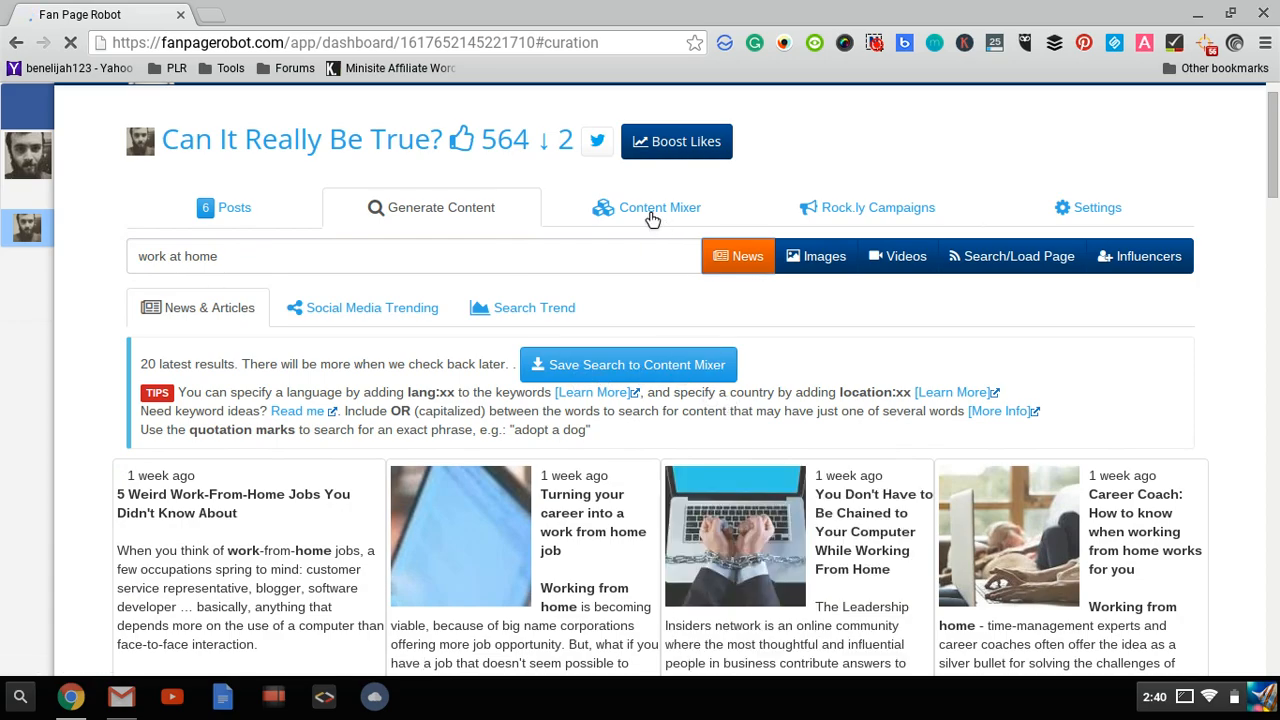
left_click(659, 207)
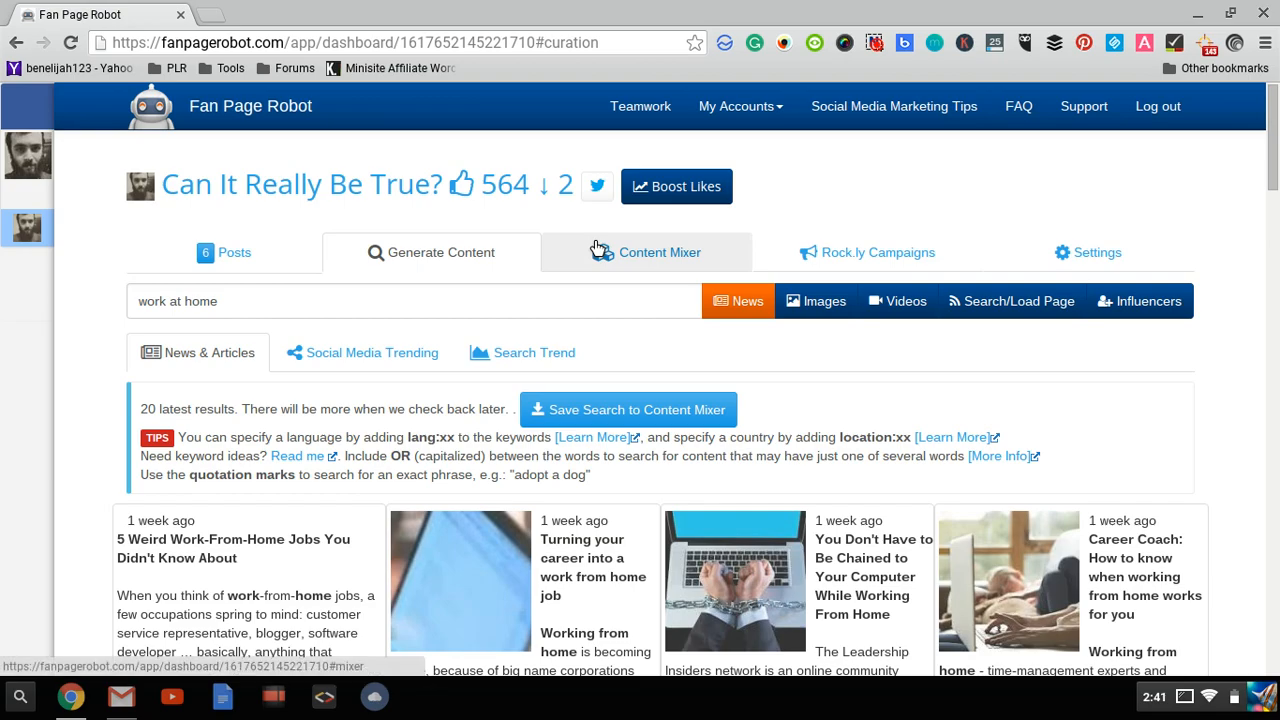
View the Content Mixer feeds, then scroll through the 'work at home' news results
left_click(659, 252)
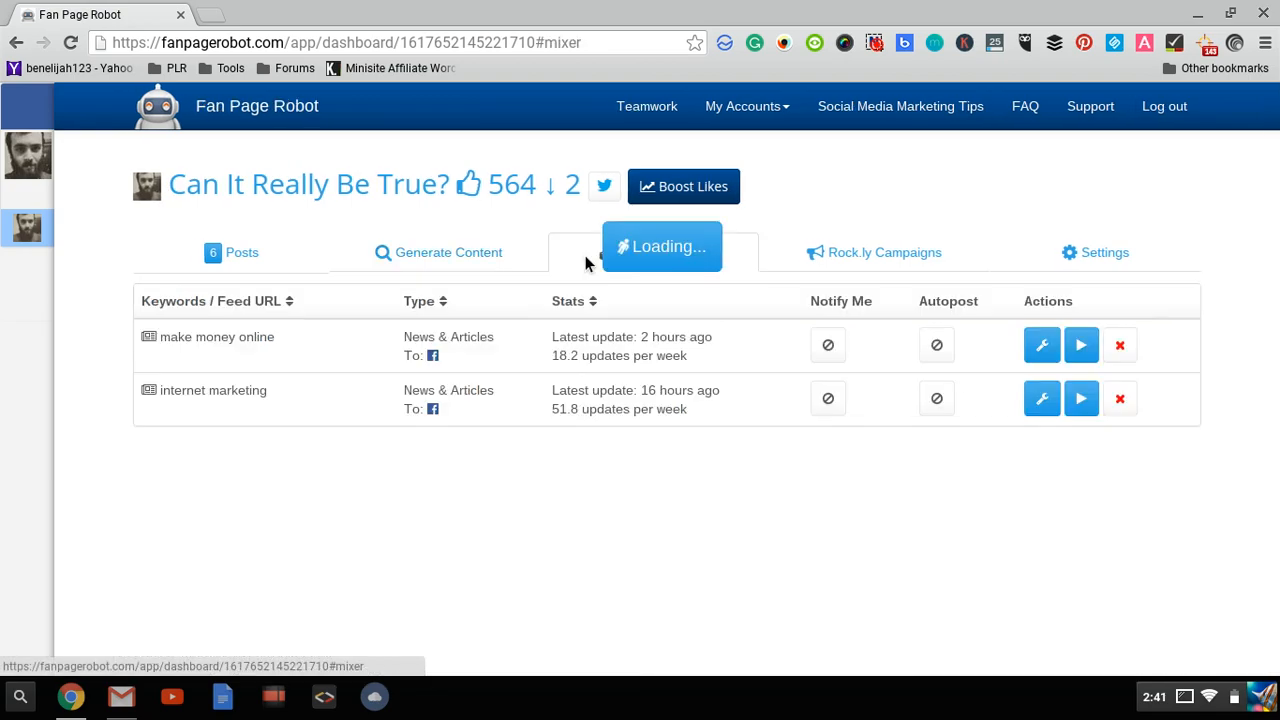
left_click(666, 252)
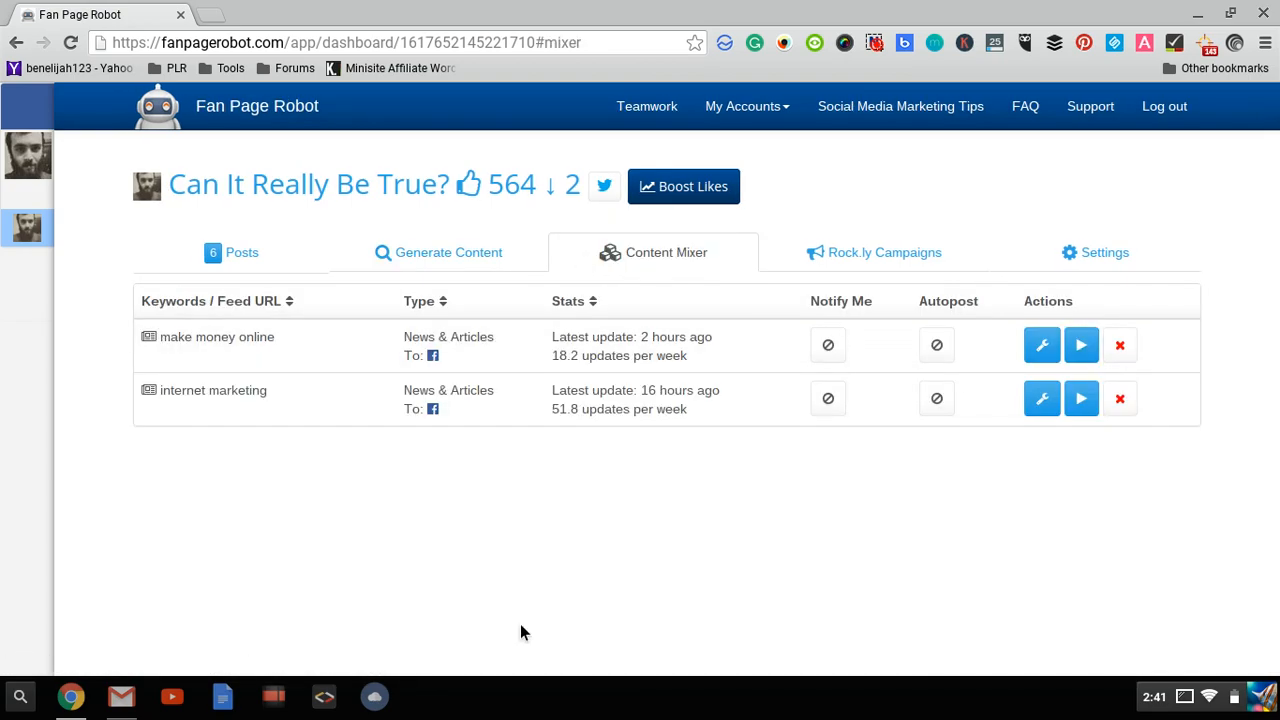
mouse_move(391, 576)
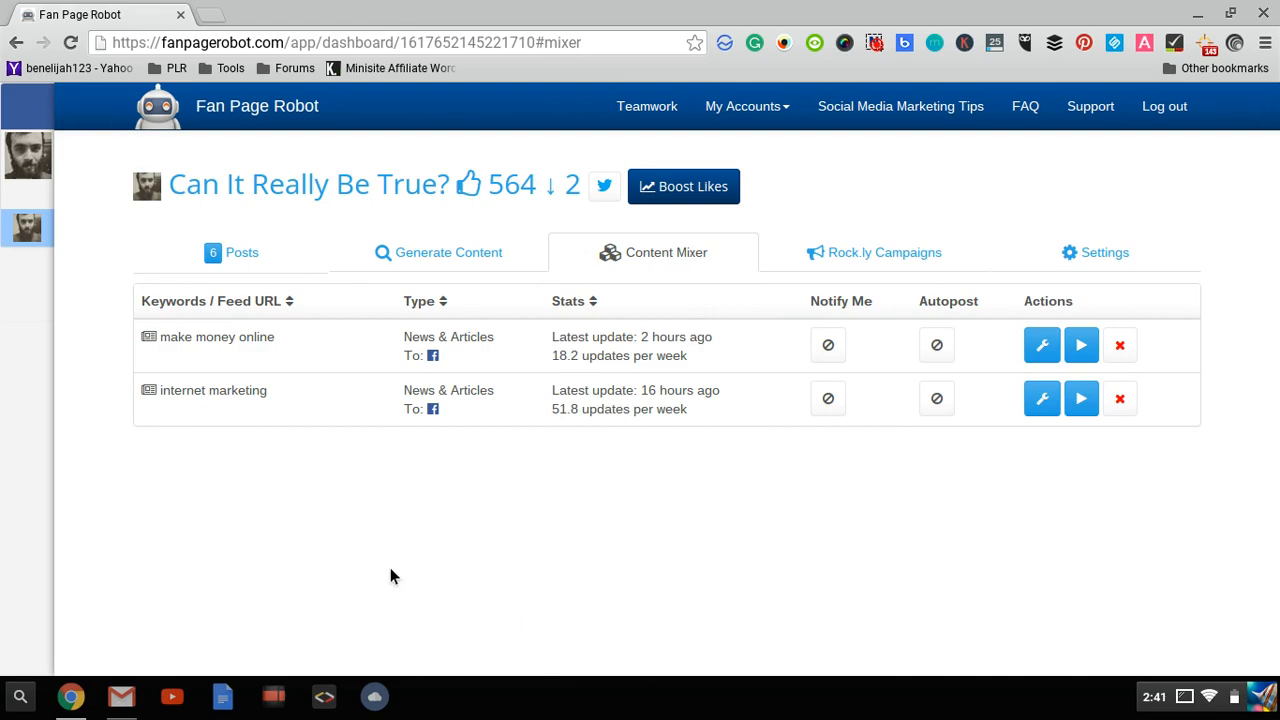
mouse_move(330, 397)
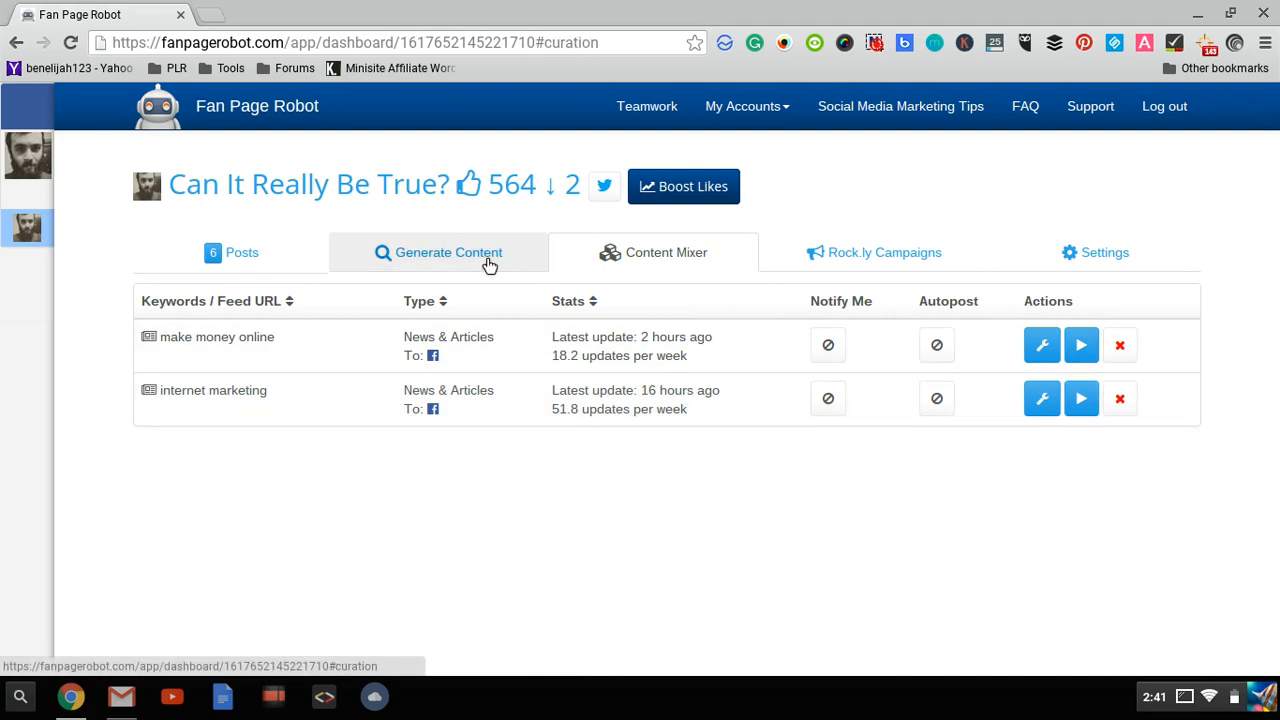
left_click(448, 252)
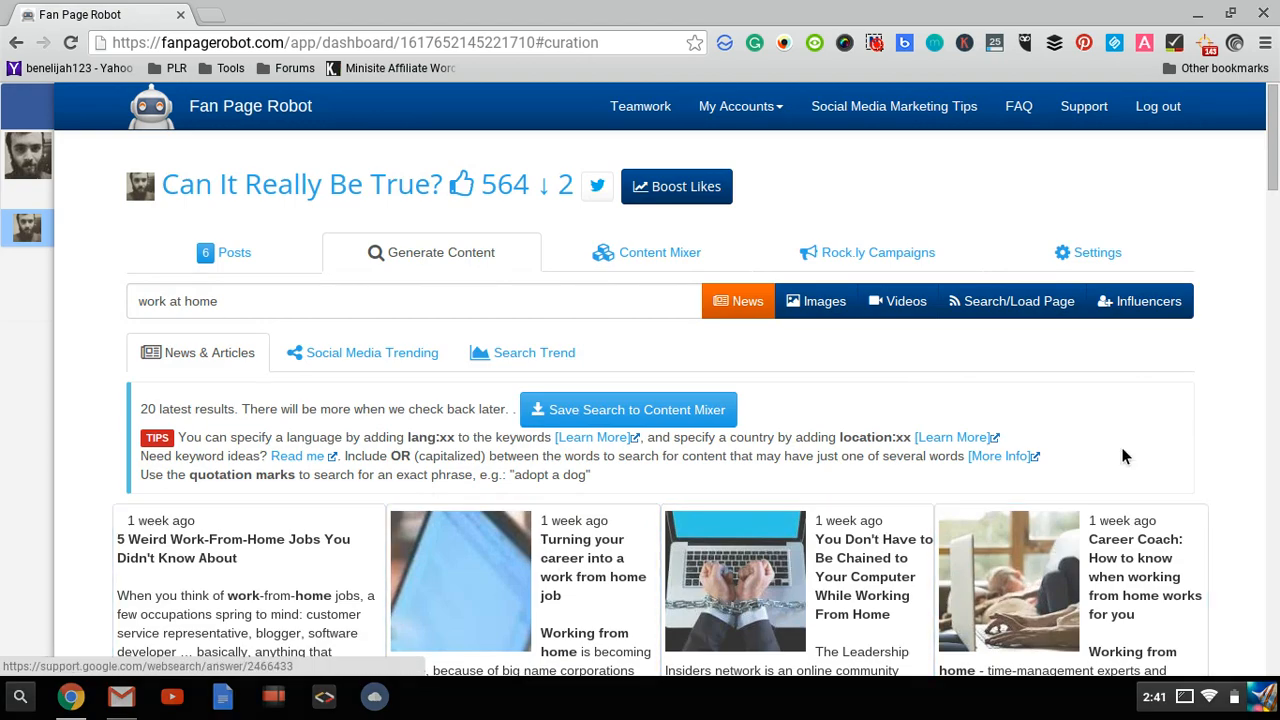
scroll("down", 3)
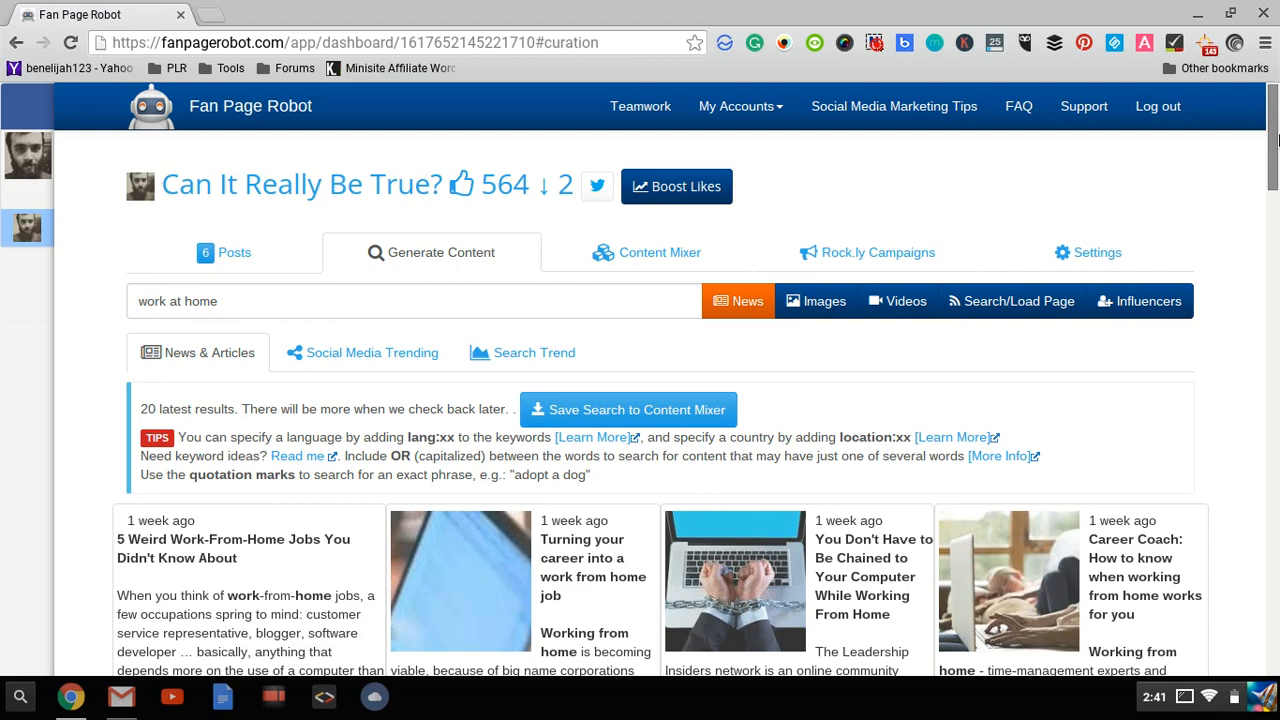
scroll("down", 3)
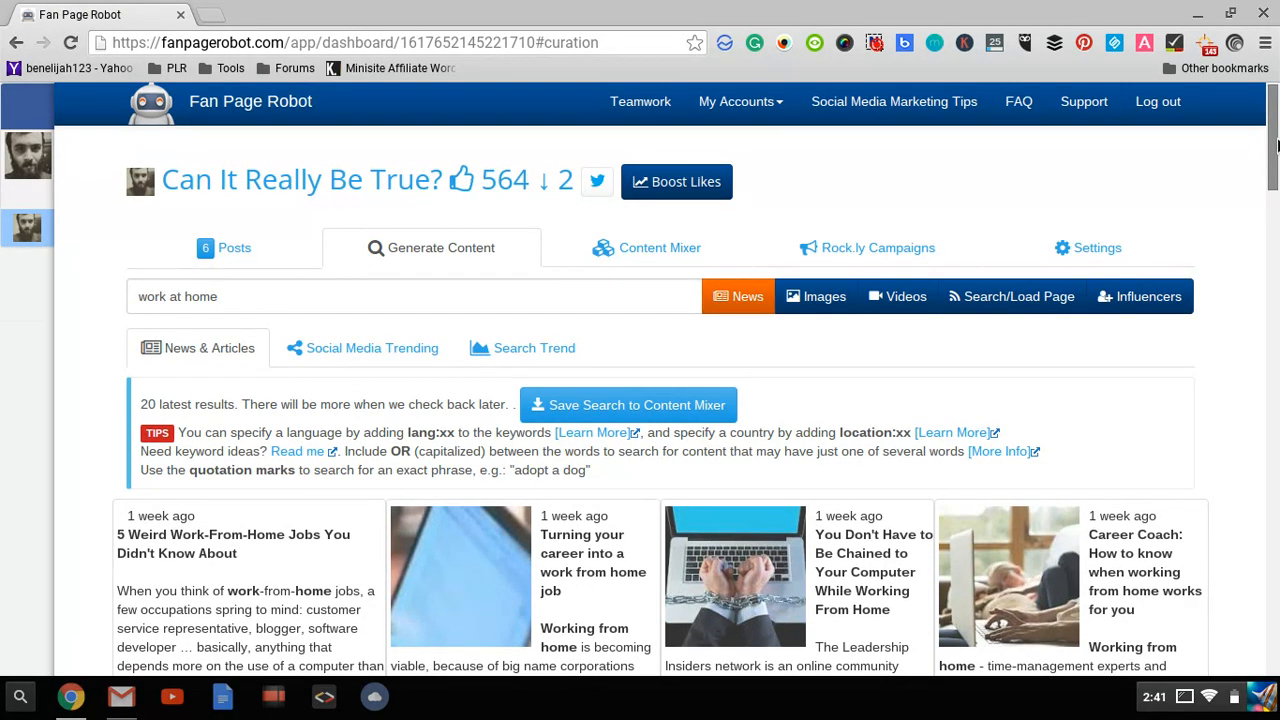
scroll("down", 3)
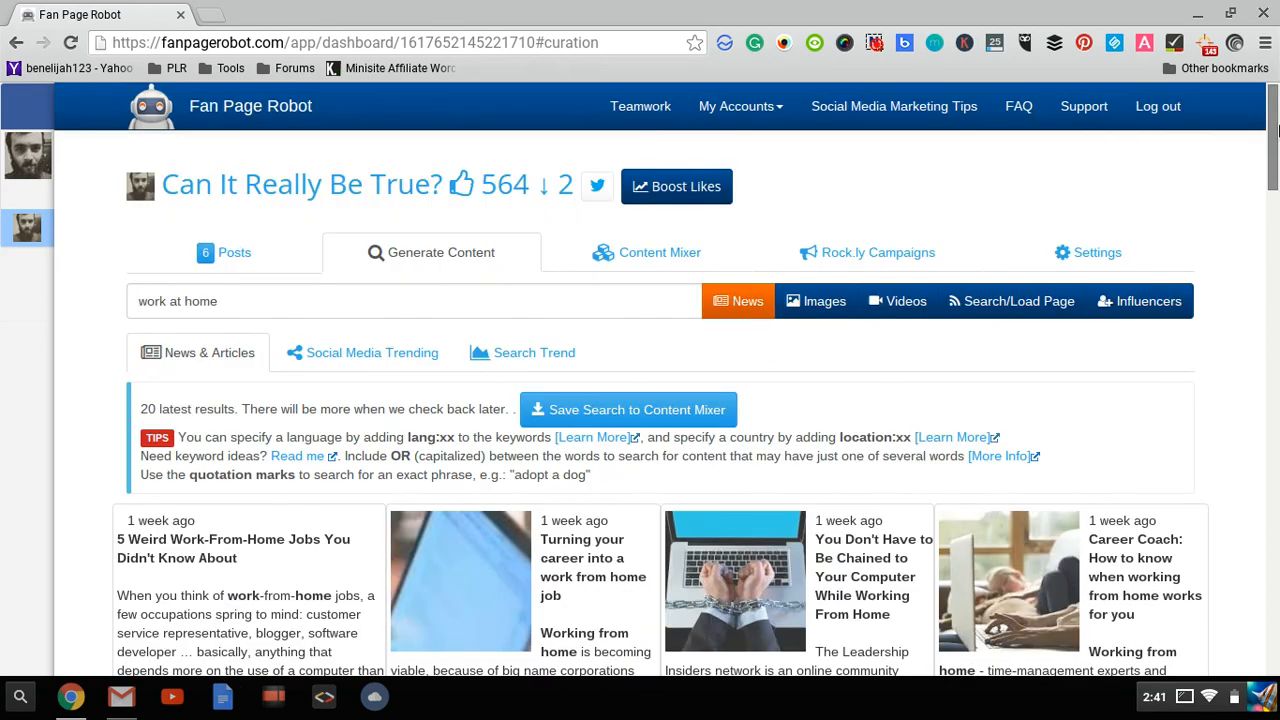
mouse_move(659, 252)
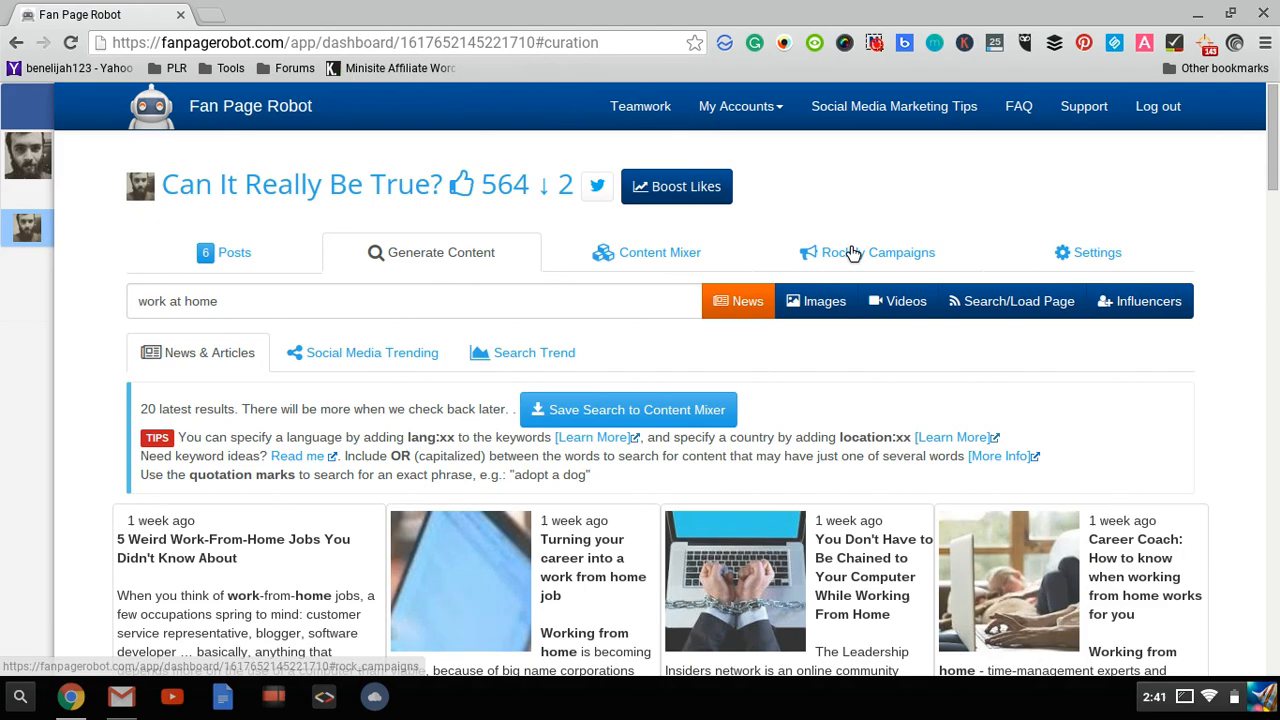
mouse_move(744, 248)
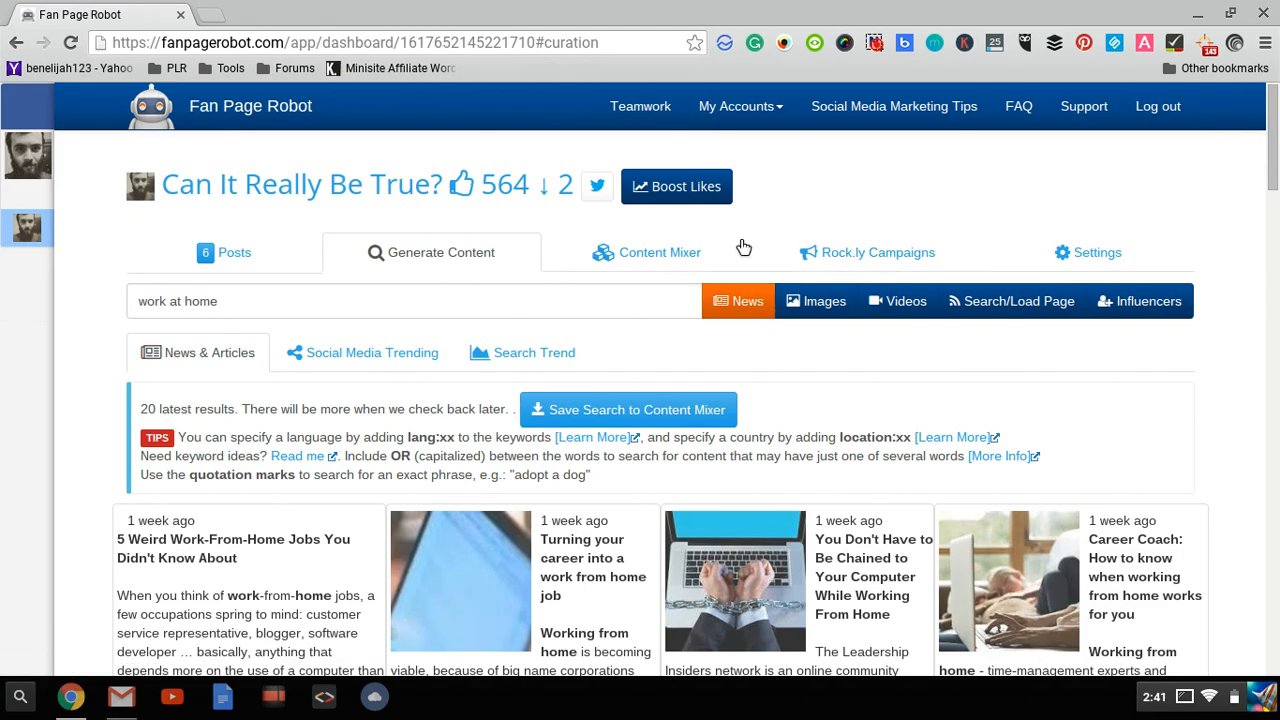
Reopen the Content Mixer listing the make money online and internet marketing feeds
left_click(659, 252)
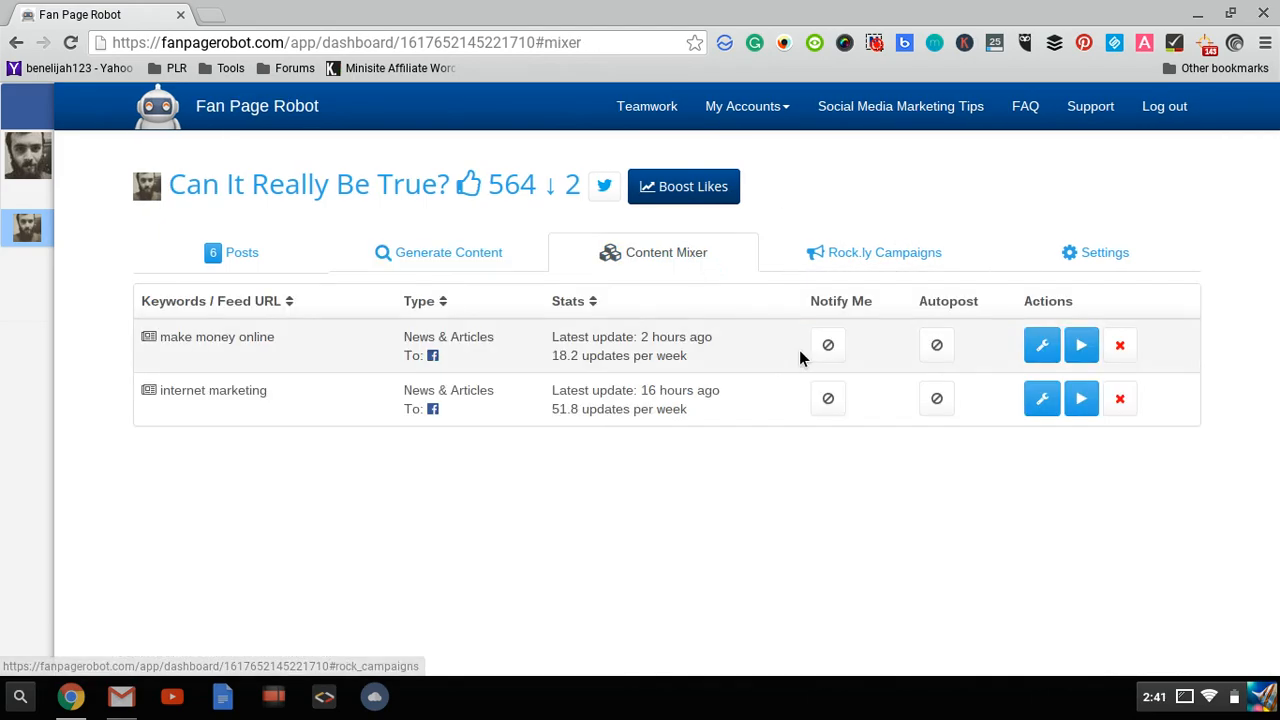
mouse_move(830, 480)
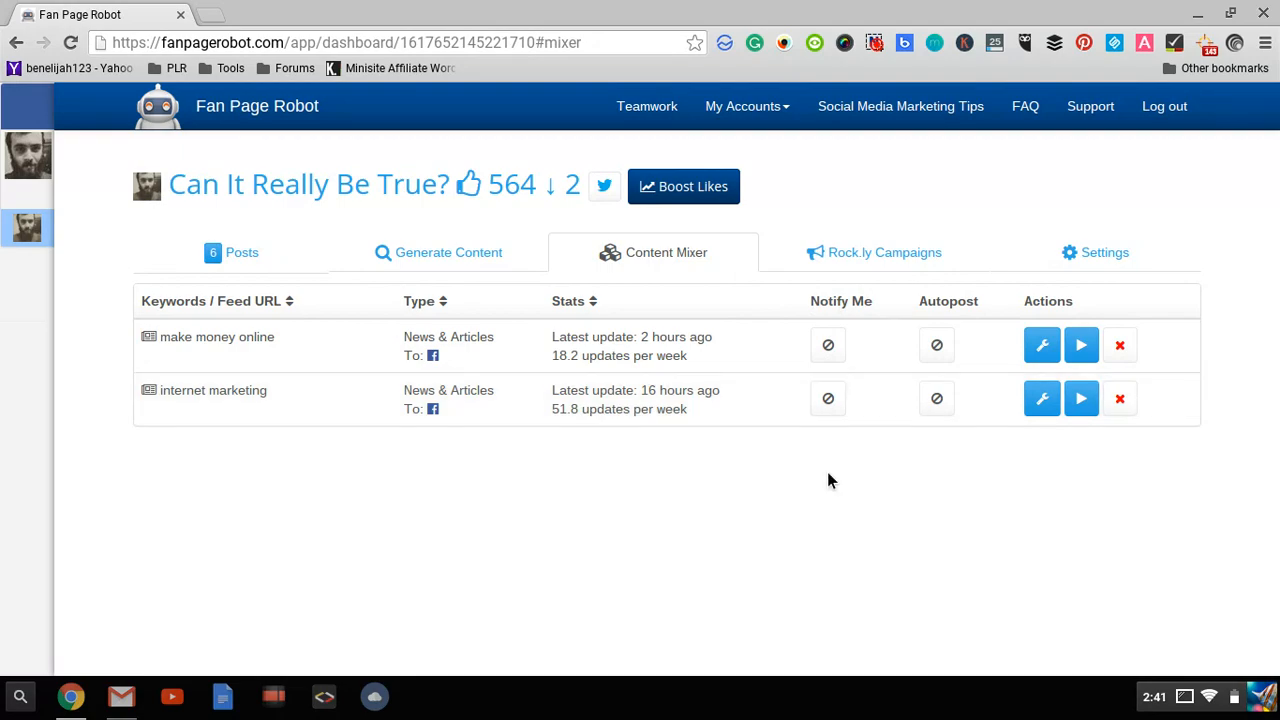
mouse_move(828, 345)
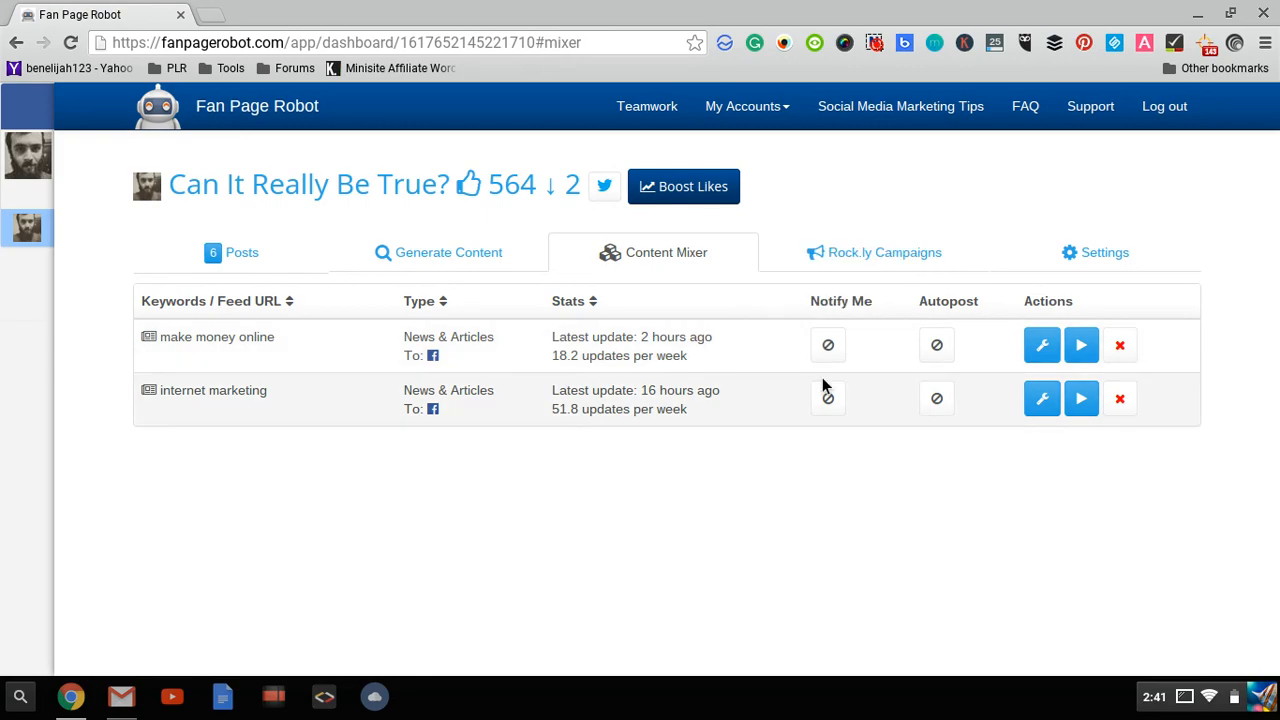
mouse_move(827, 398)
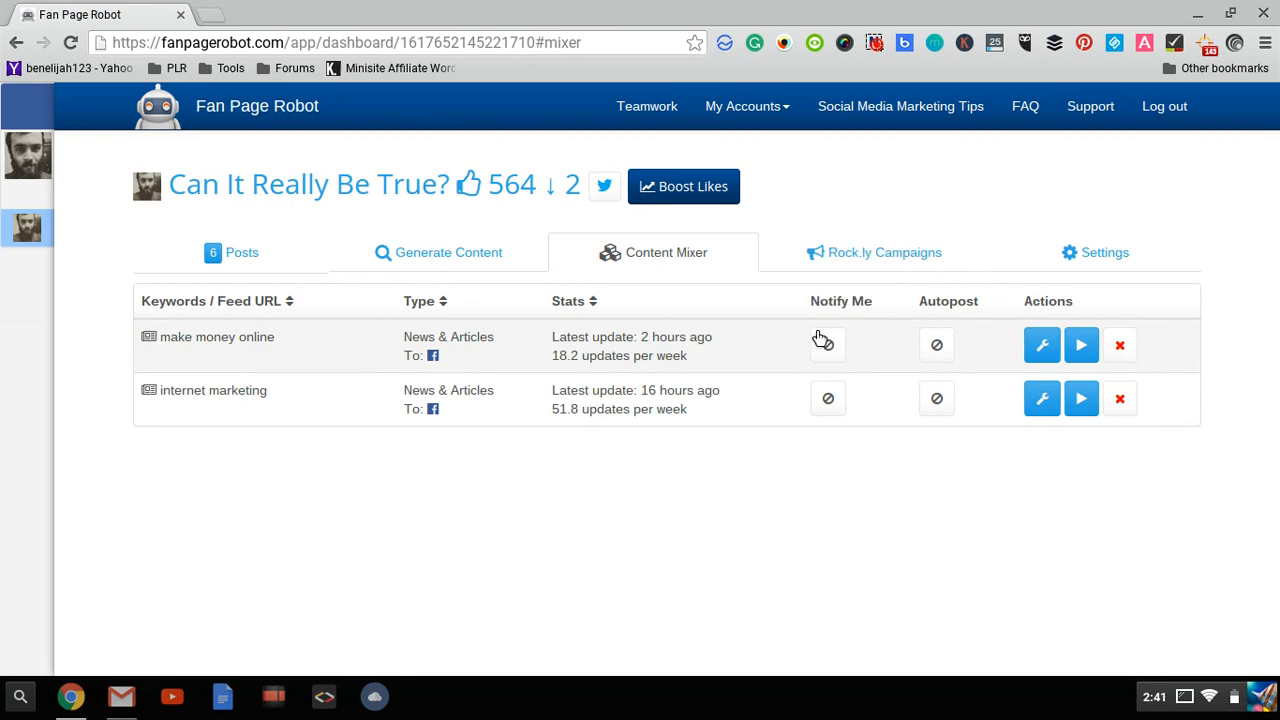
mouse_move(863, 370)
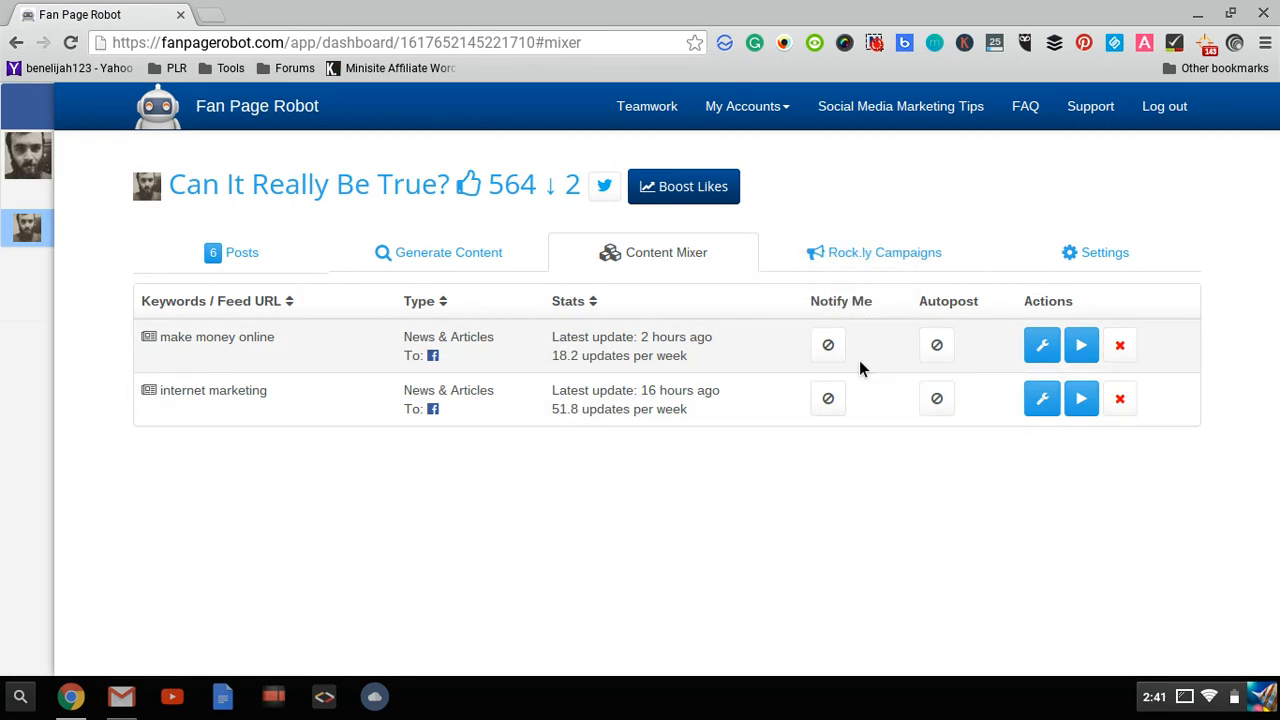
mouse_move(786, 405)
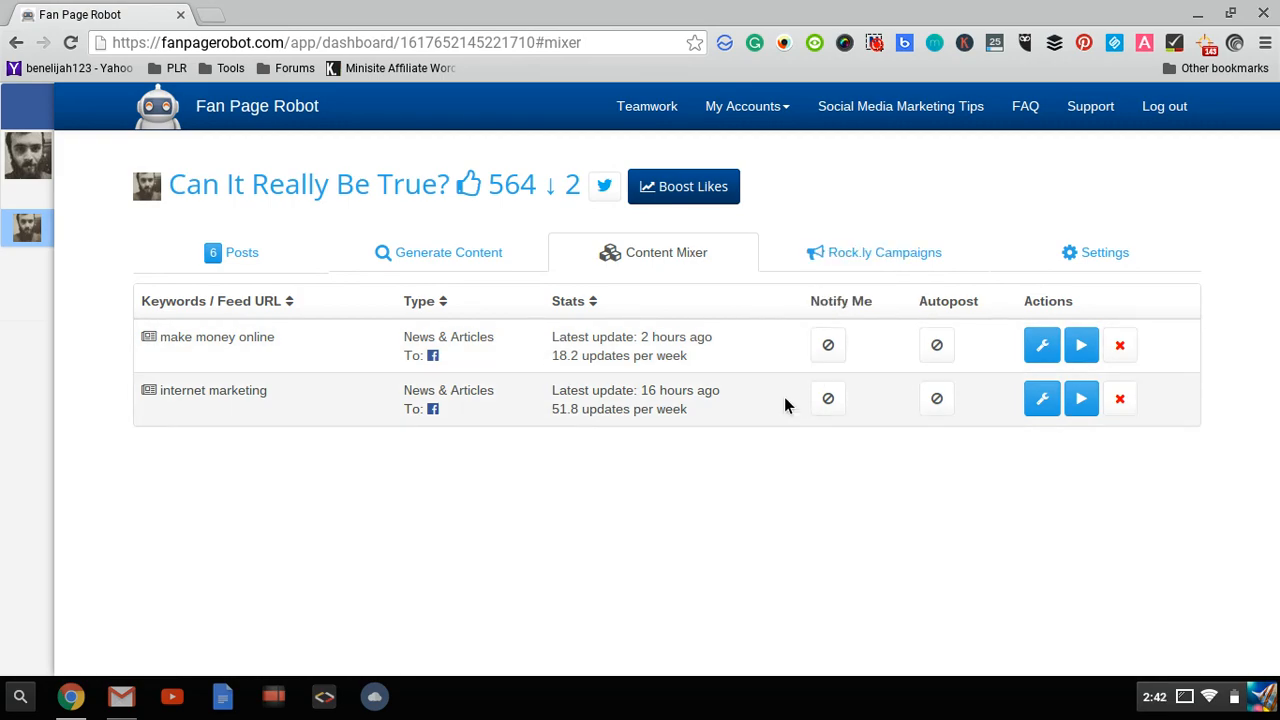
mouse_move(911, 374)
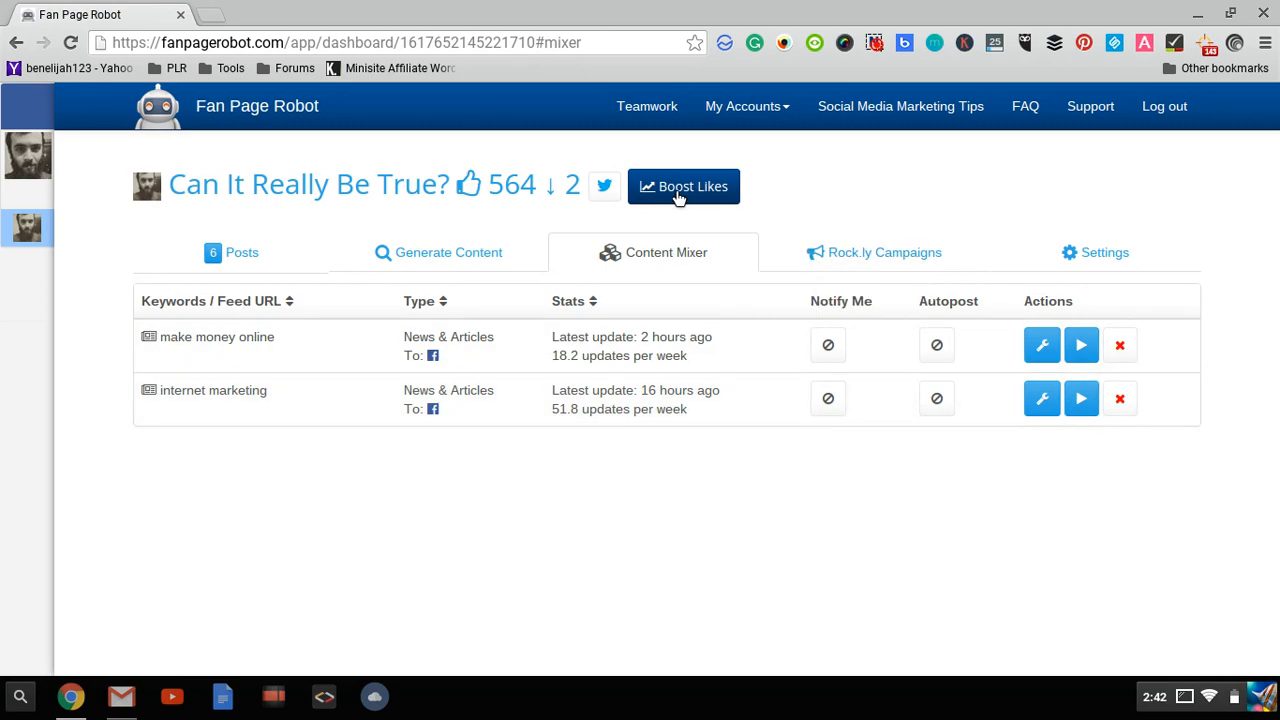
mouse_move(617, 446)
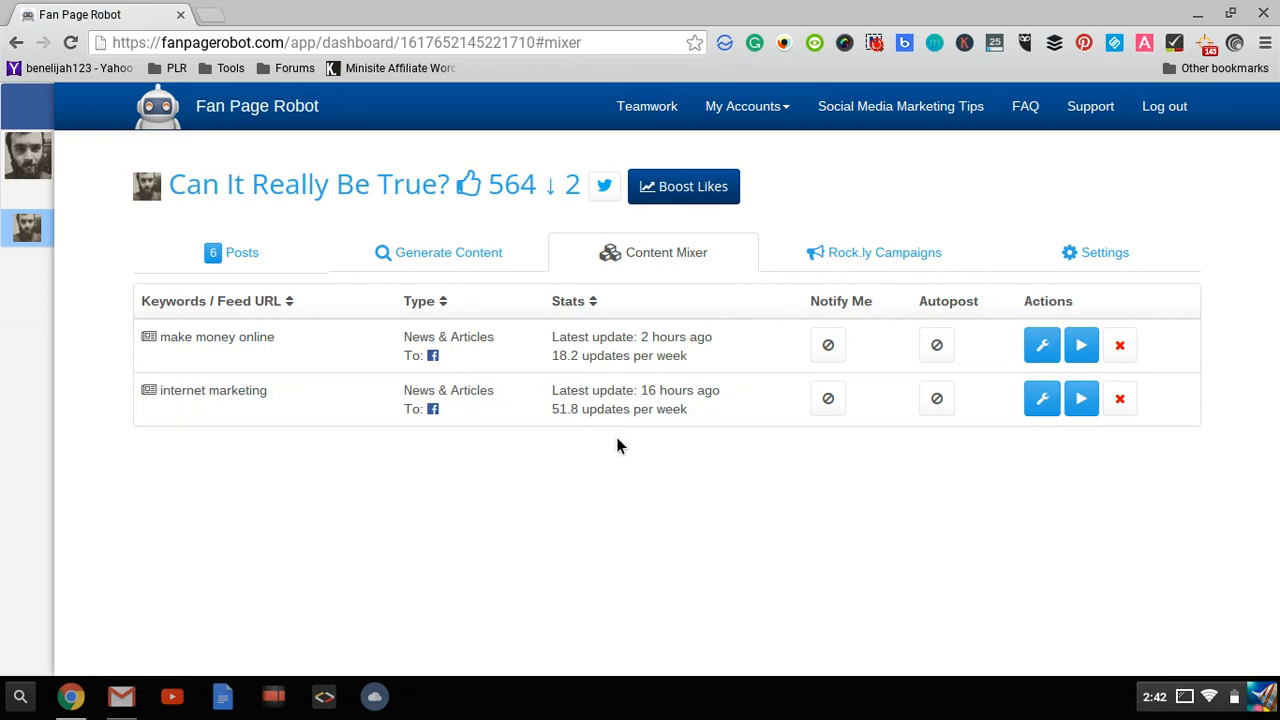
mouse_move(753, 385)
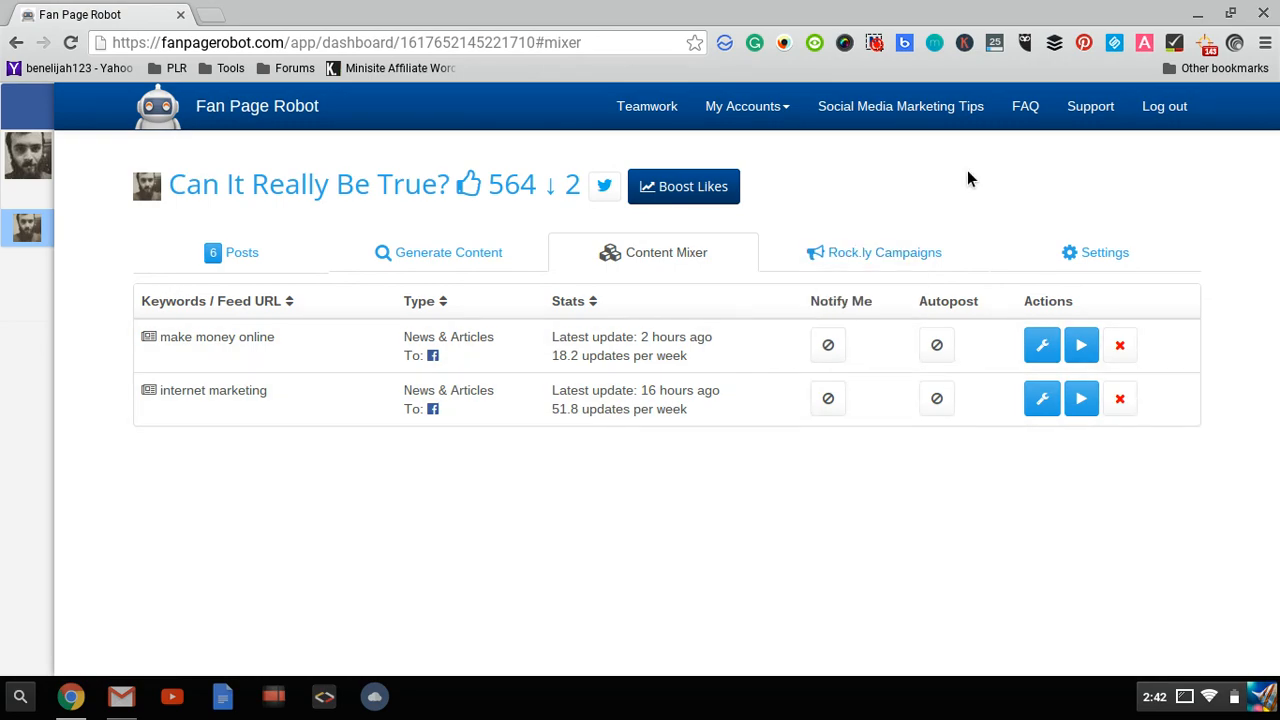
mouse_move(311, 259)
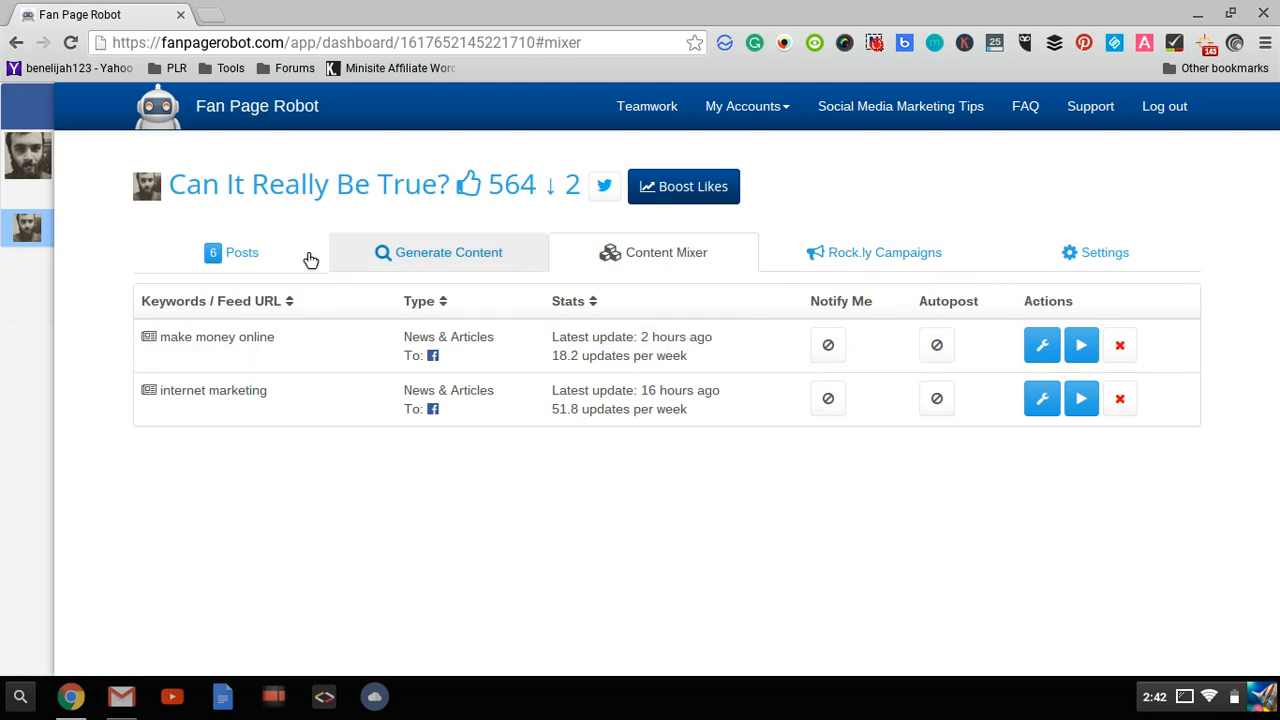
mouse_move(433, 243)
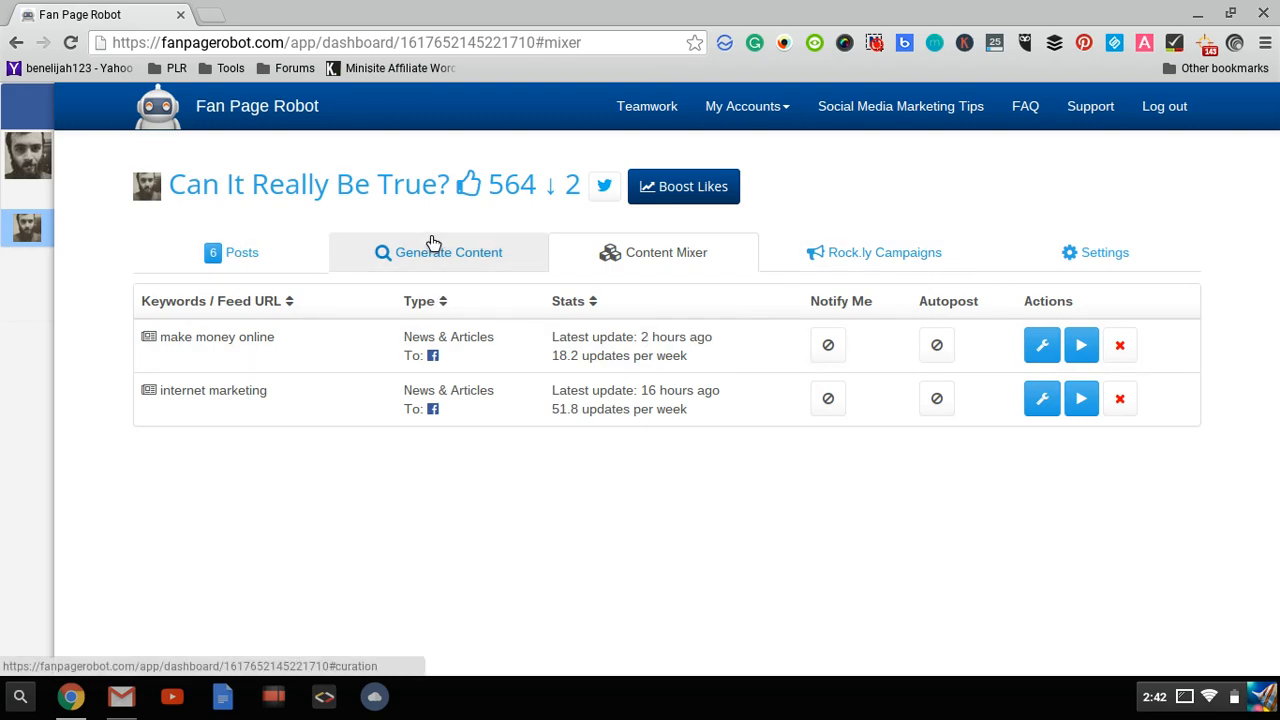
mouse_move(430, 230)
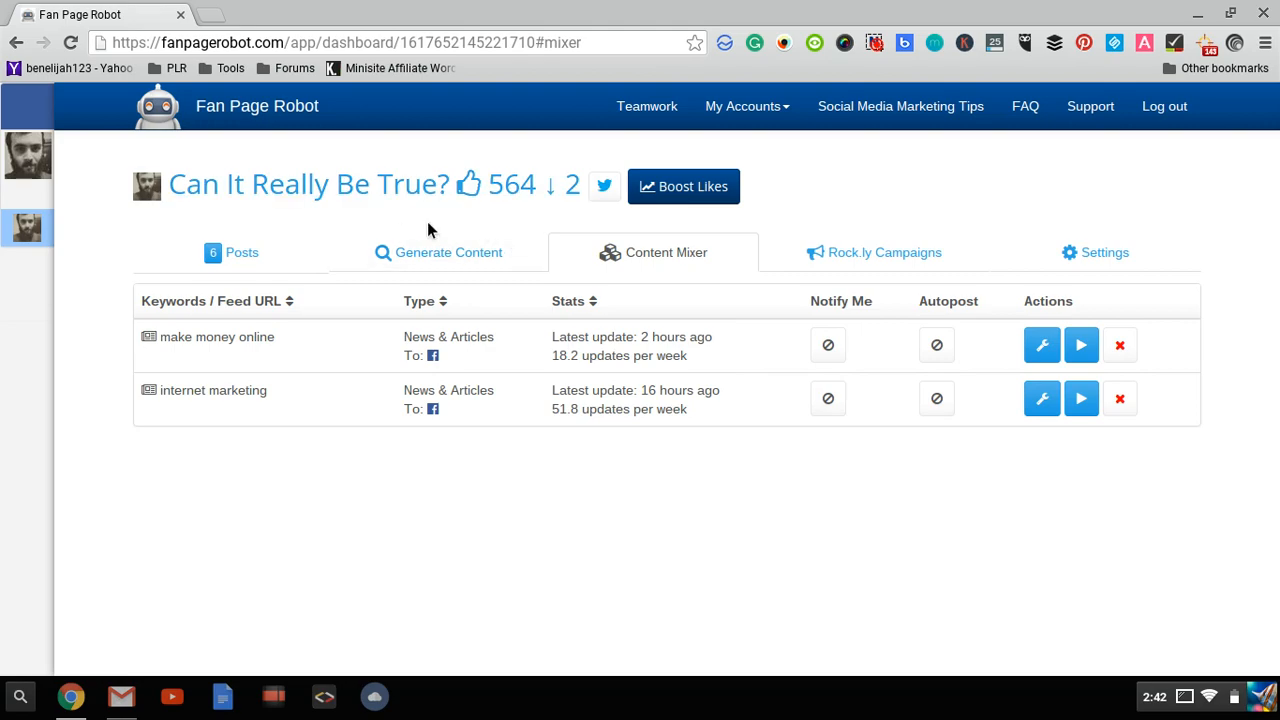
mouse_move(627, 322)
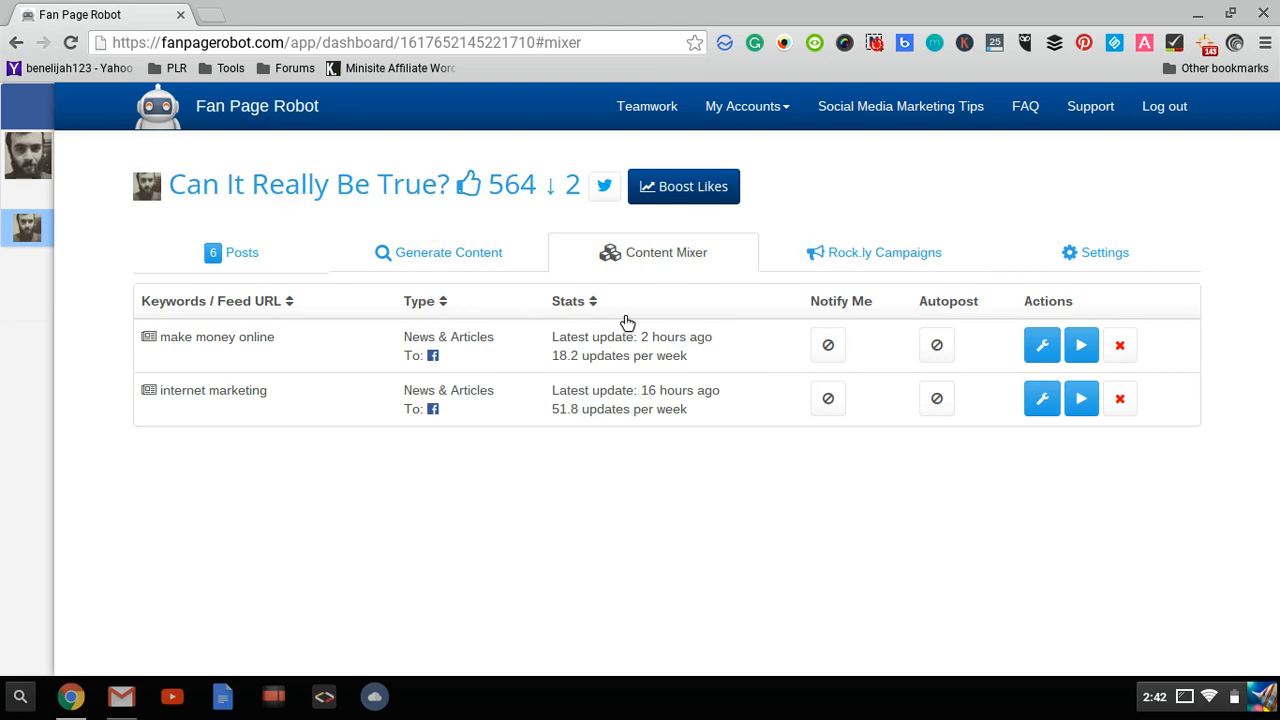
mouse_move(697, 252)
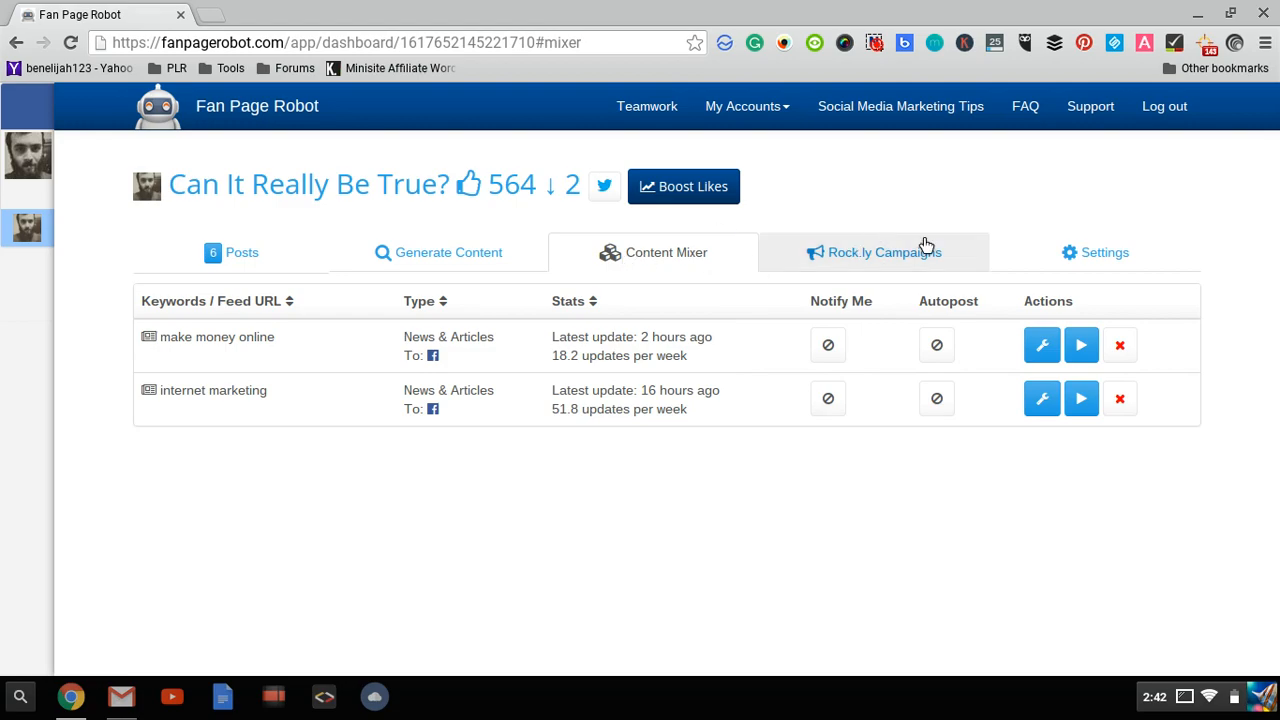
Scroll through the page's three Rock.ly campaigns
left_click(877, 252)
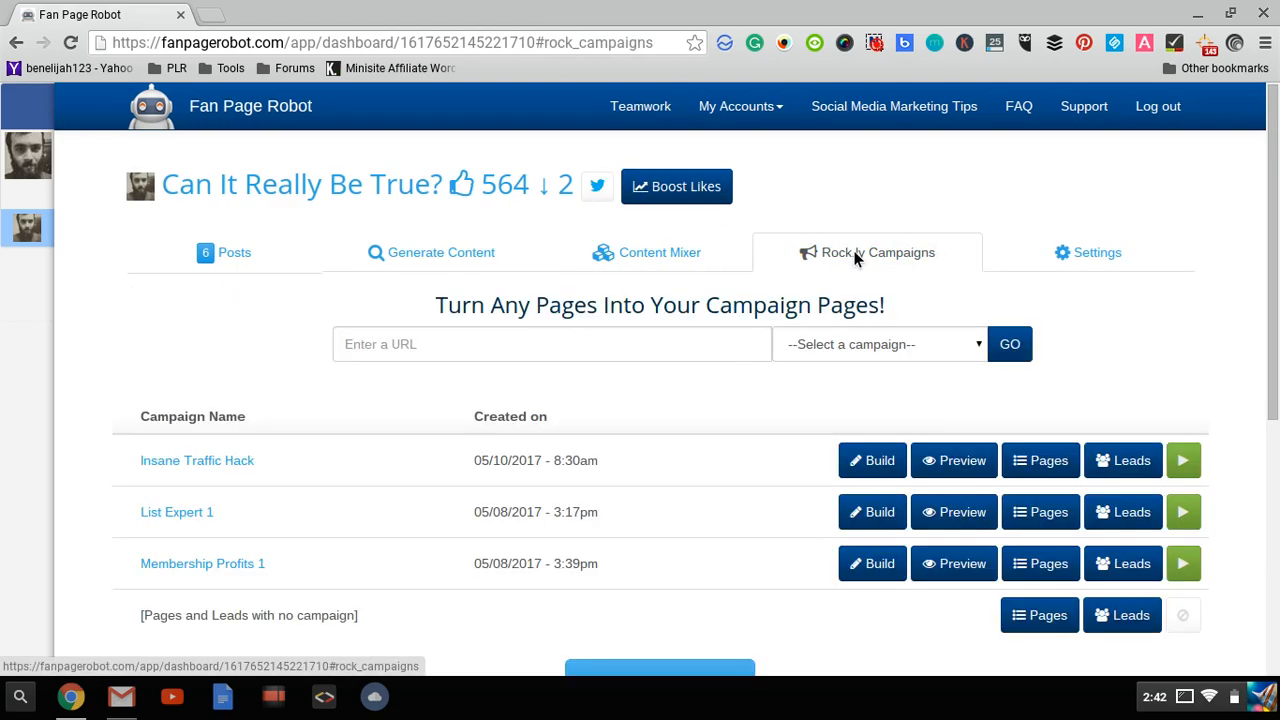
scroll("down", 3)
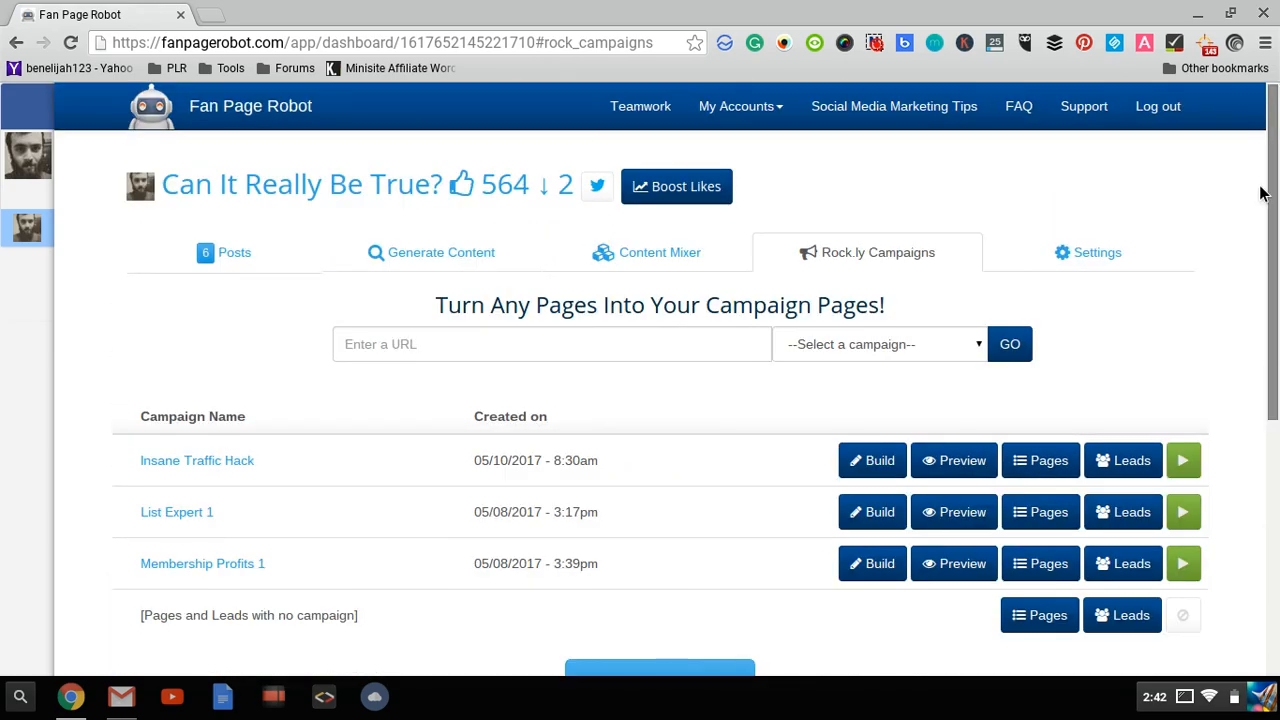
scroll("down", 3)
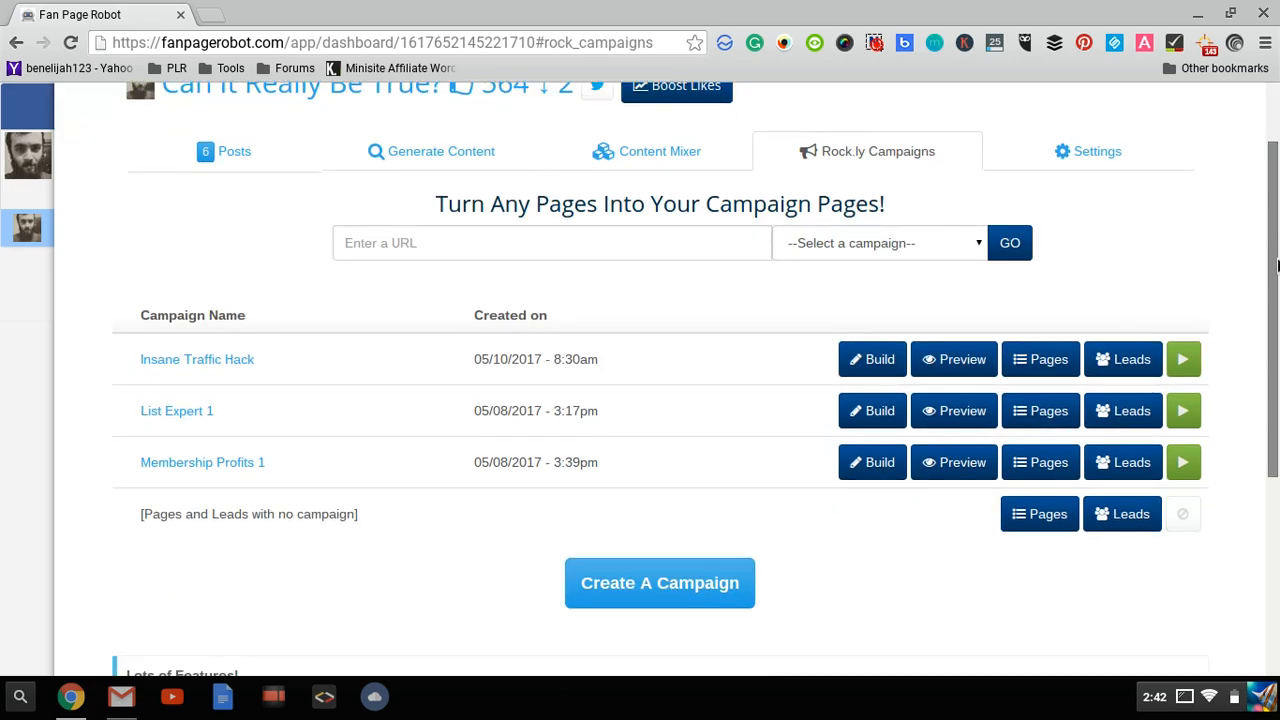
scroll("down", 3)
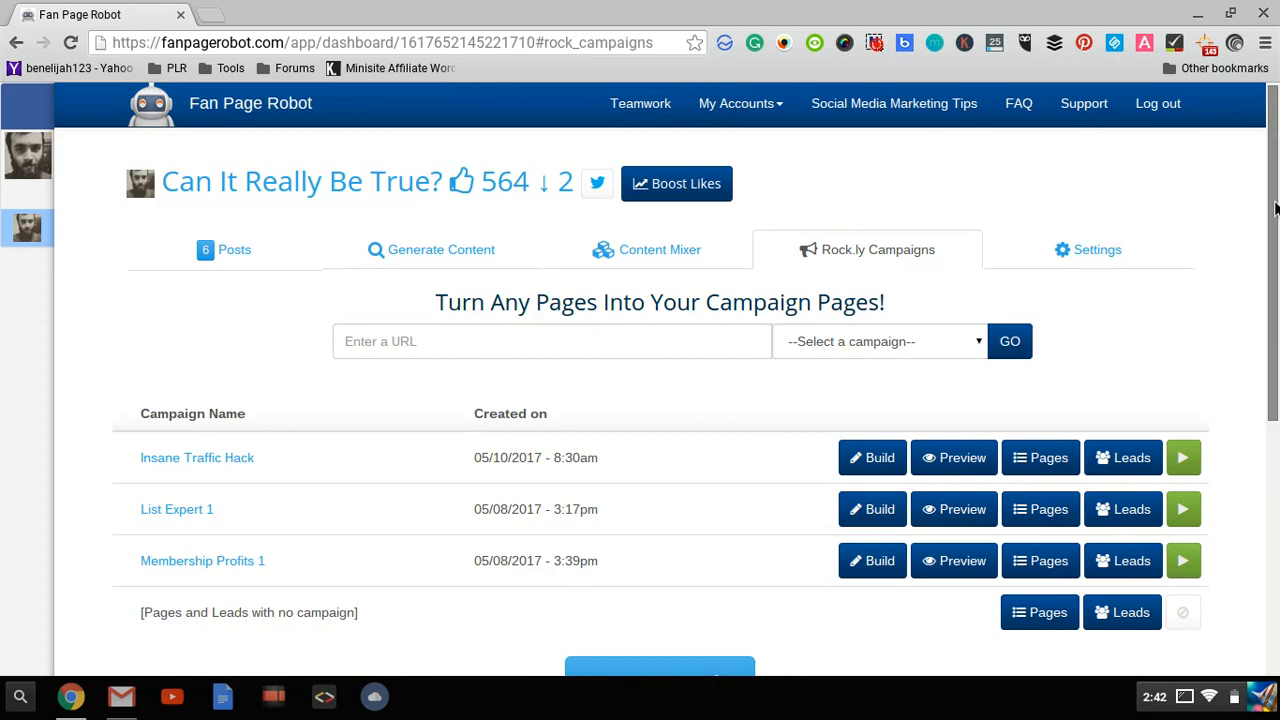
scroll("down", 3)
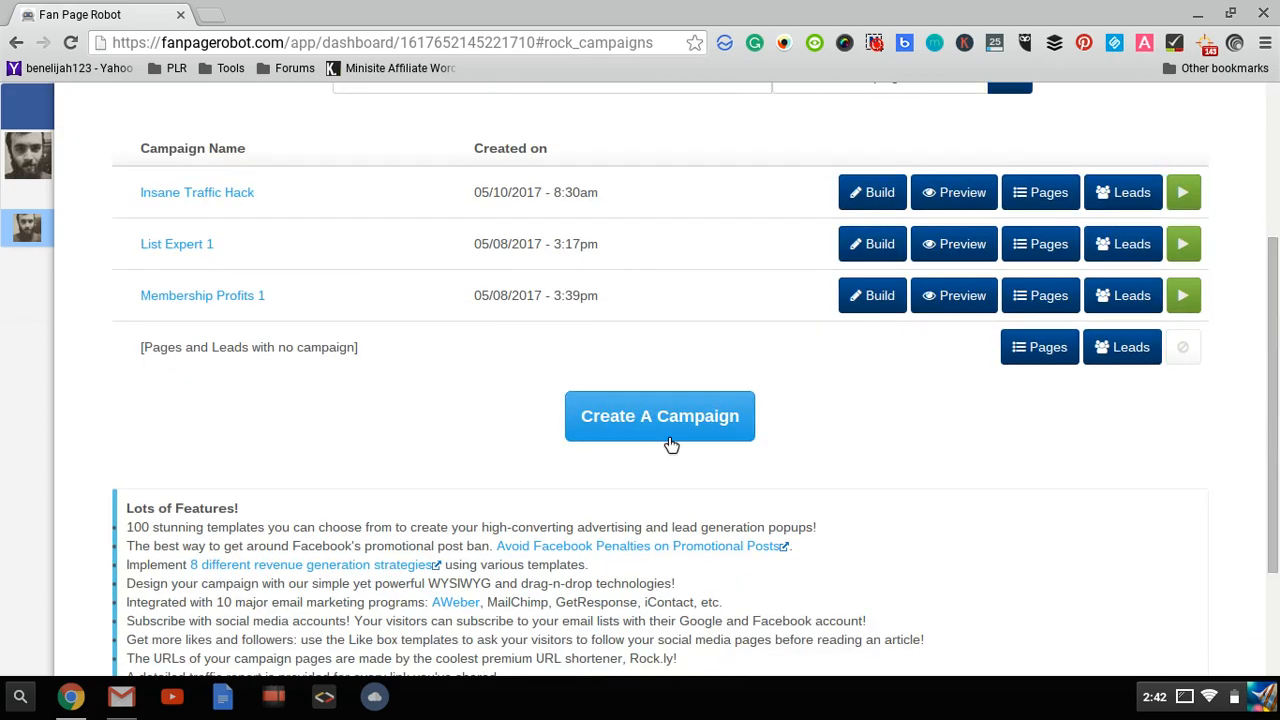
Open and close the new-campaign template picker, and open foxnews.com in another tab
left_click(659, 416)
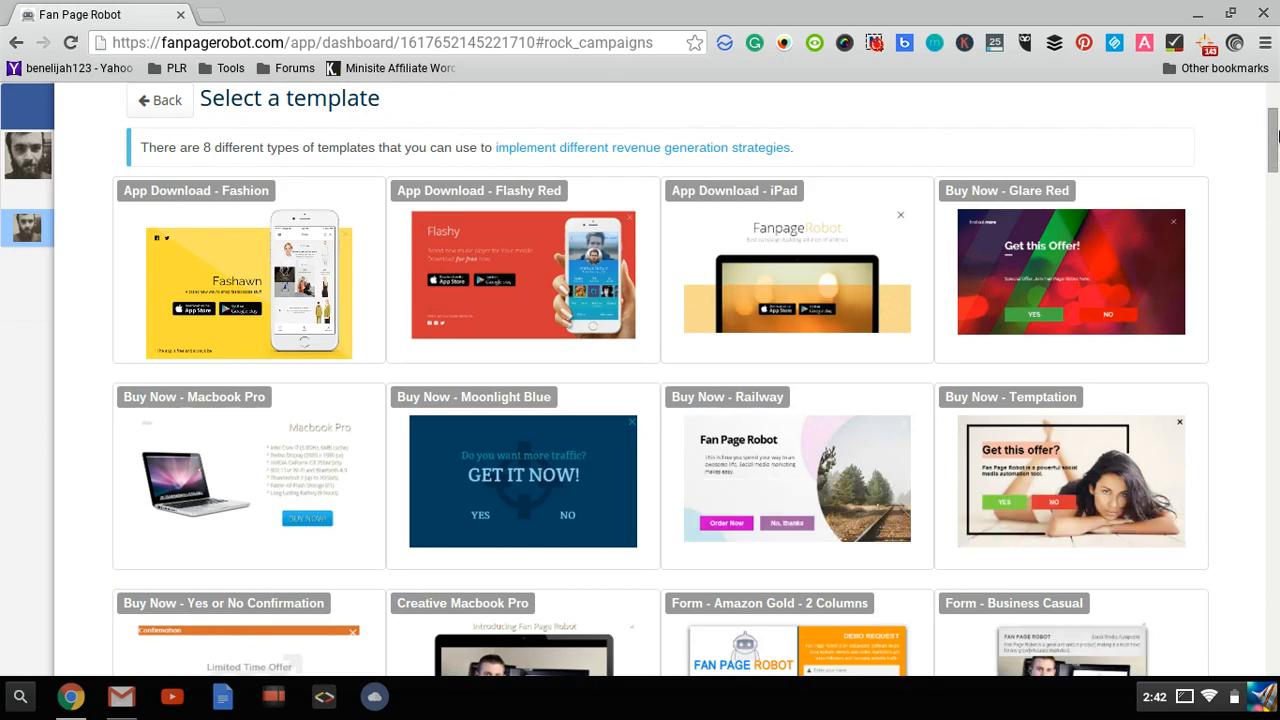
scroll("down", 3)
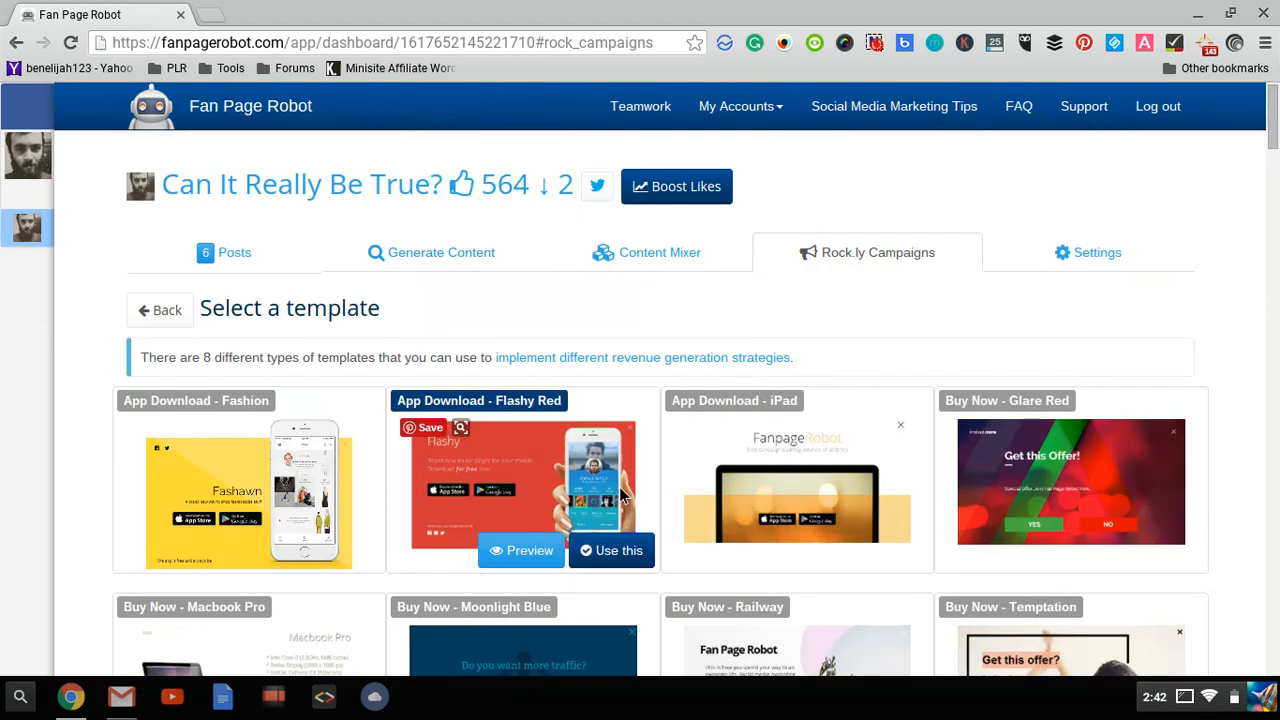
mouse_move(815, 272)
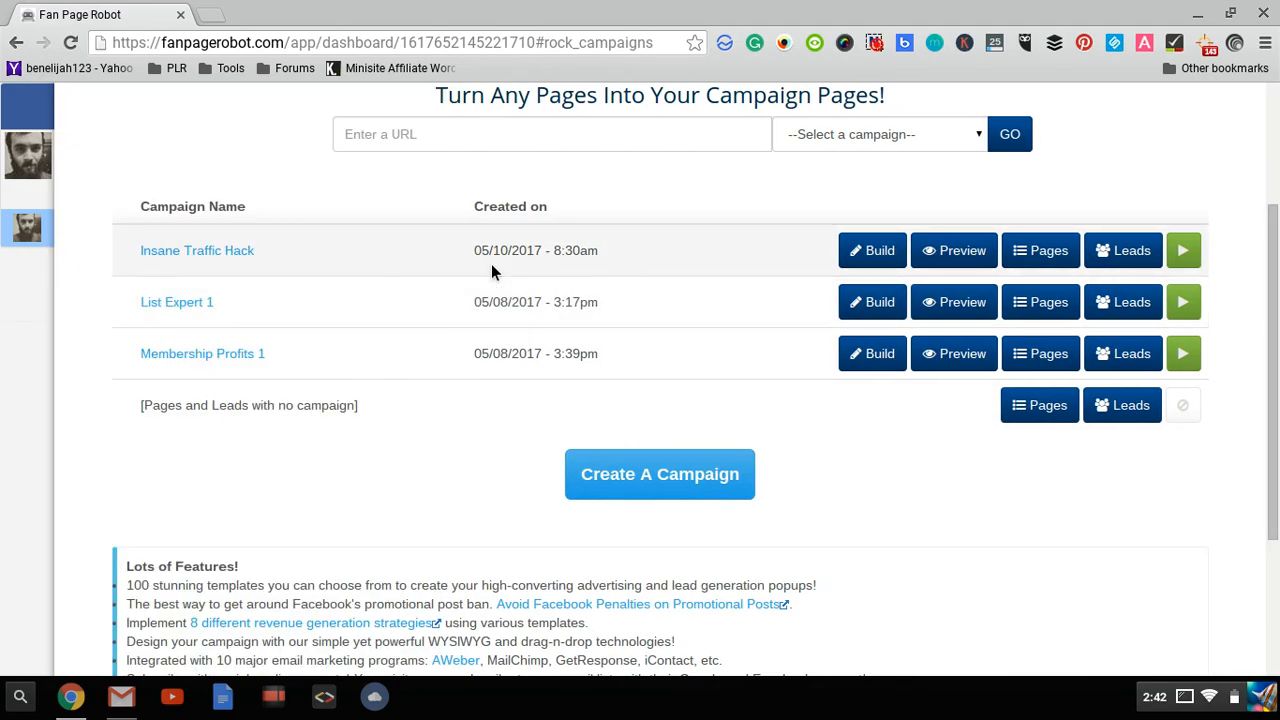
left_click(267, 14)
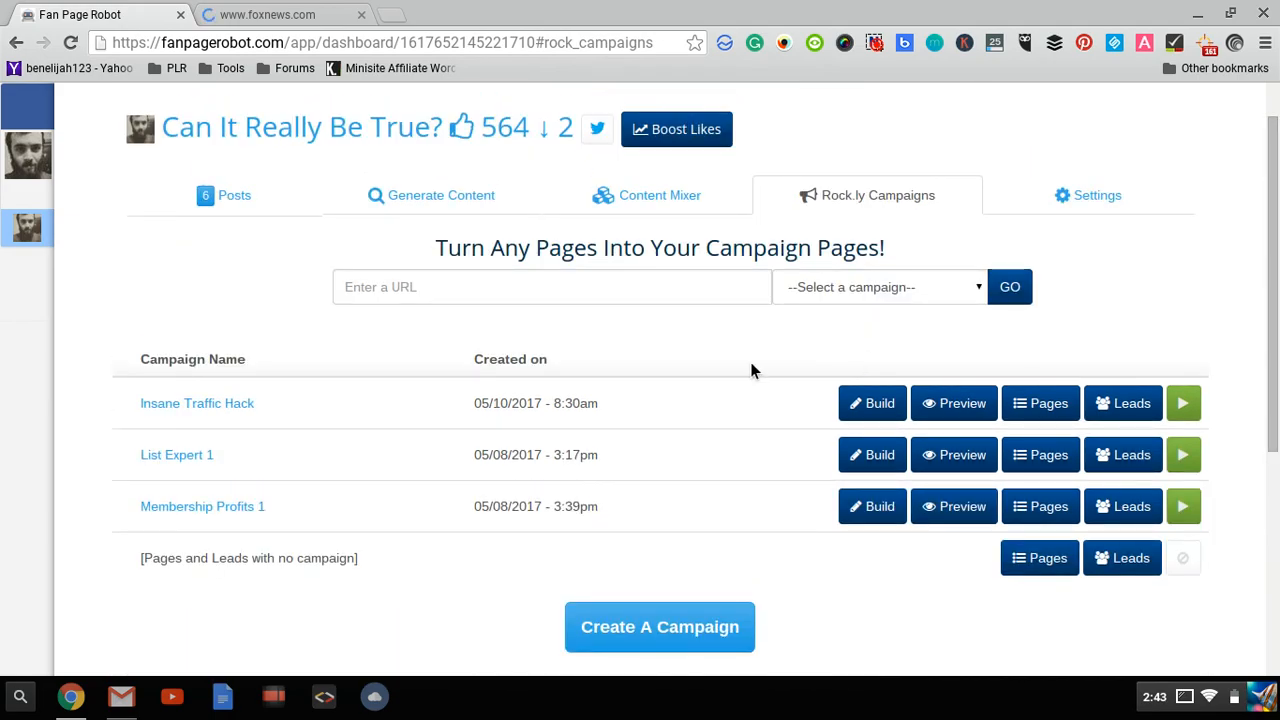
left_click(551, 287)
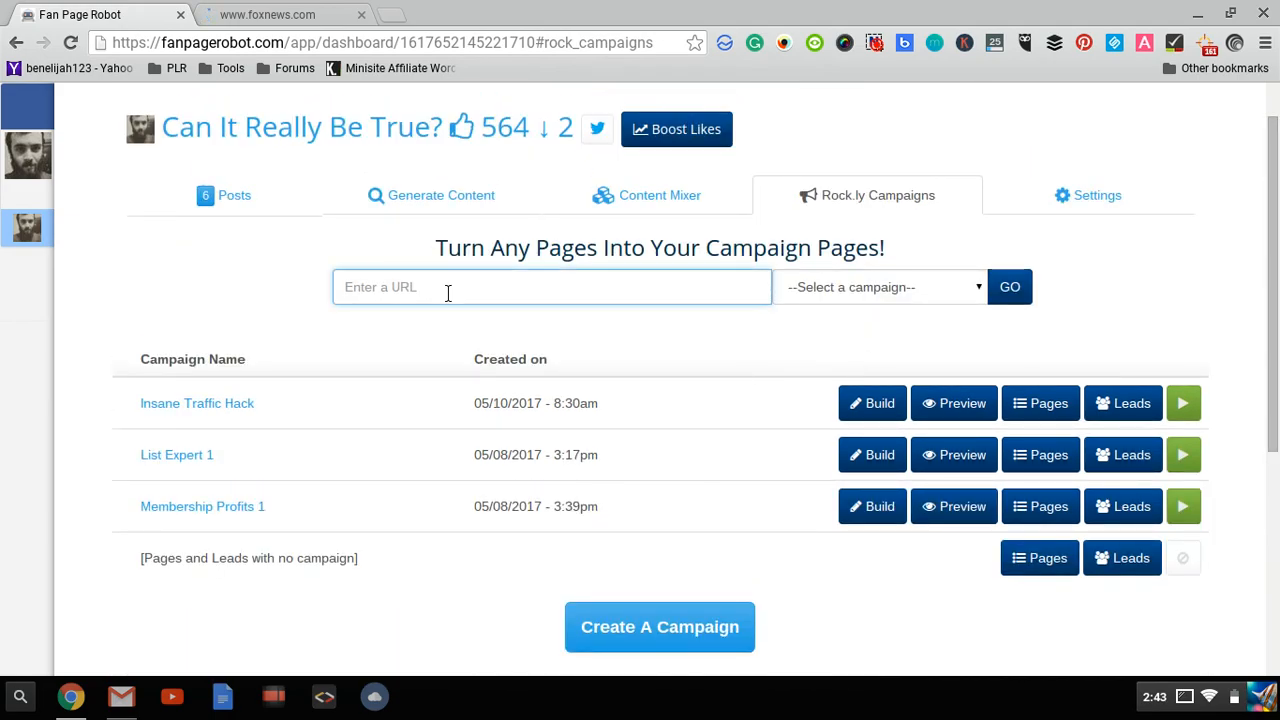
type("http://foxnews.com/")
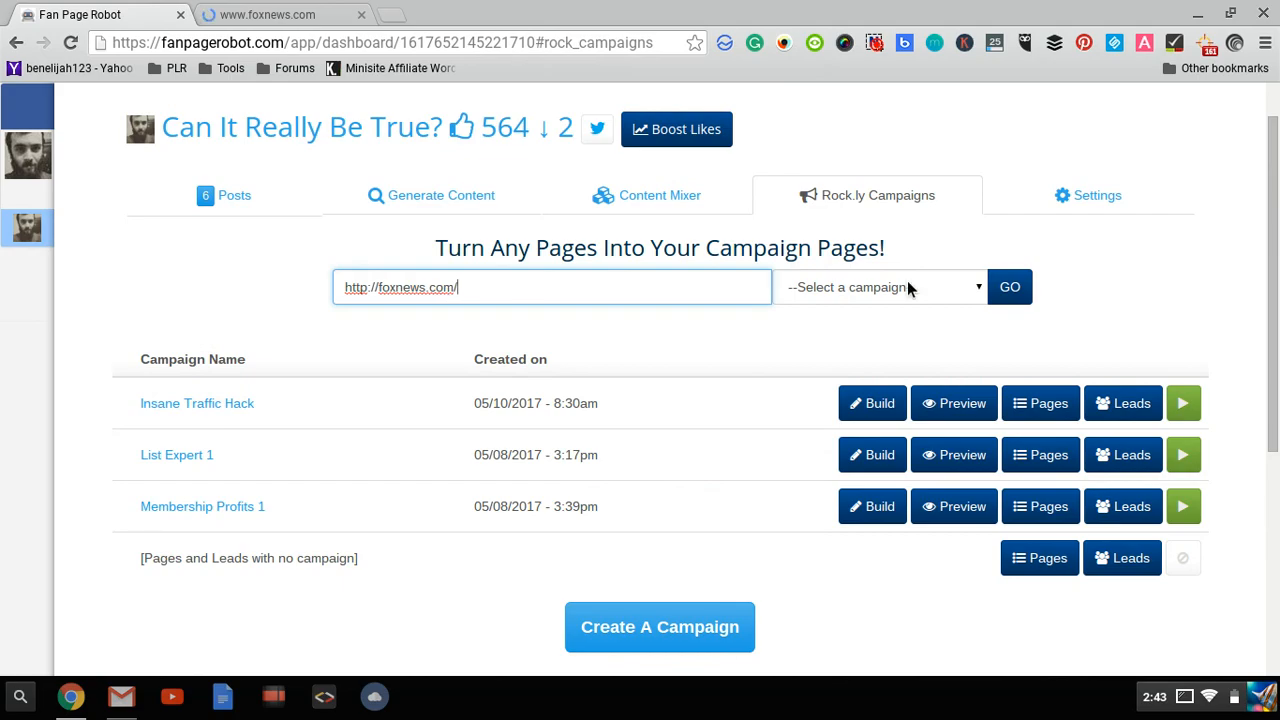
left_click(878, 287)
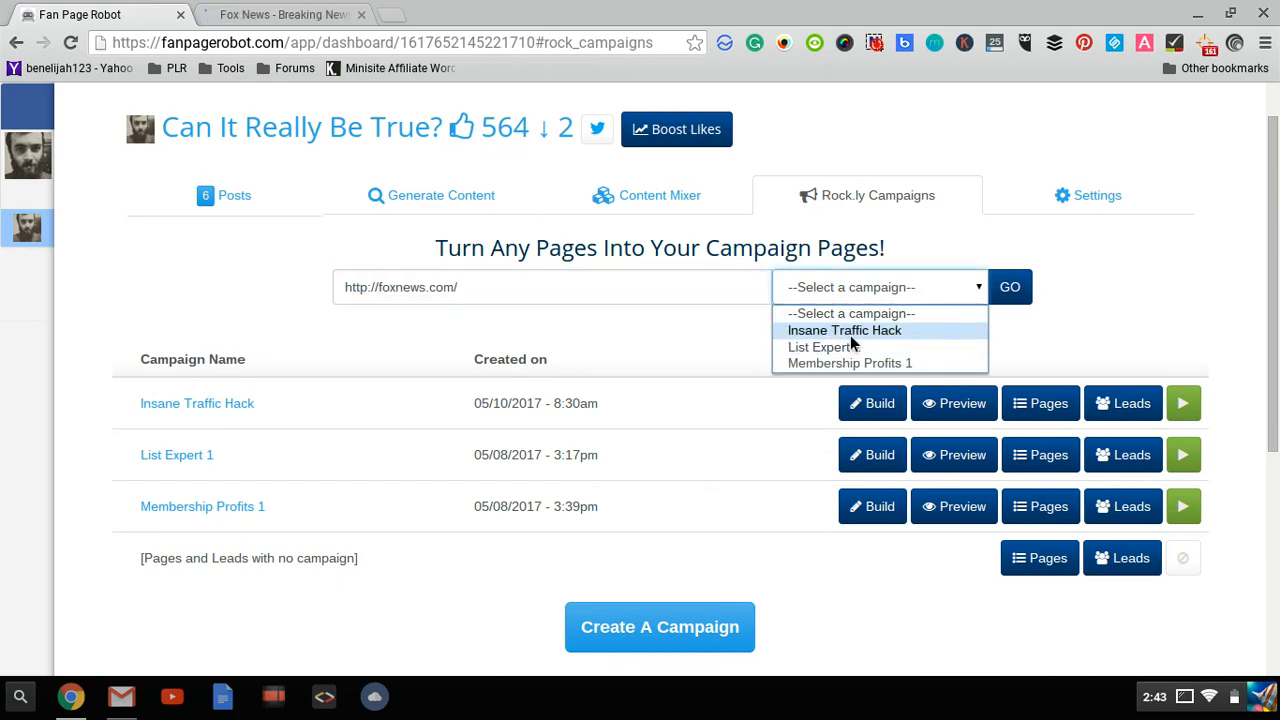
left_click(844, 330)
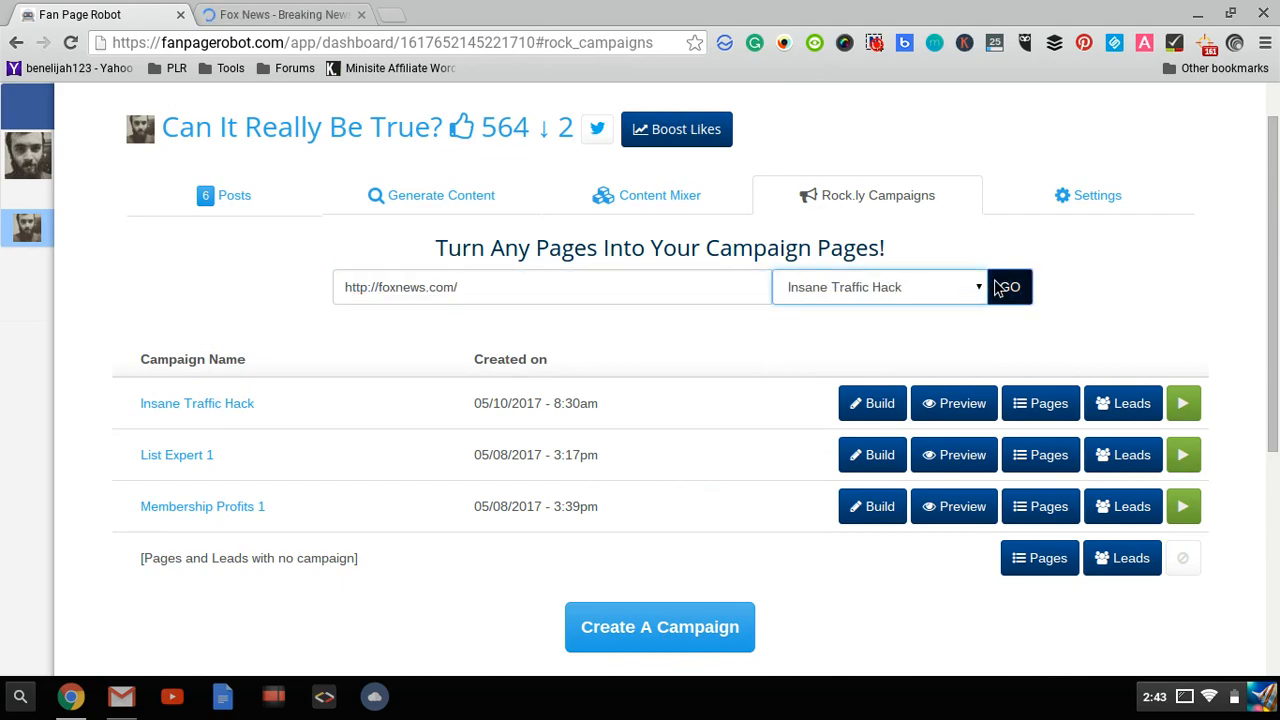
left_click(1009, 287)
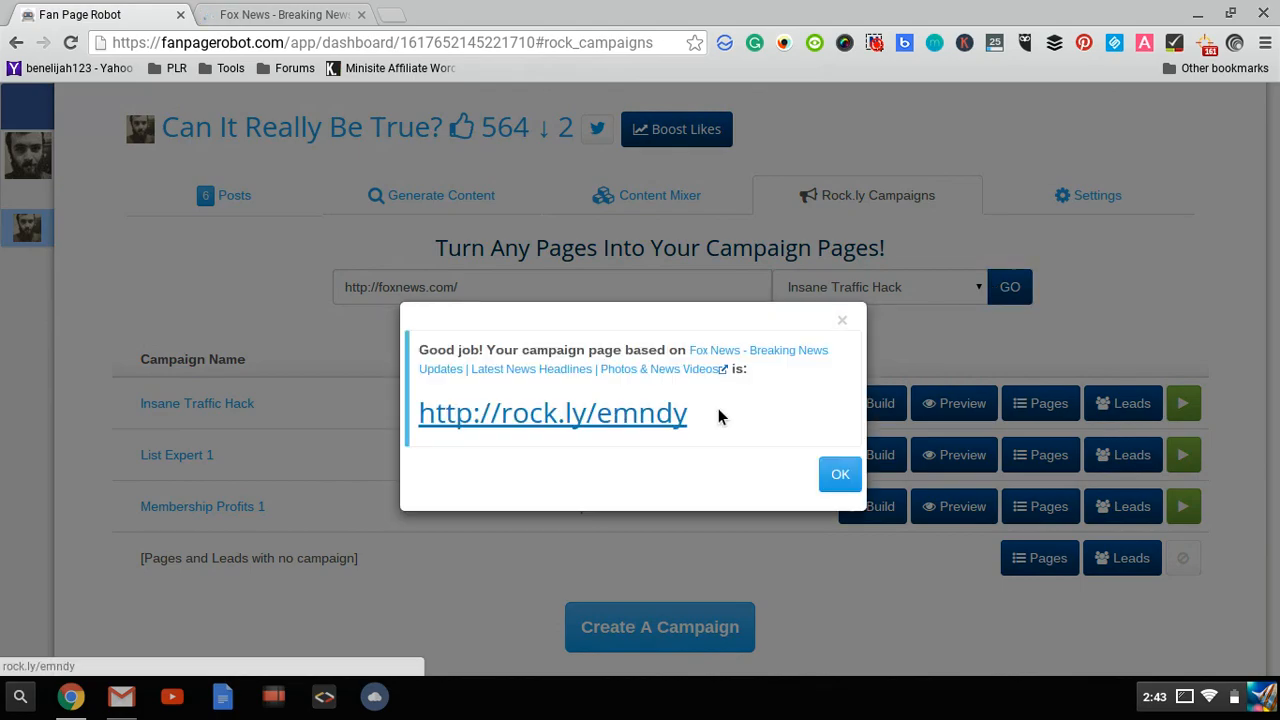
Select the generated rock.ly link, switch to the Fox News page, and open a new browser tab
triple_click(552, 412)
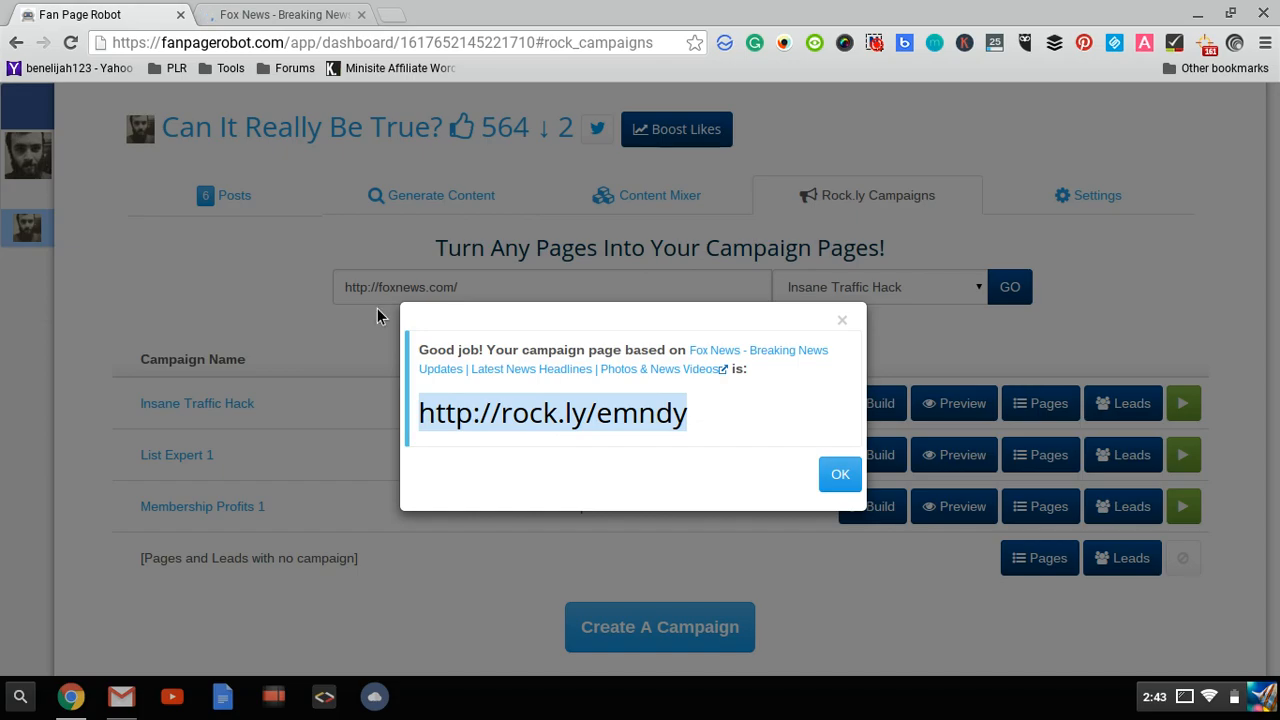
left_click(283, 14)
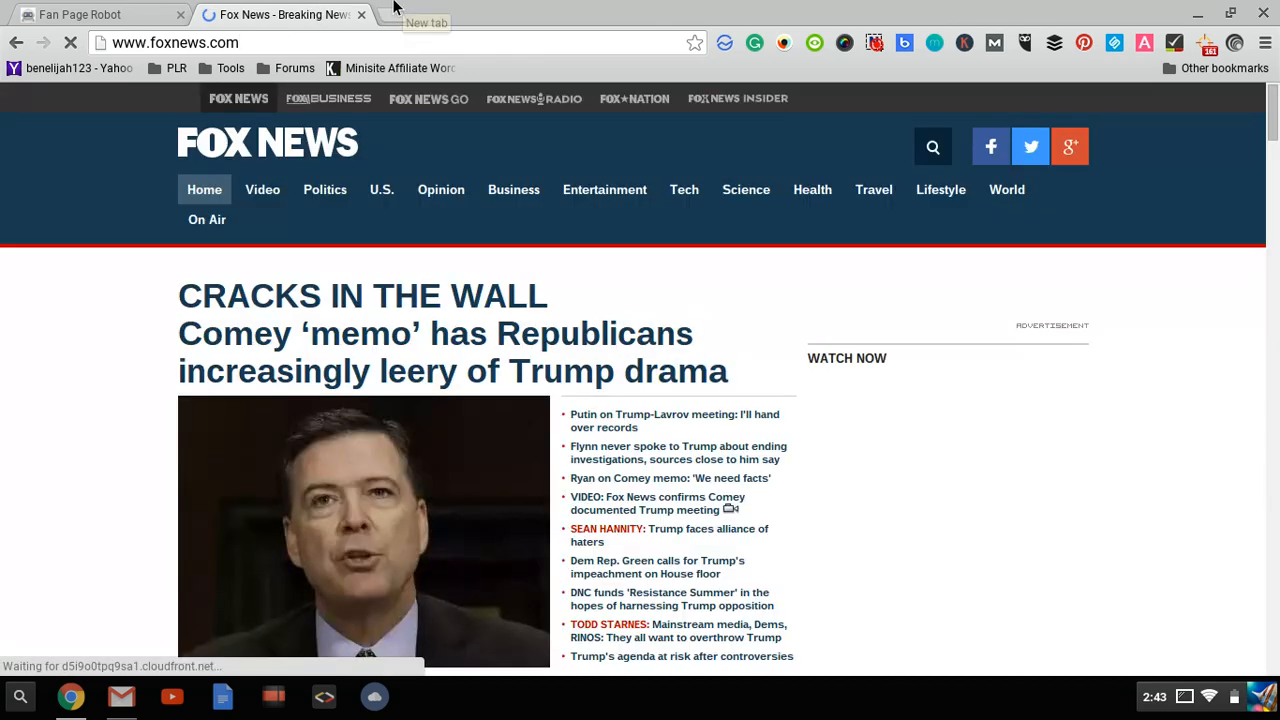
left_click(425, 14)
type("rock.ly/emndy")
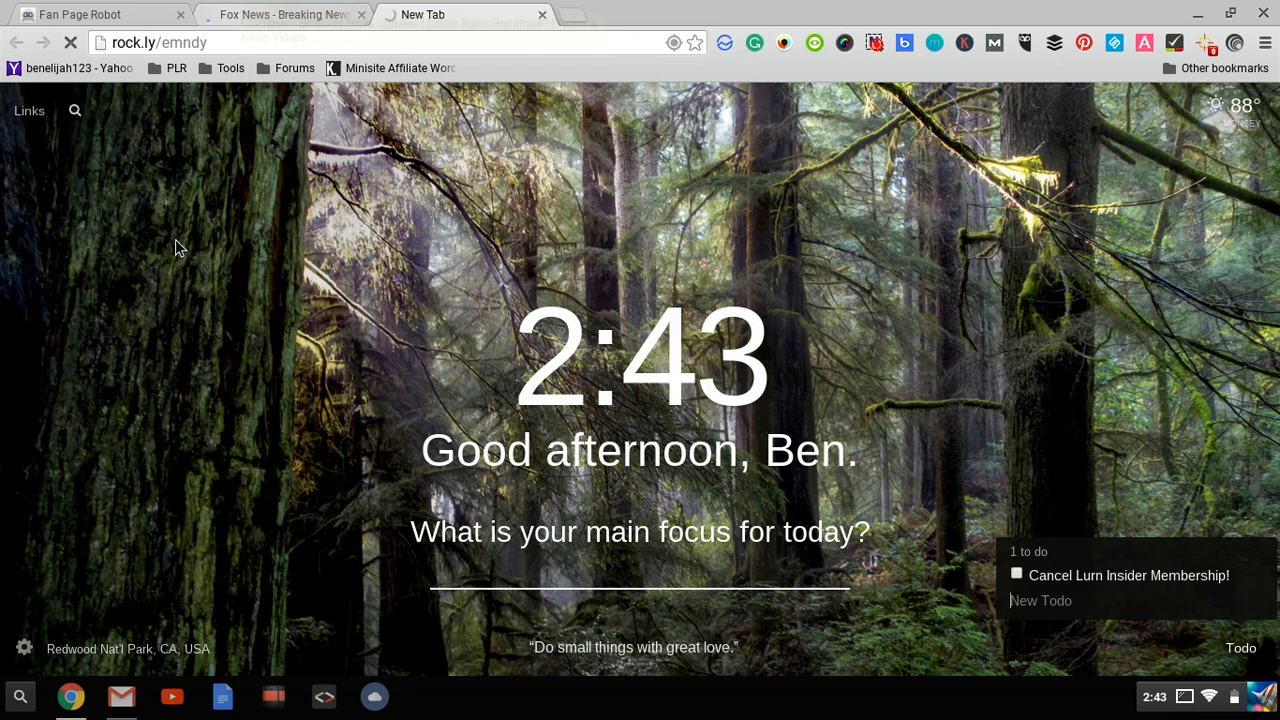
Dismiss the link confirmation, load rock.ly/emndy on Fox News, and return to Generate Content
left_click(80, 14)
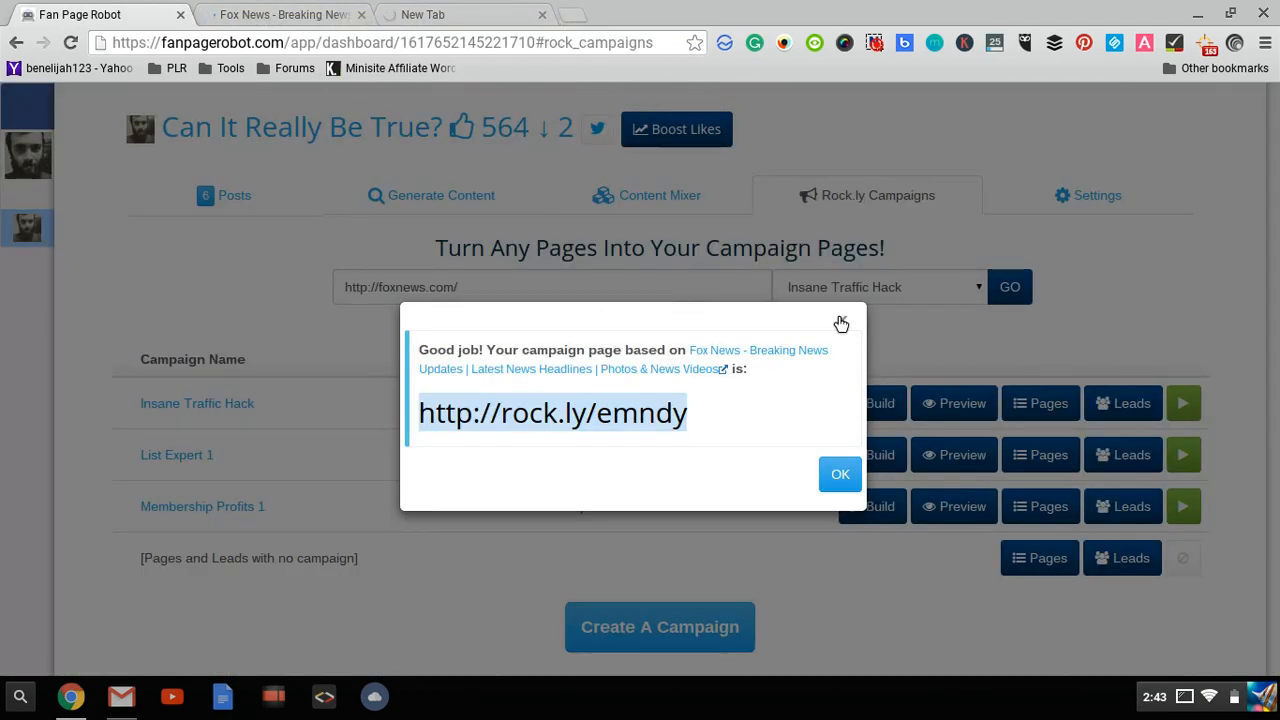
left_click(839, 473)
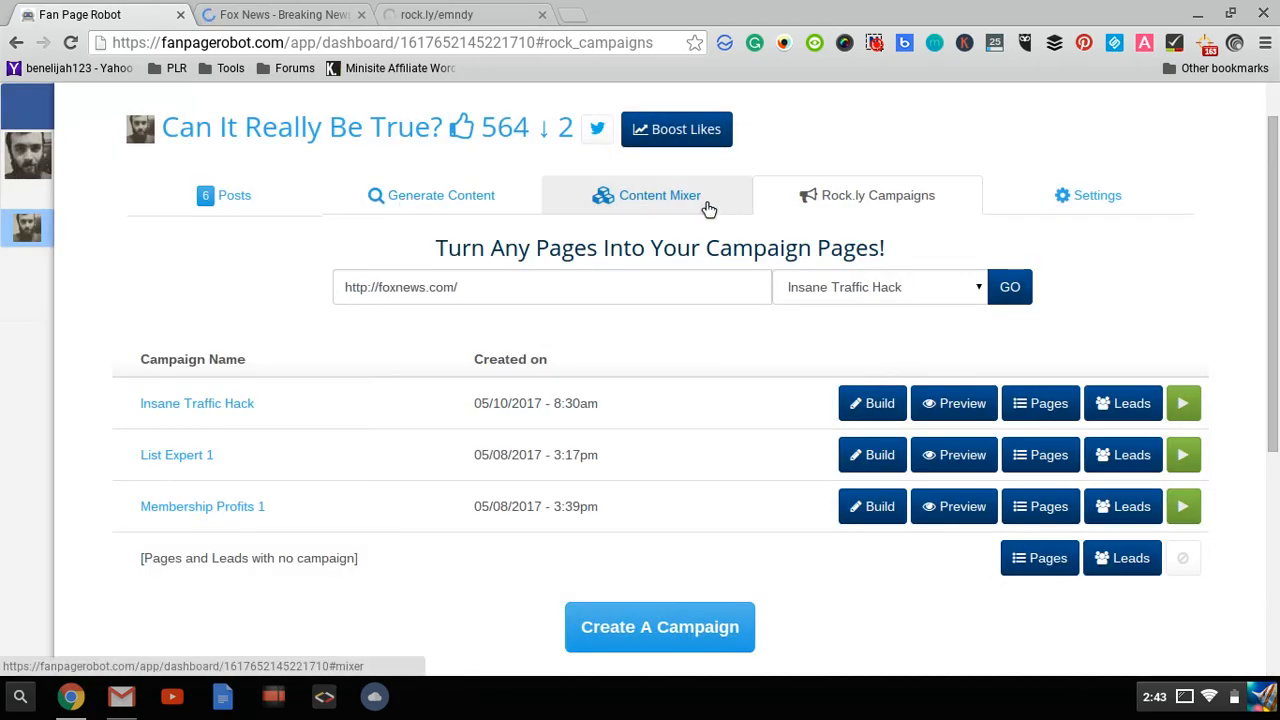
mouse_move(560, 235)
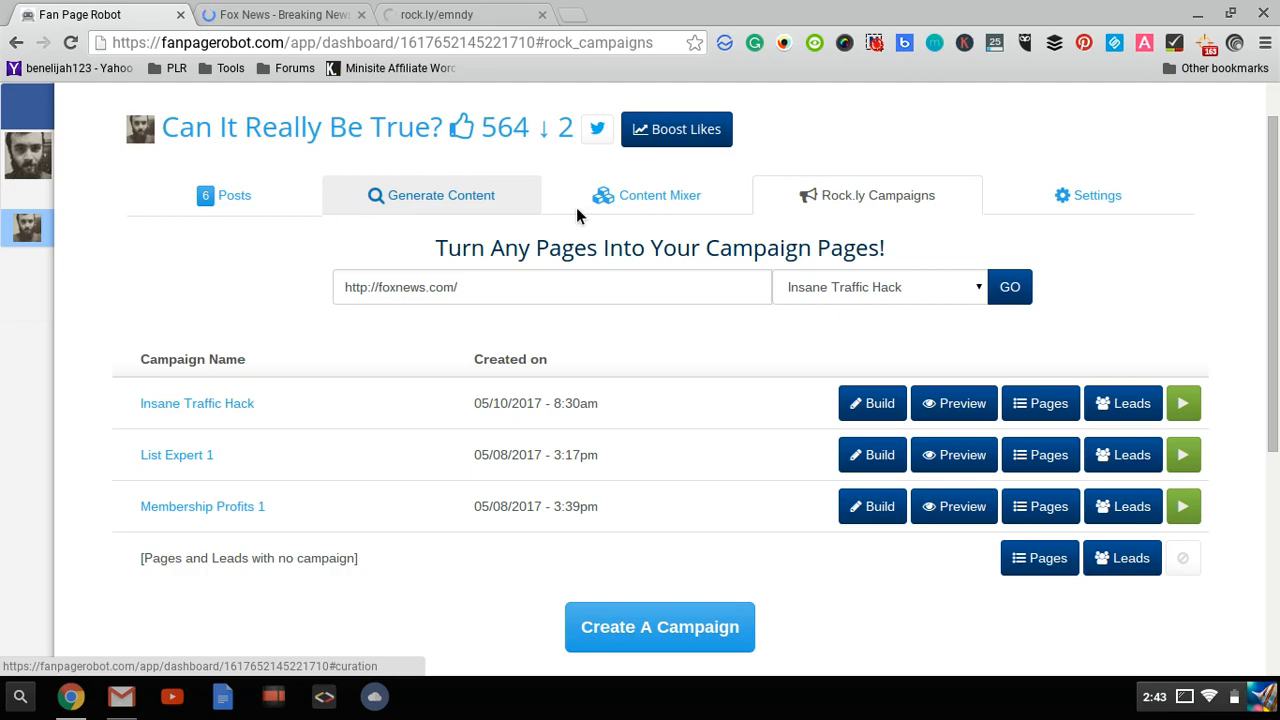
mouse_move(996, 198)
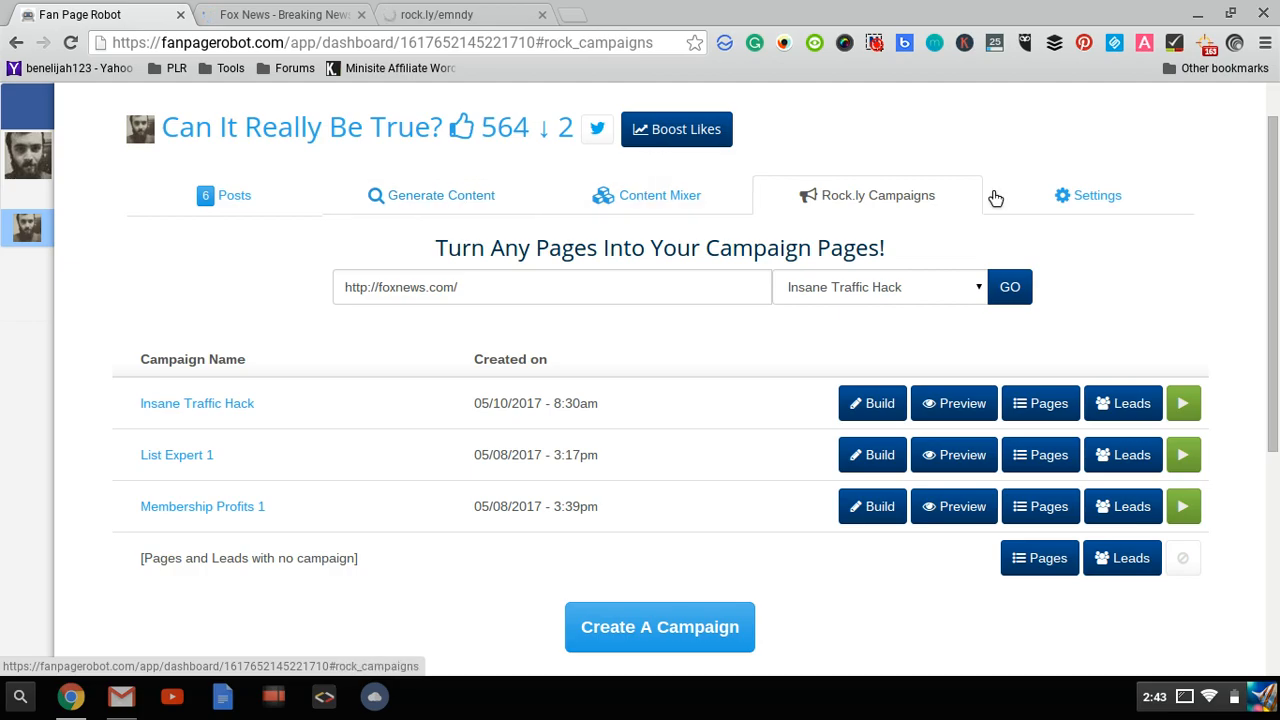
mouse_move(950, 100)
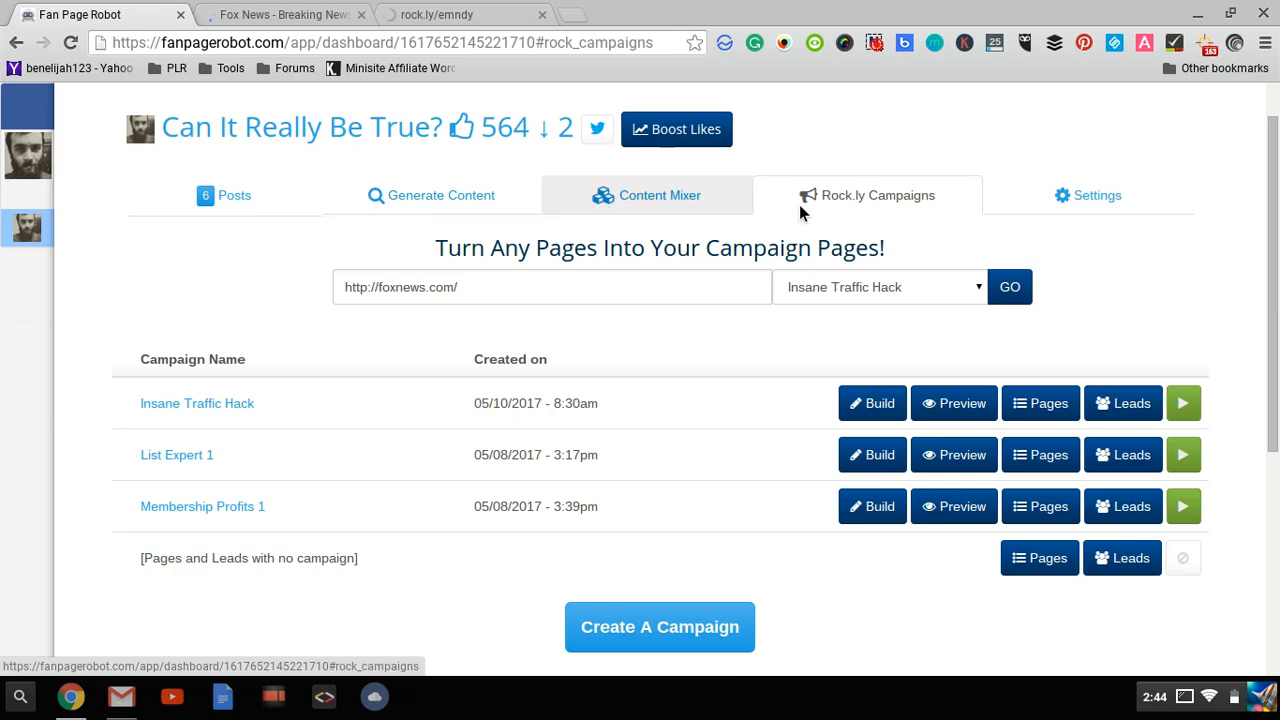
left_click(431, 195)
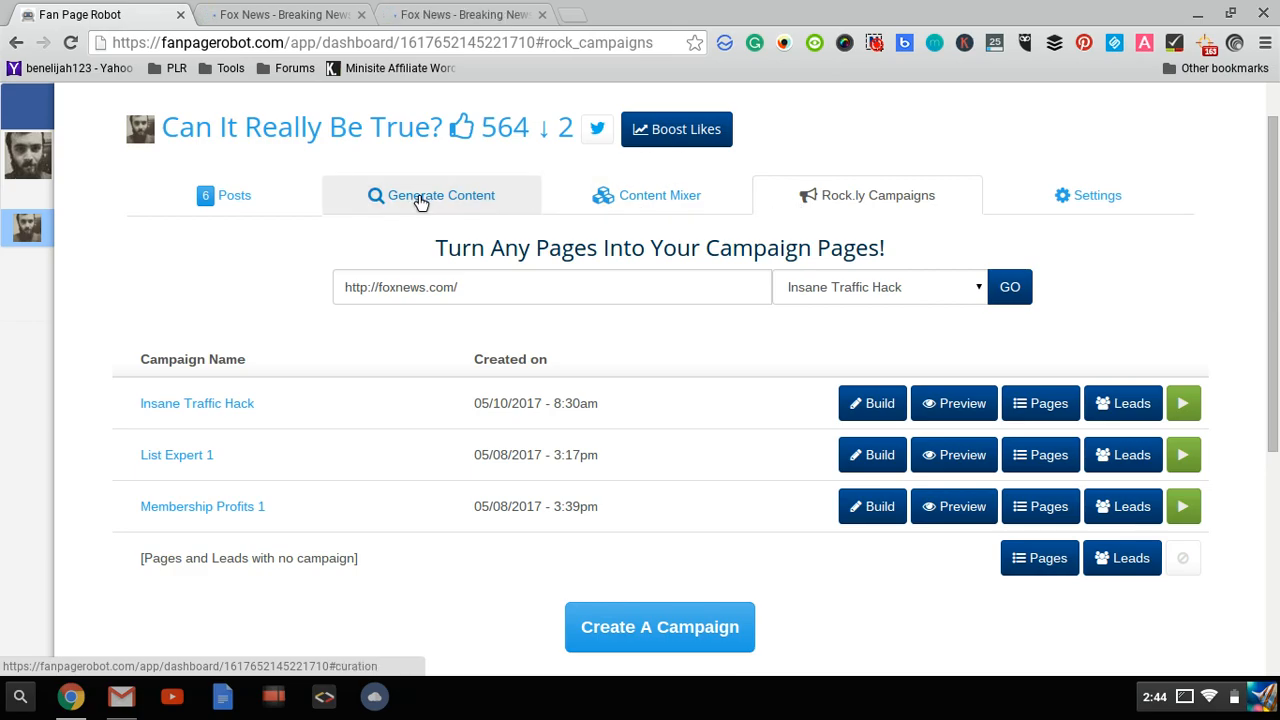
mouse_move(350, 233)
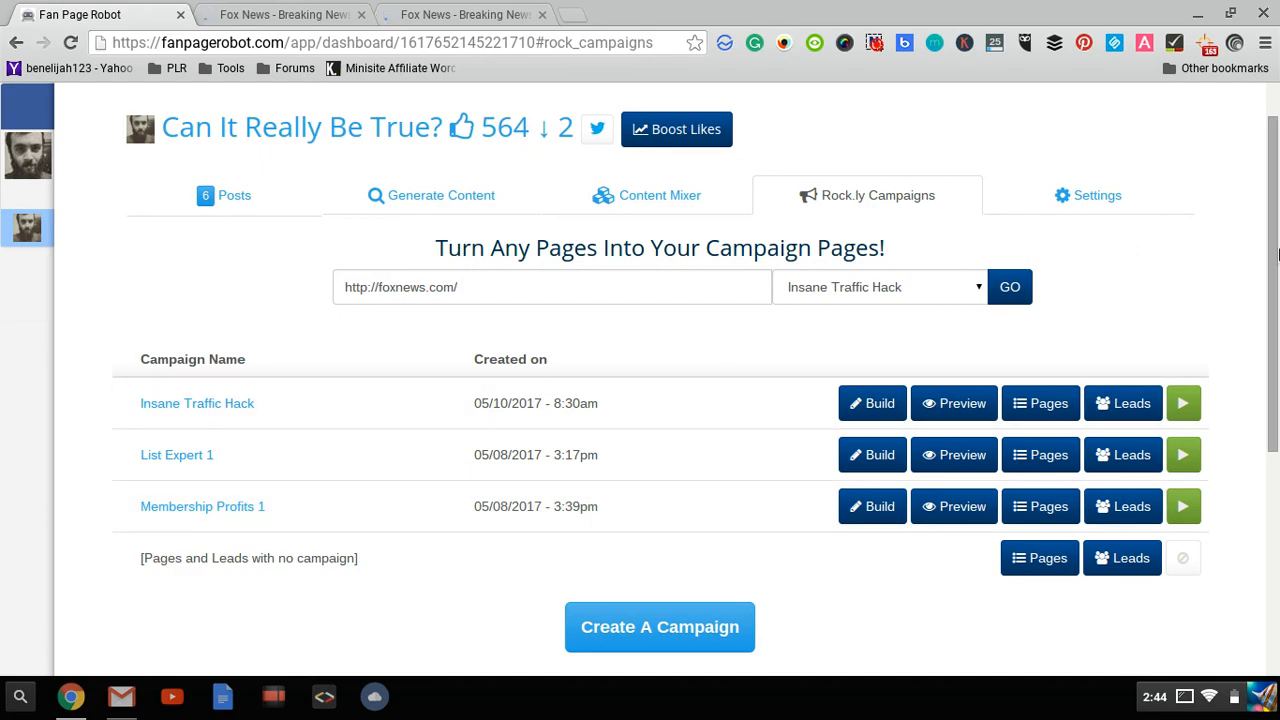
mouse_move(1025, 351)
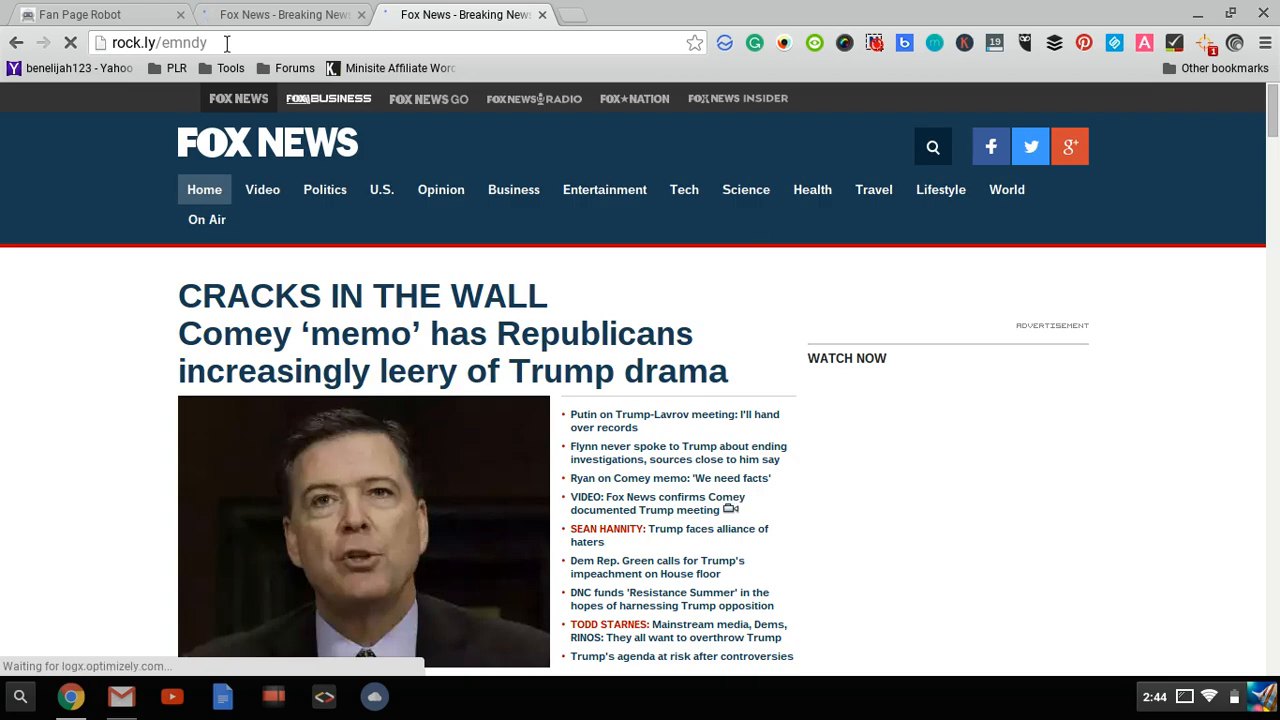
left_click(100, 14)
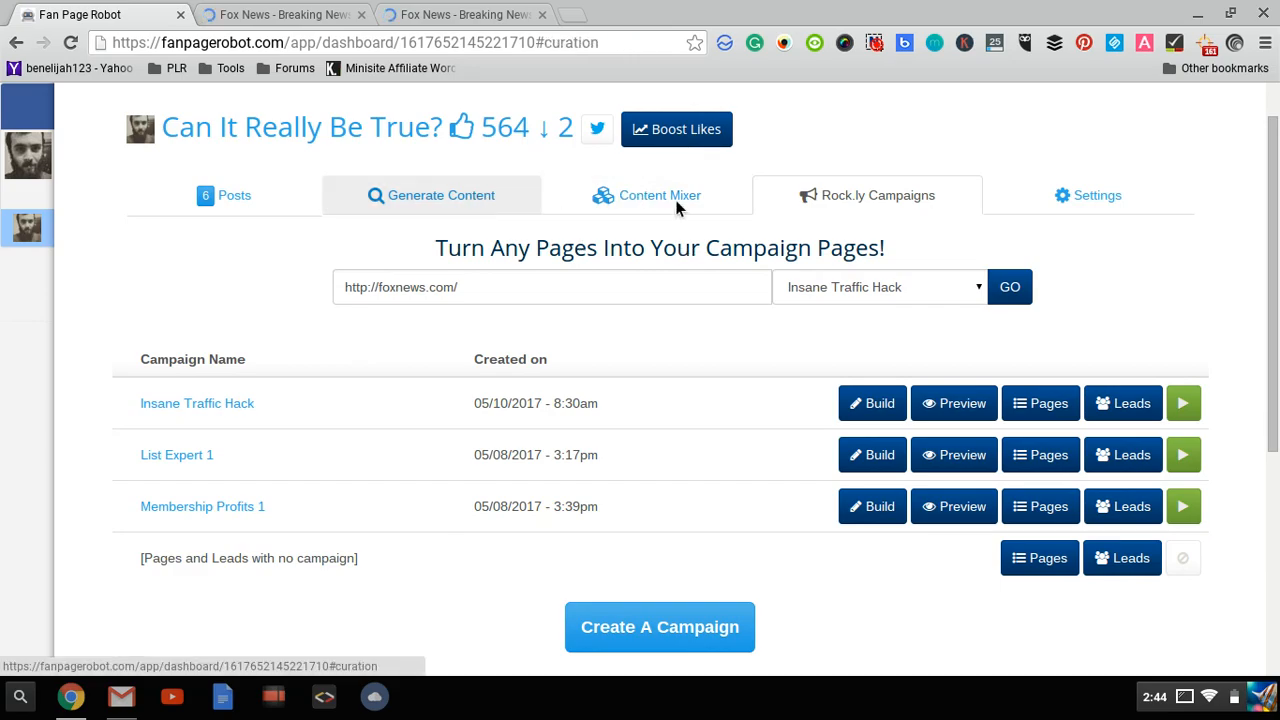
left_click(440, 195)
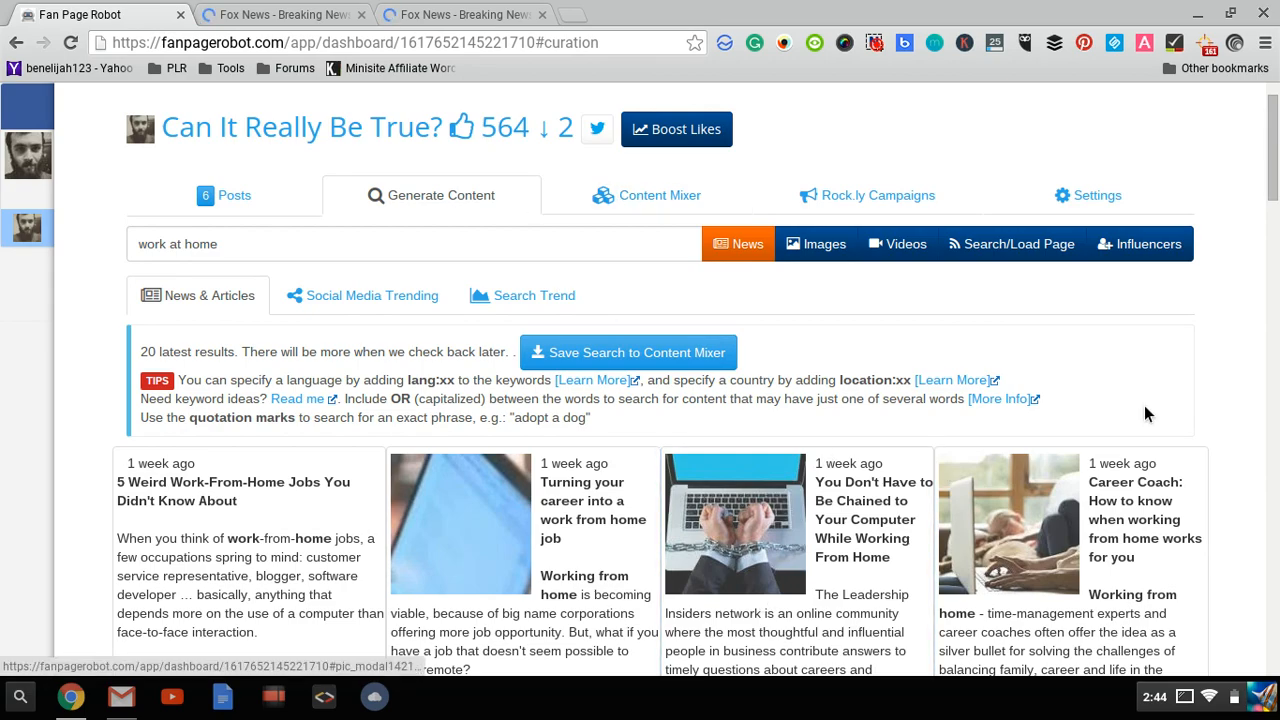
mouse_move(783, 358)
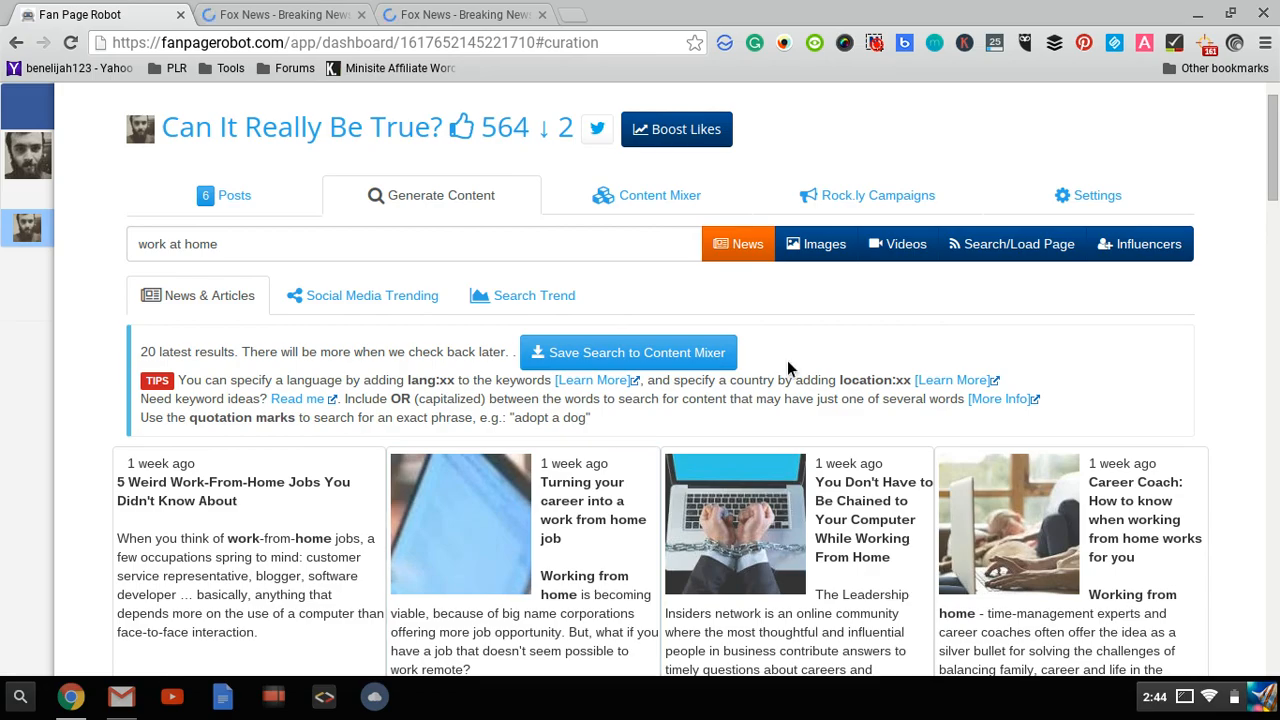
Scroll down through the work at home news results in Generate Content
scroll("down", 3)
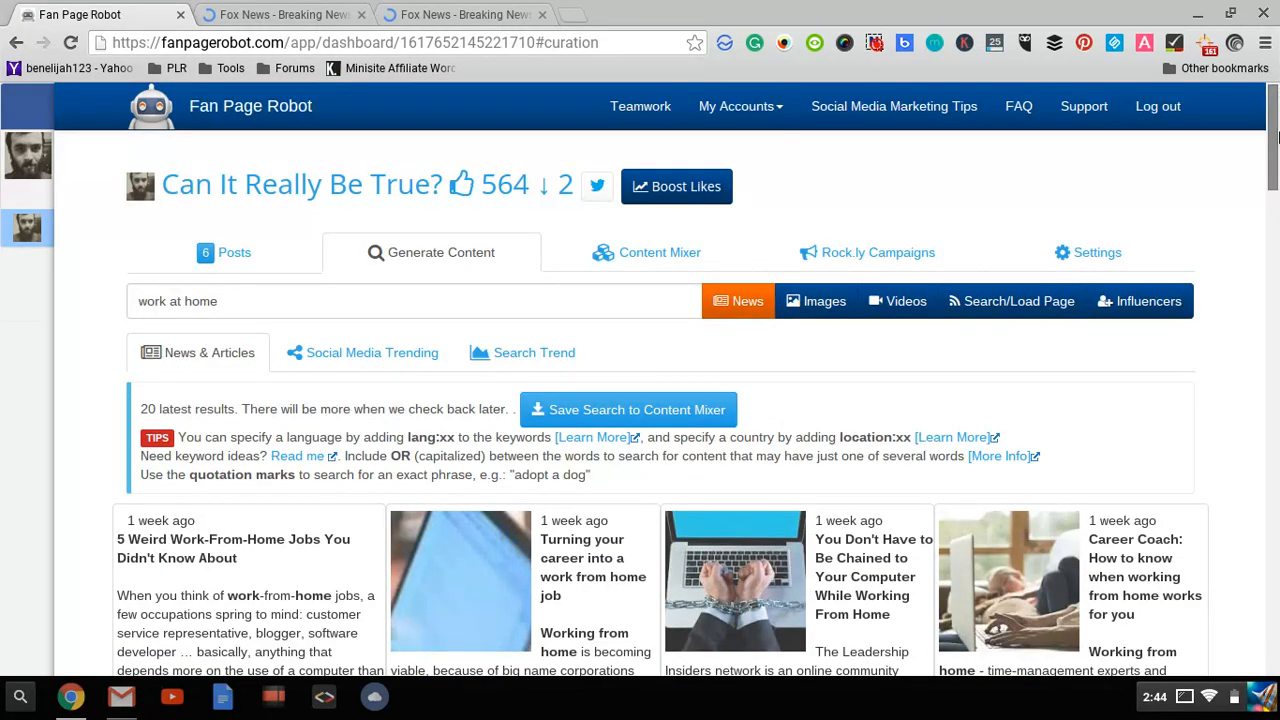
scroll("down", 3)
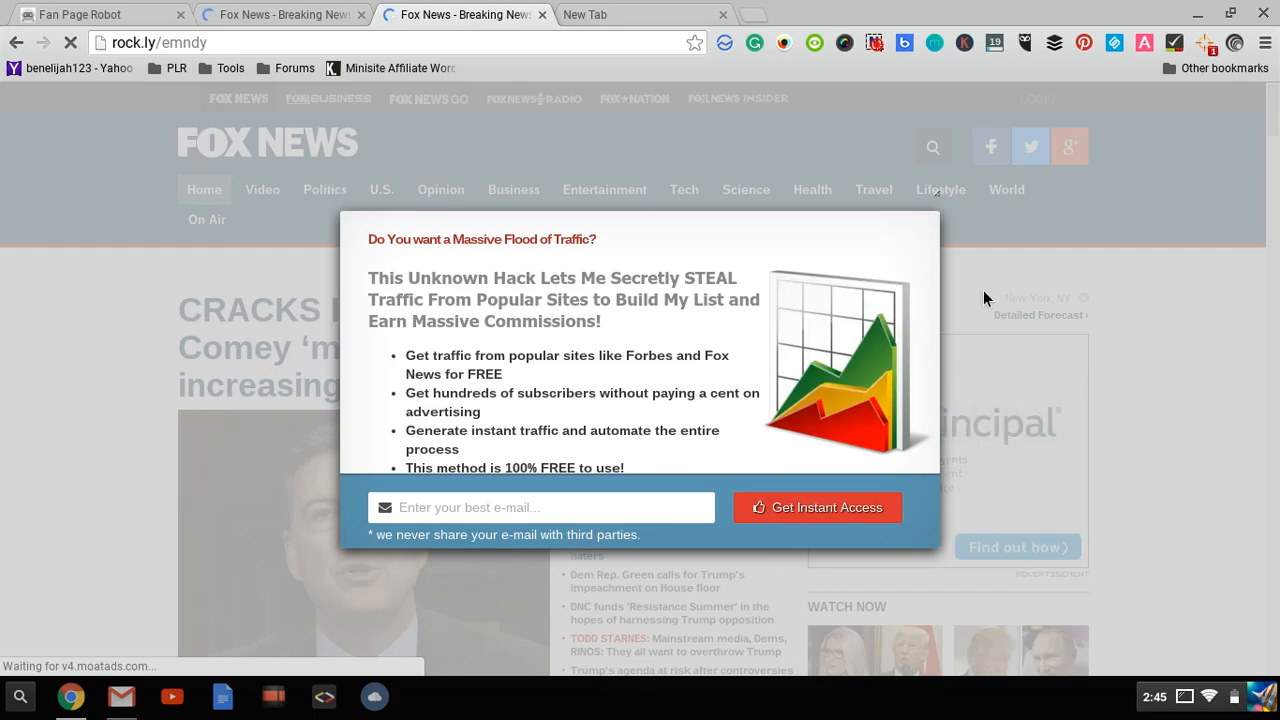
mouse_move(345, 541)
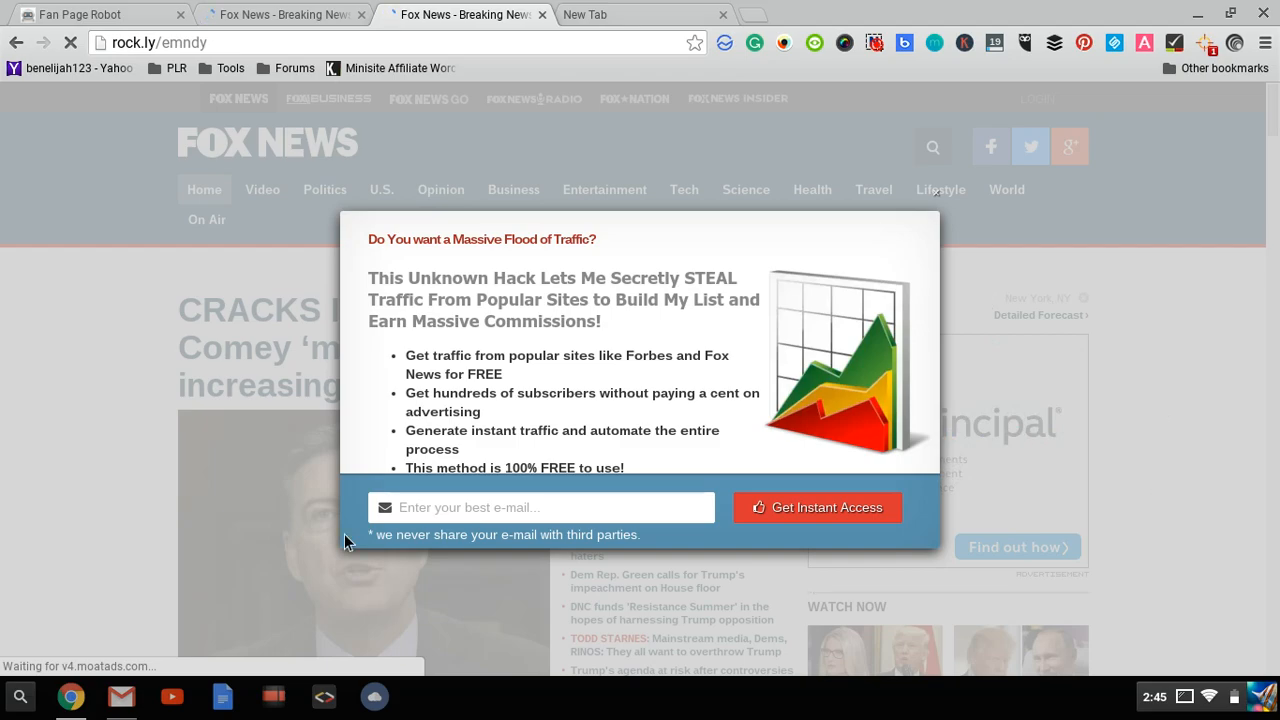
mouse_move(537, 196)
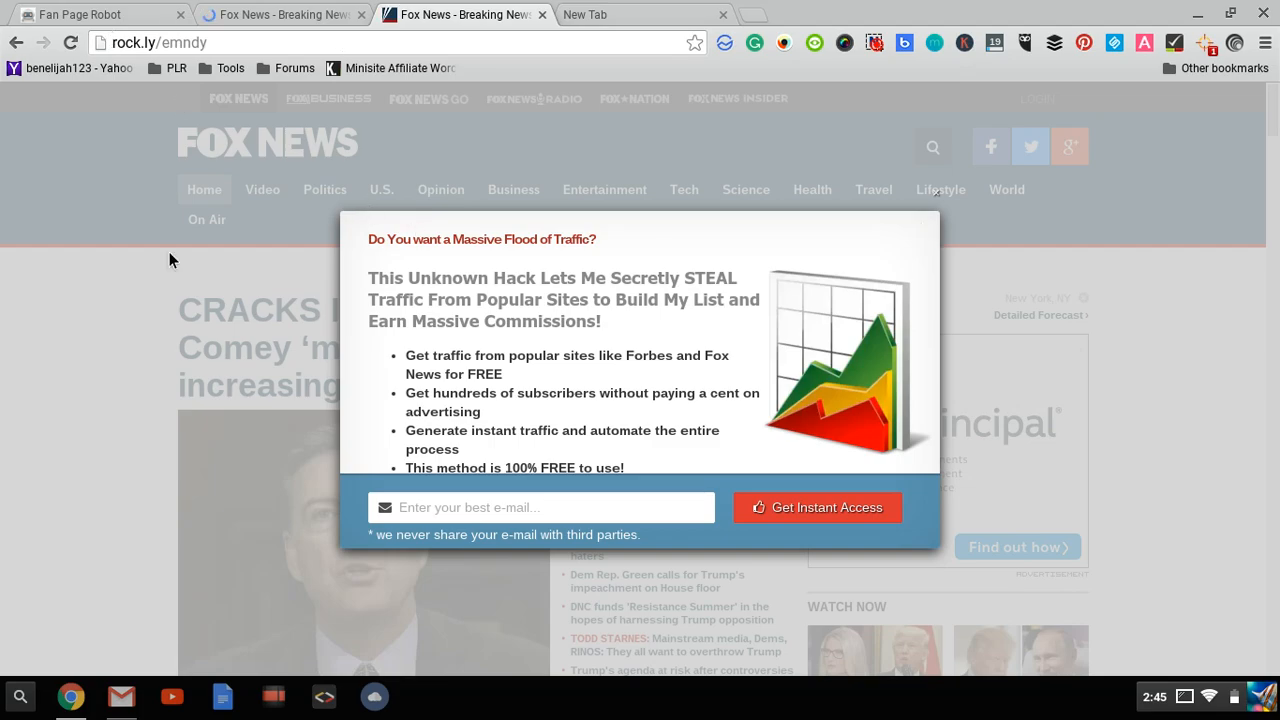
mouse_move(155, 93)
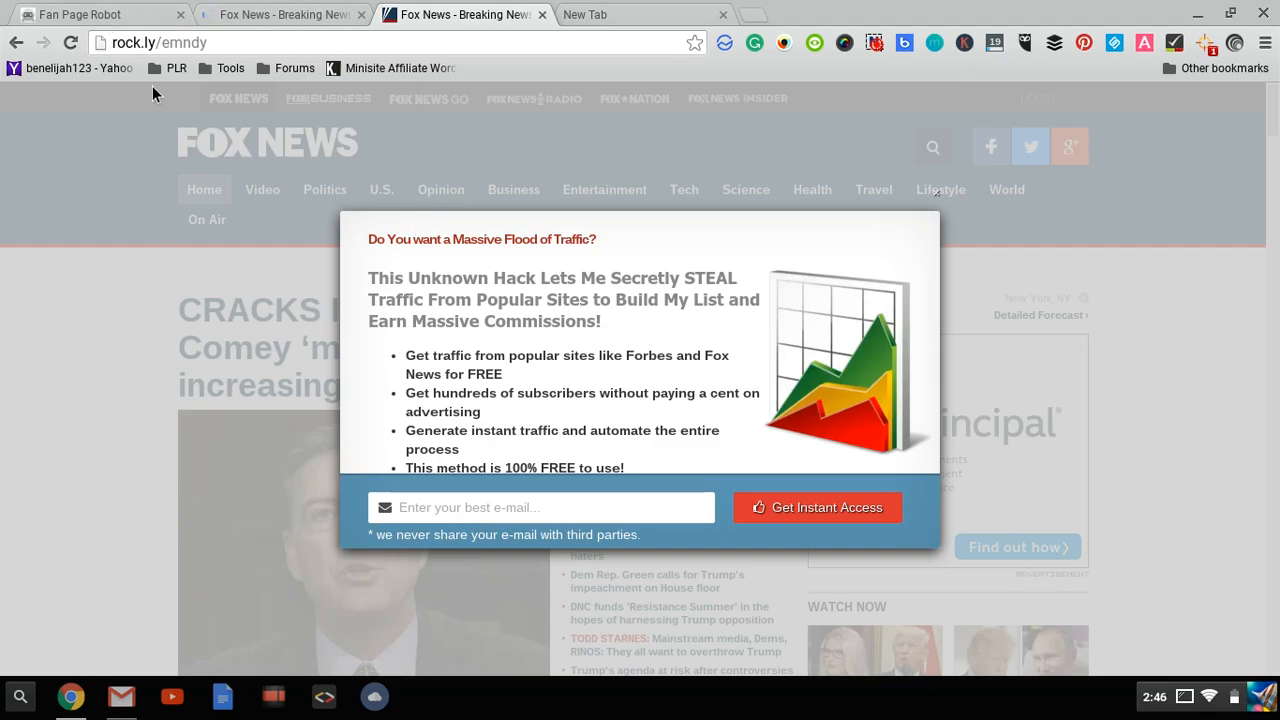
mouse_move(364, 211)
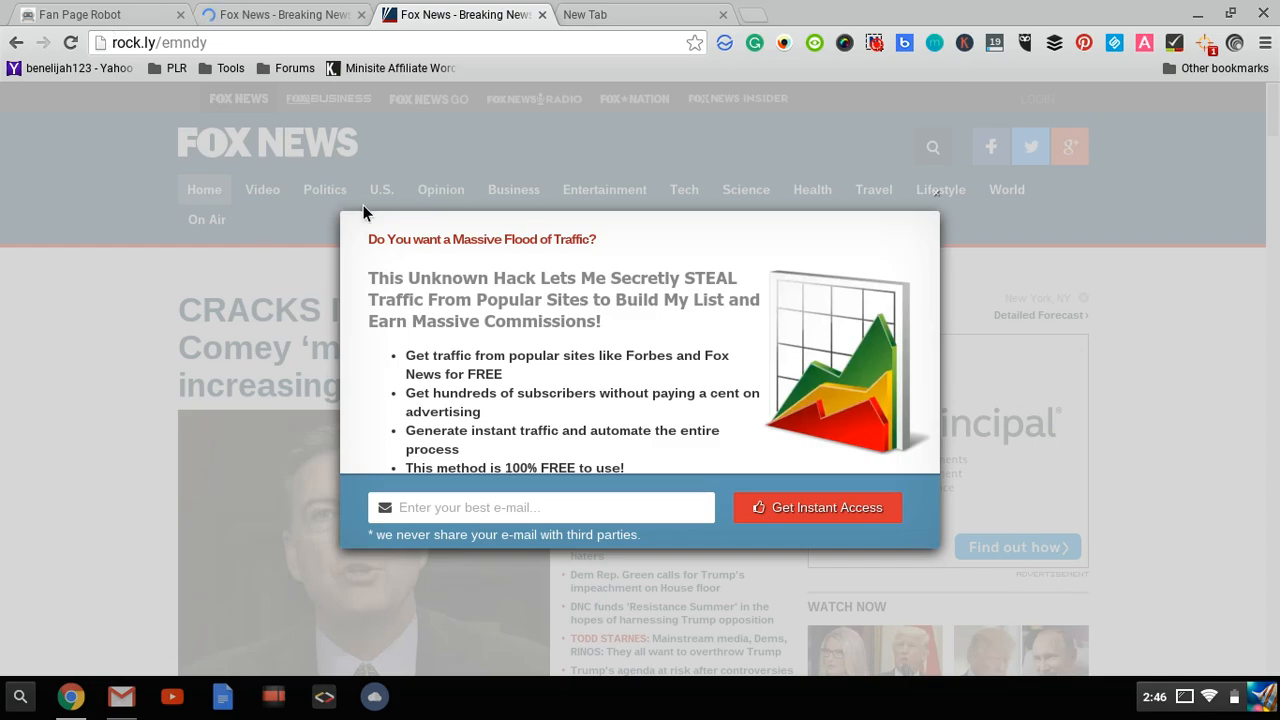
mouse_move(503, 257)
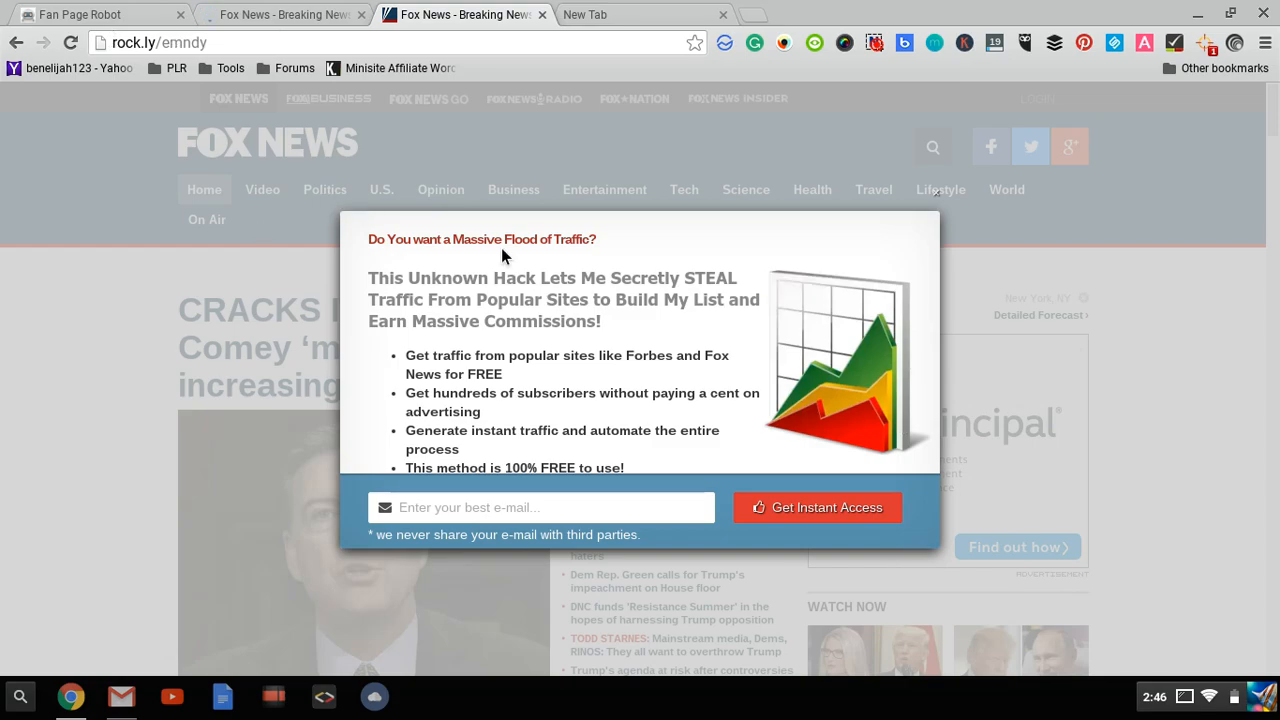
mouse_move(822, 527)
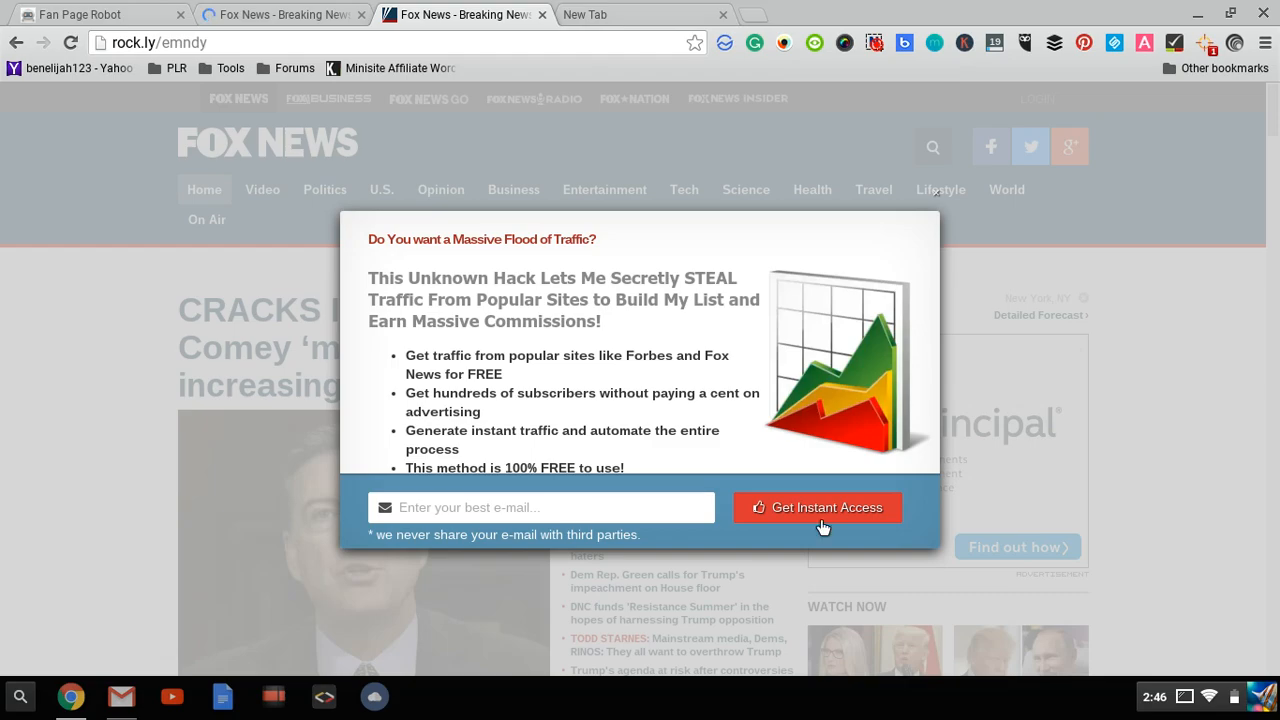
mouse_move(592, 328)
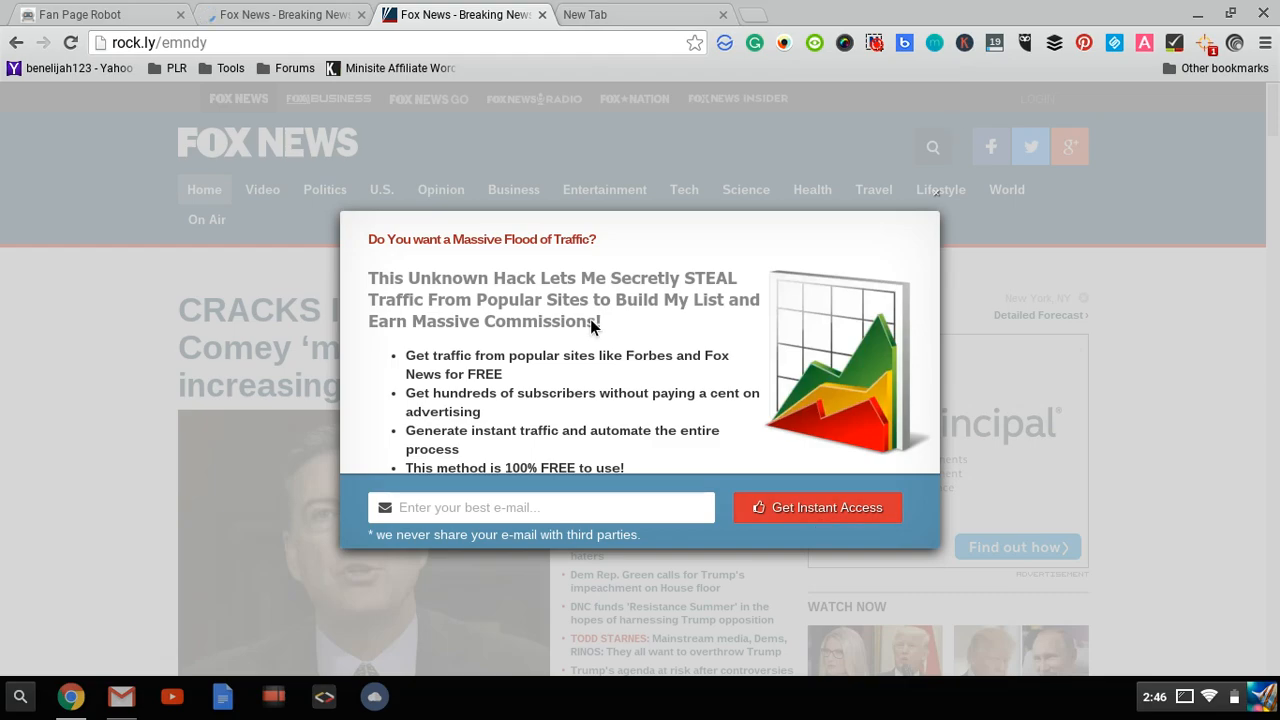
mouse_move(612, 99)
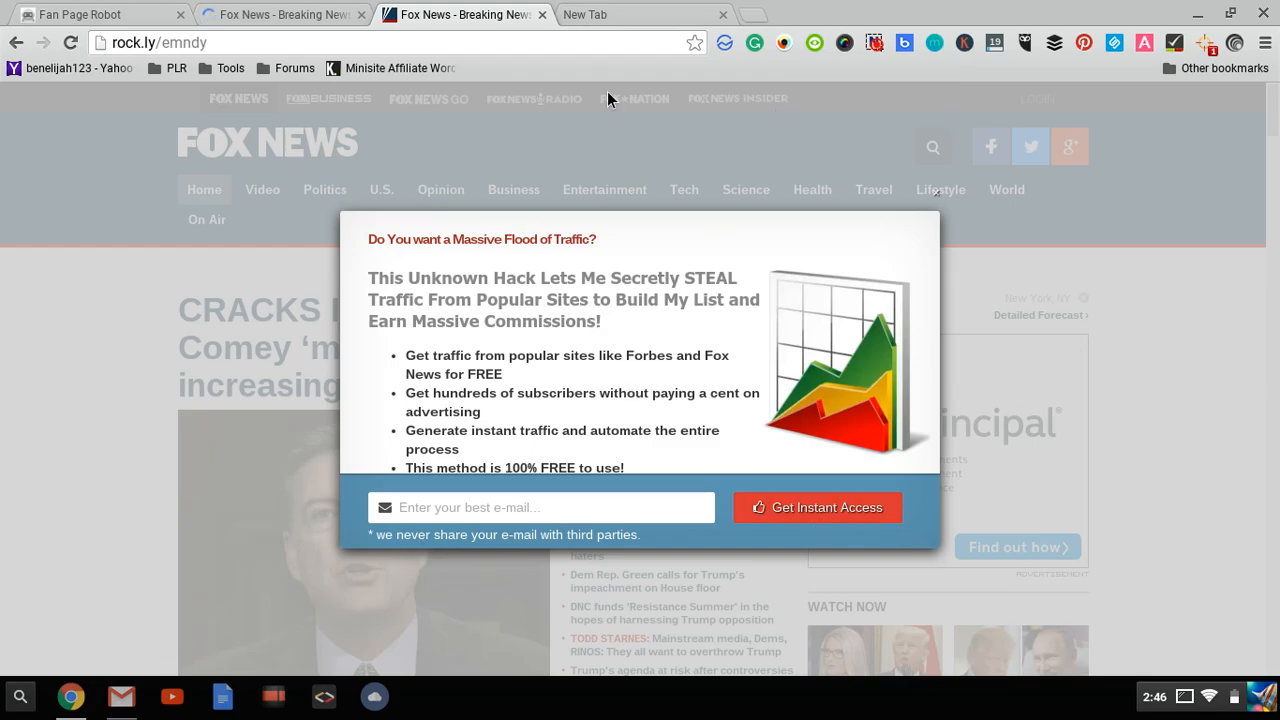
Leave the Fox News signup overlay and return to the Fan Page Robot dashboard
left_click(100, 14)
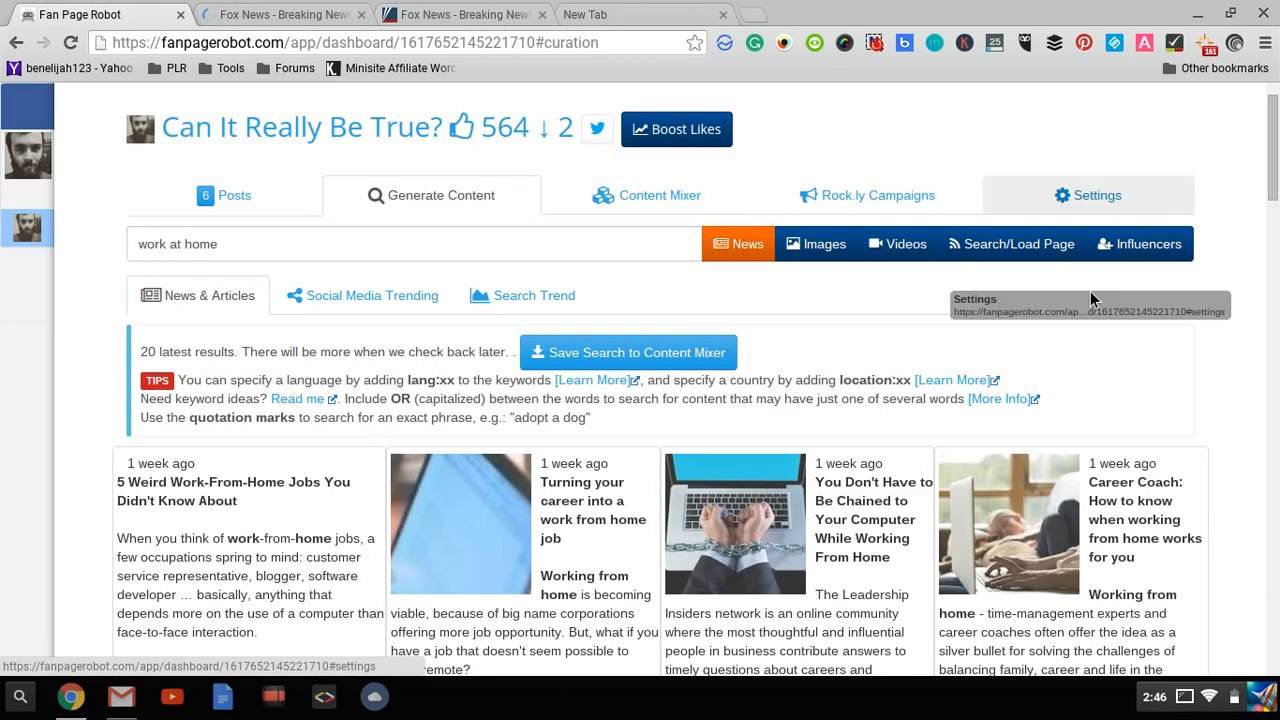
left_click(676, 129)
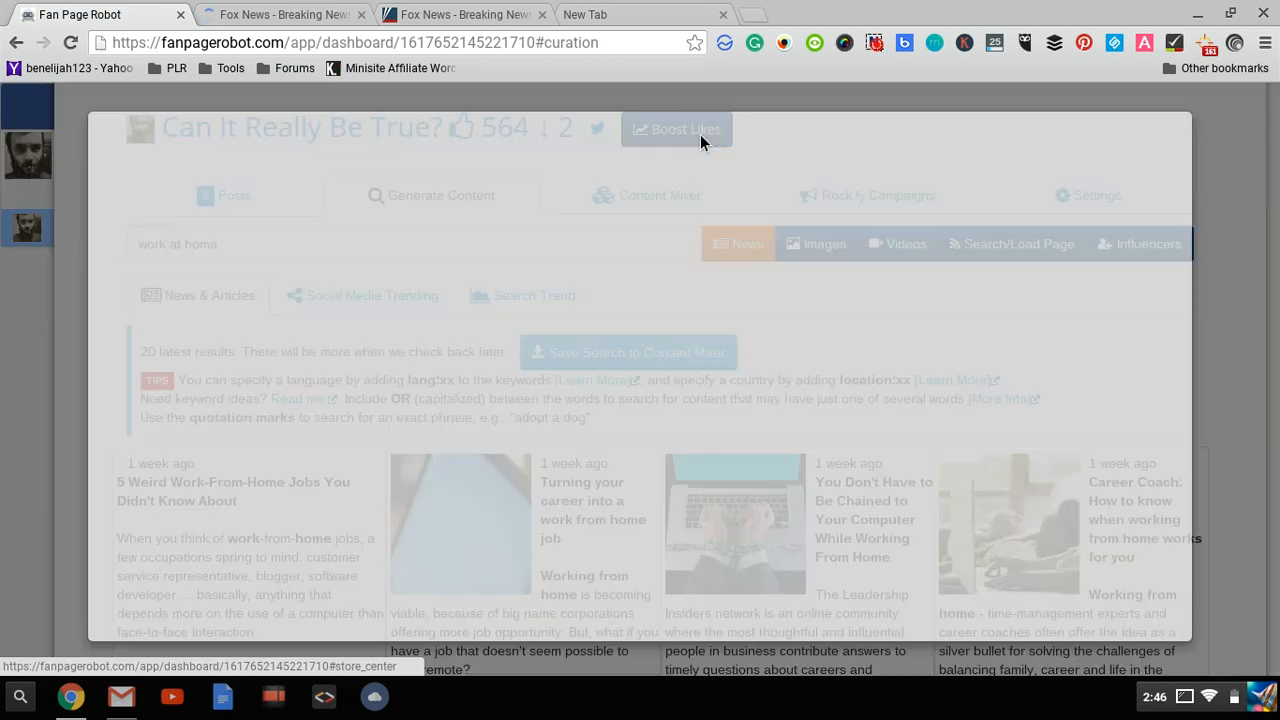
left_click(677, 129)
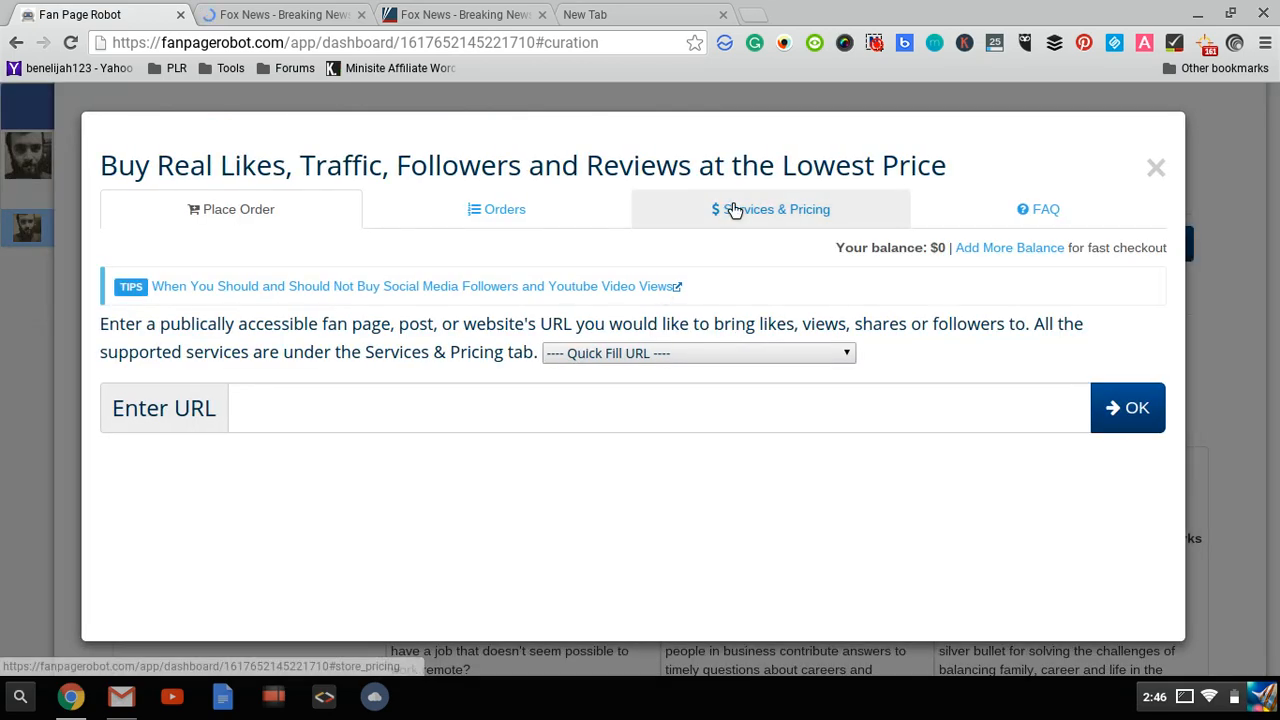
left_click(769, 209)
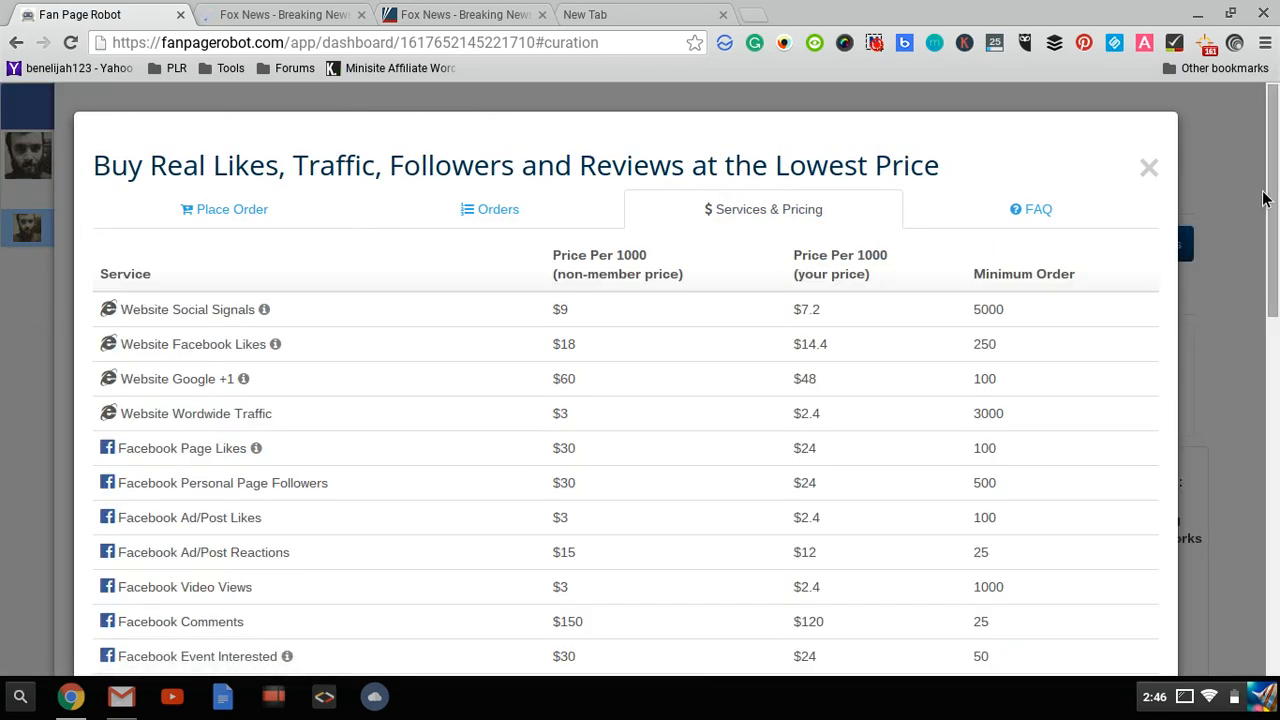
scroll("down", 3)
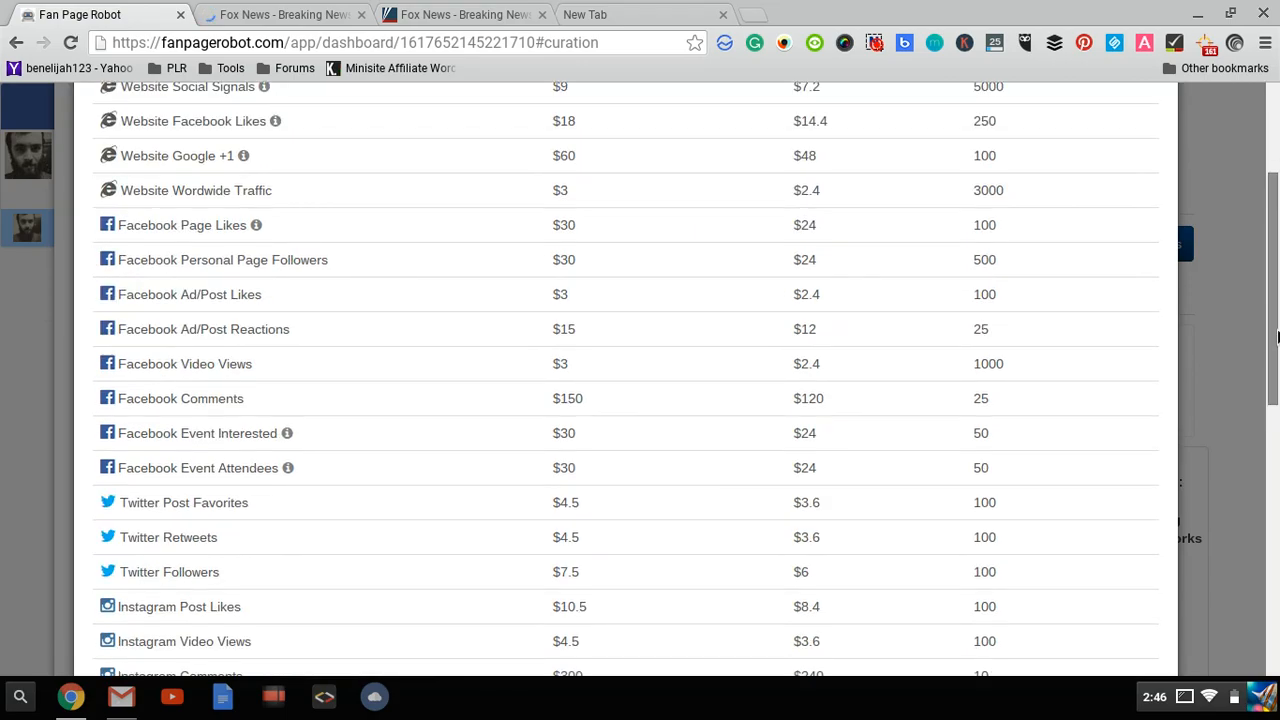
scroll("down", 3)
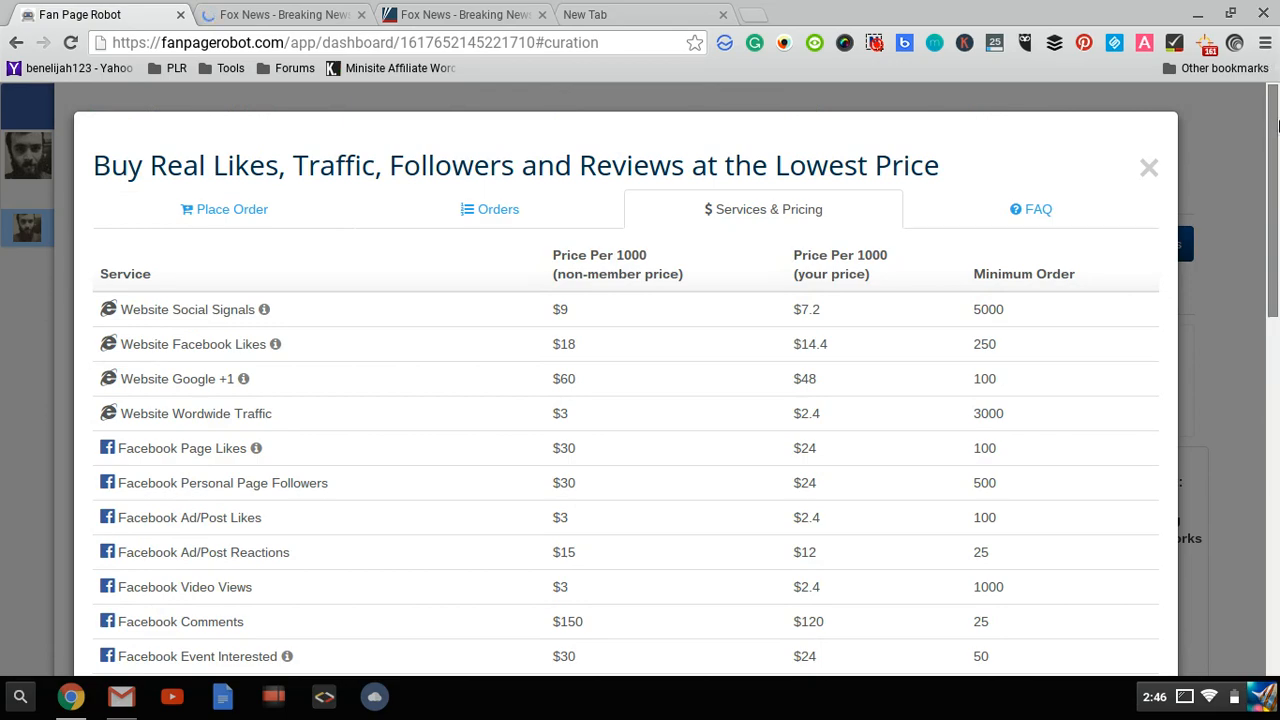
scroll("down", 3)
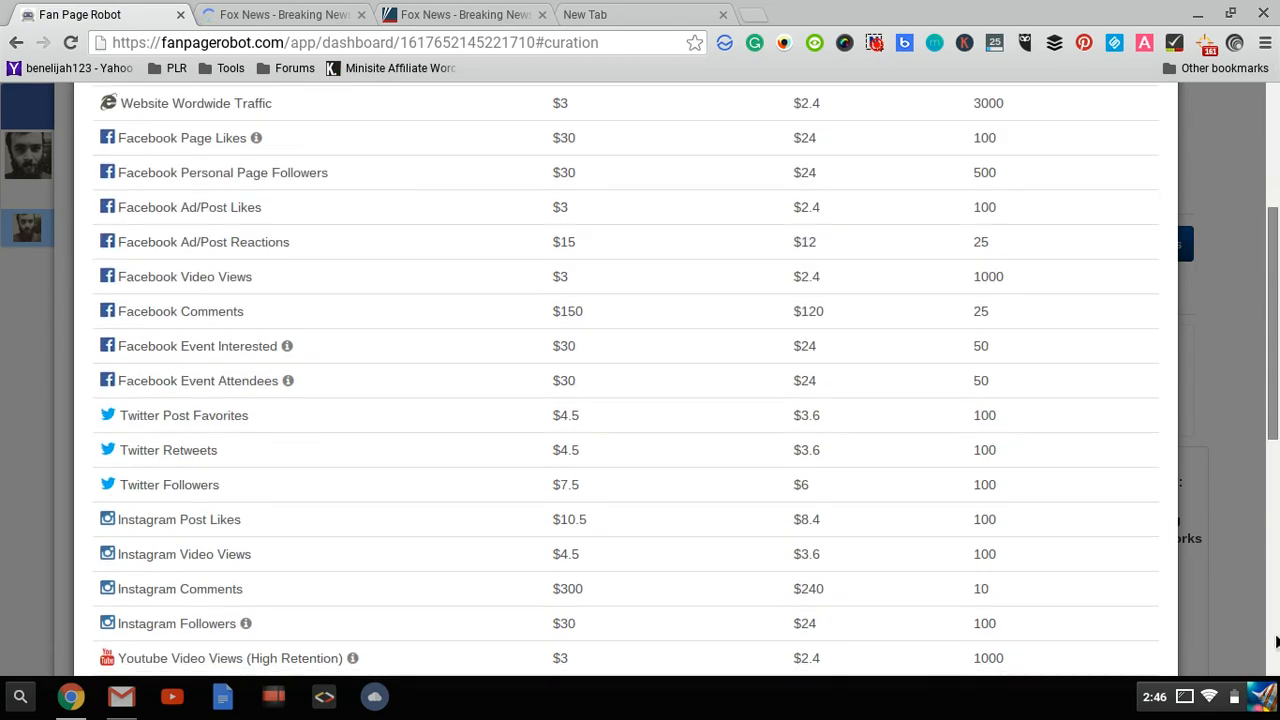
scroll("down", 3)
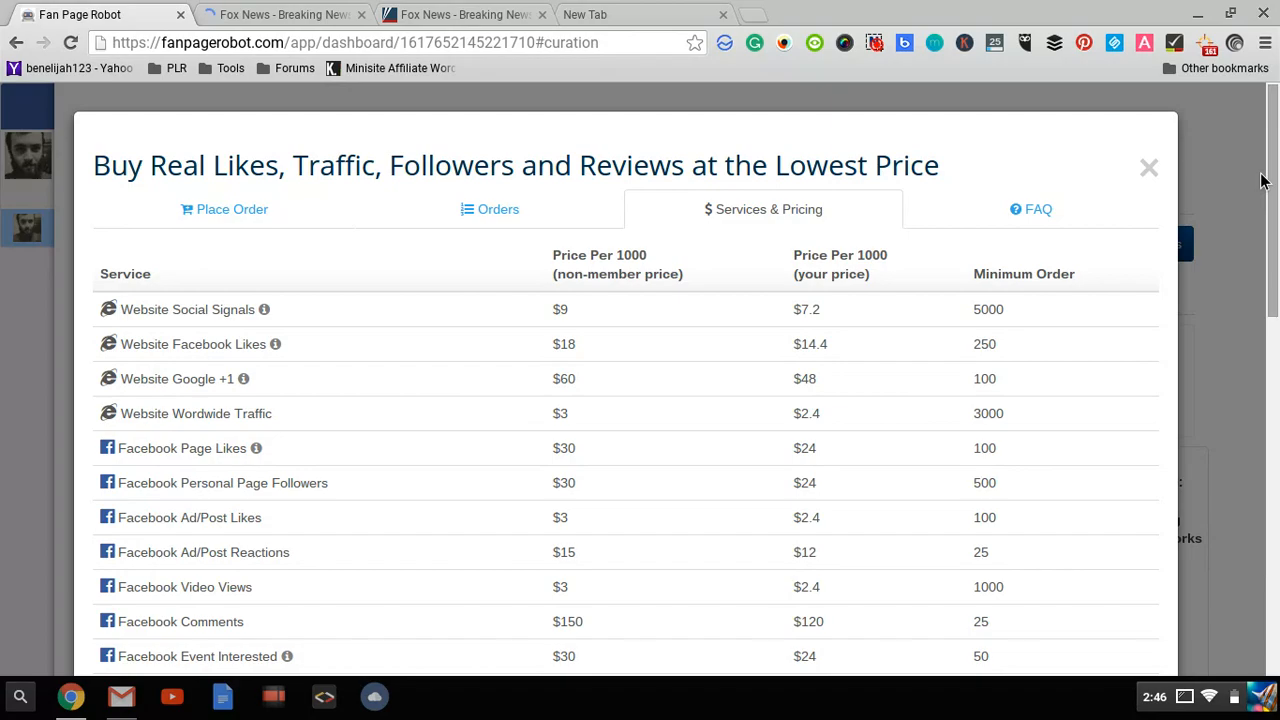
mouse_move(1148, 166)
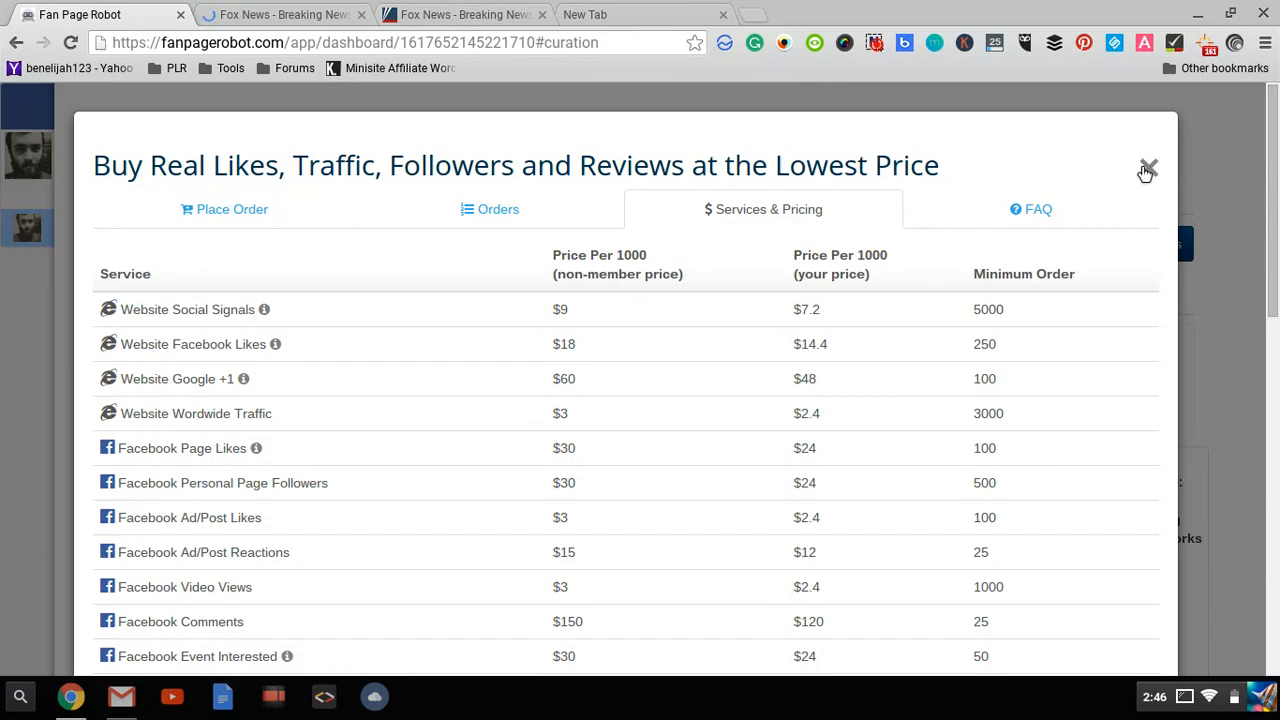
left_click(1147, 166)
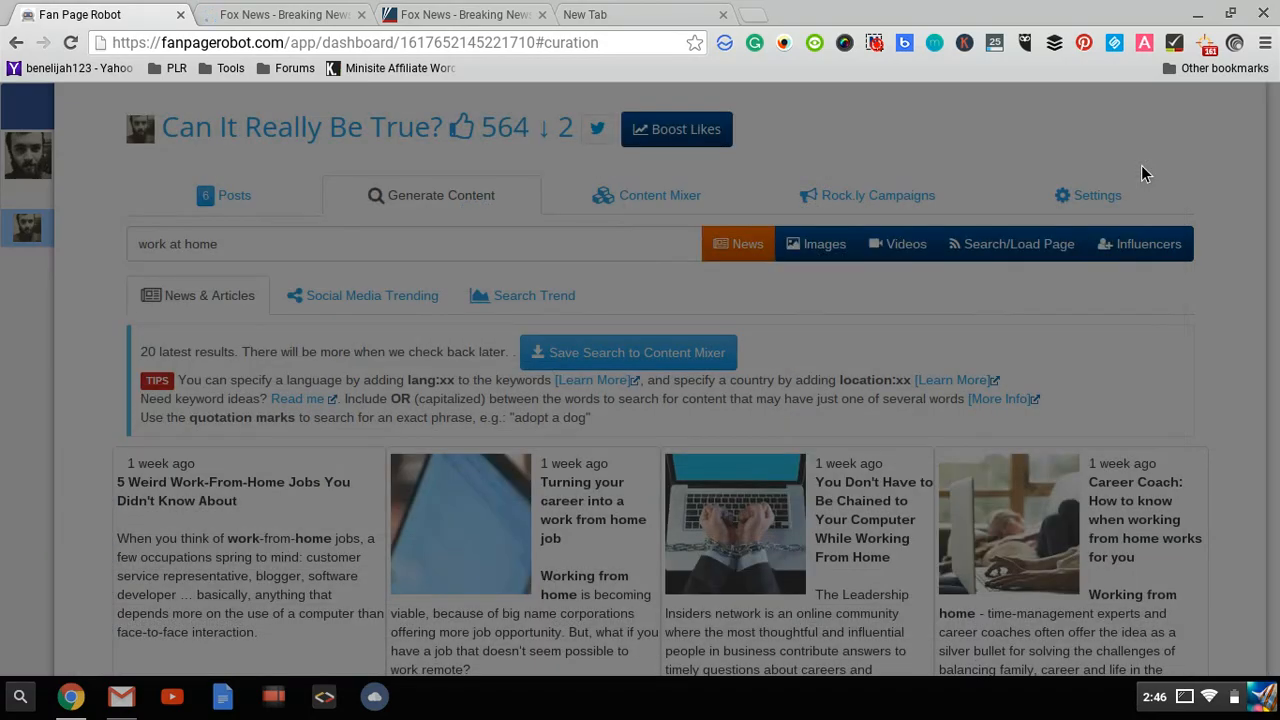
Browse the Generate Content results and trending keywords, then show Posts with the #workathome draft
scroll("down", 3)
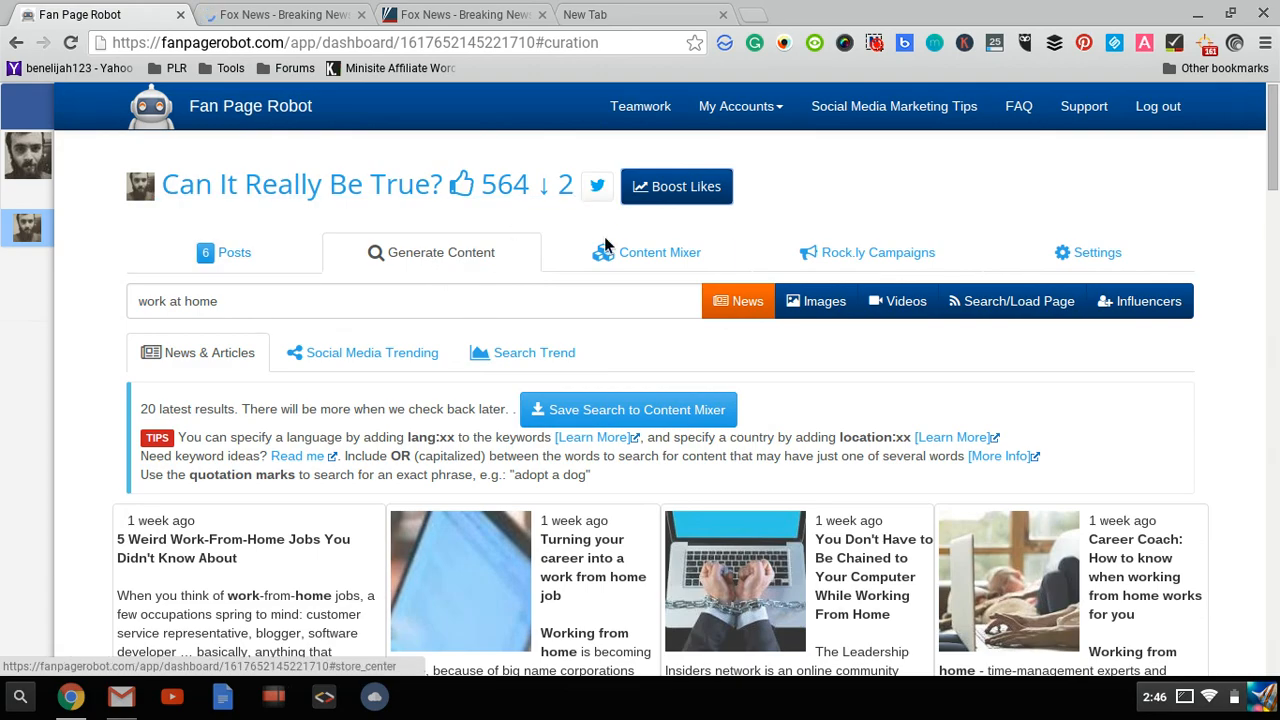
left_click(659, 252)
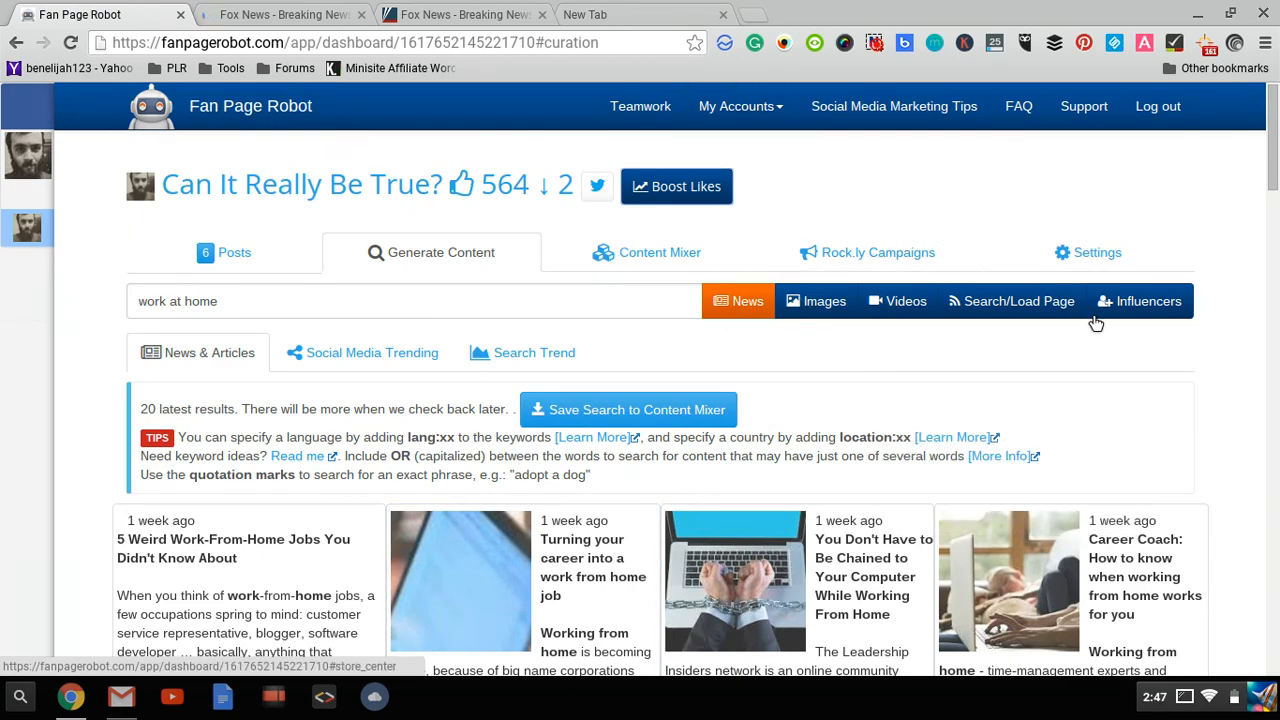
scroll("down", 3)
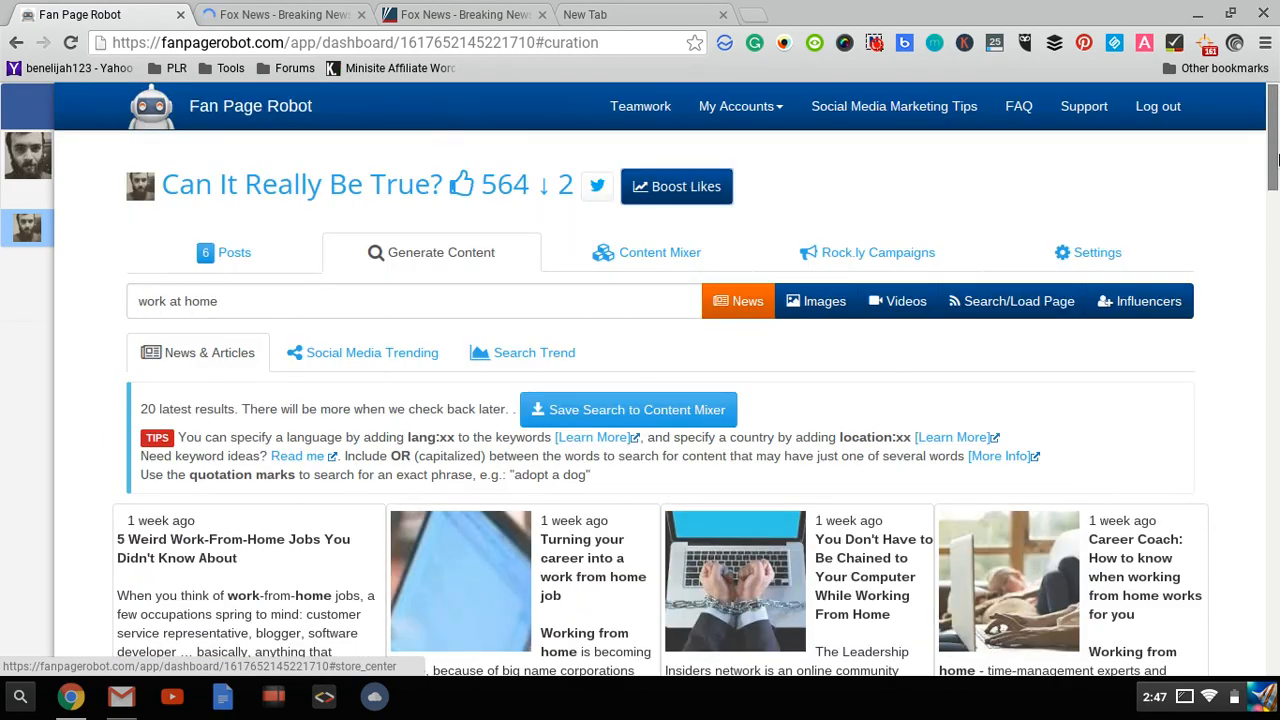
scroll("down", 3)
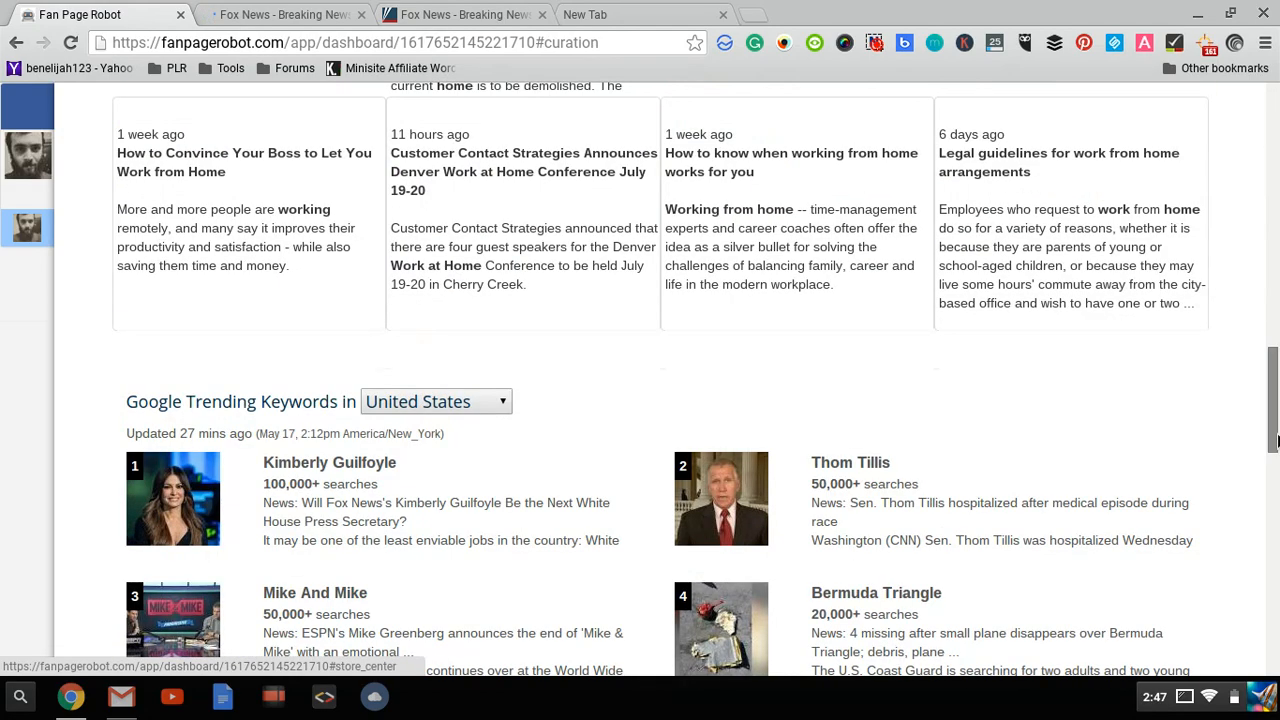
scroll("down", 3)
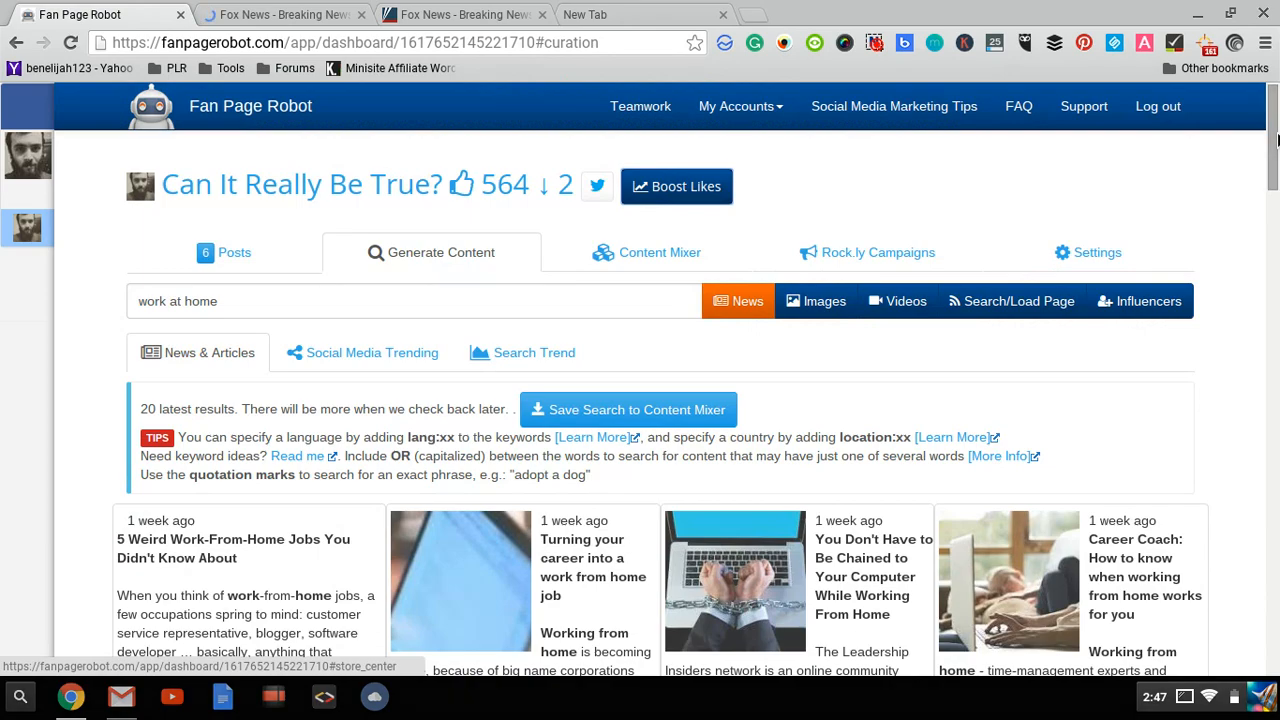
mouse_move(184, 157)
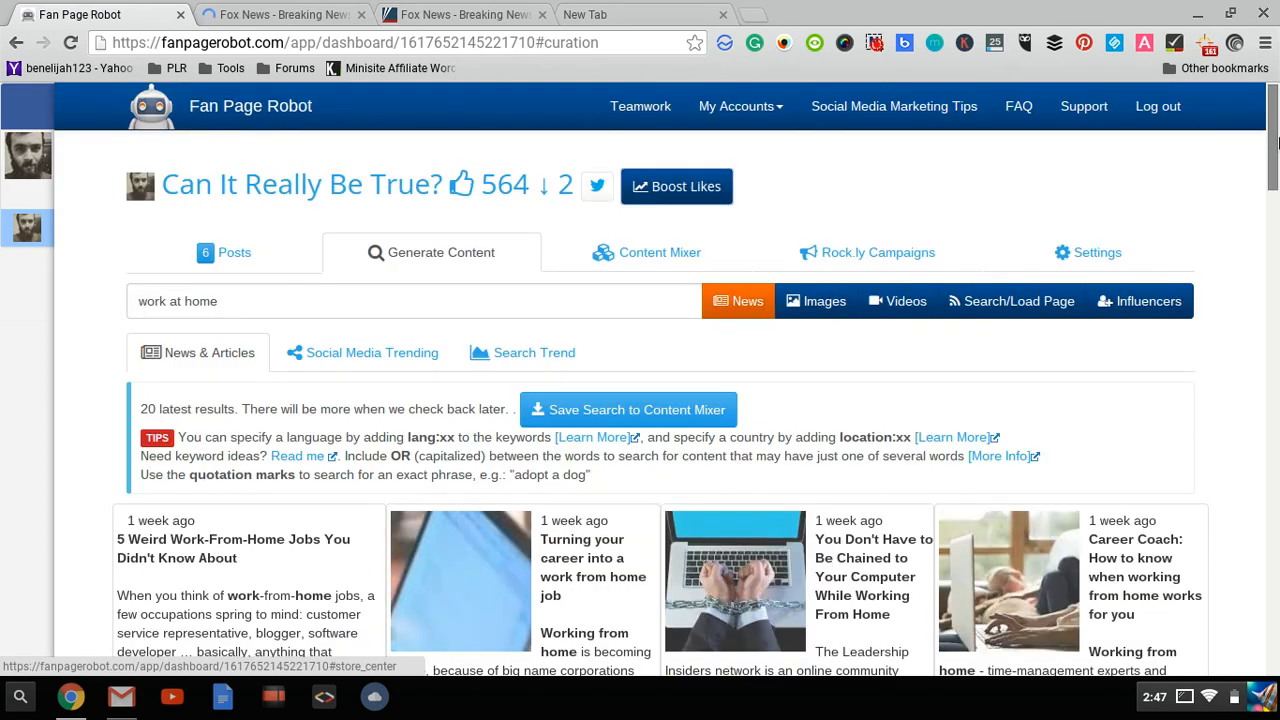
mouse_move(1255, 105)
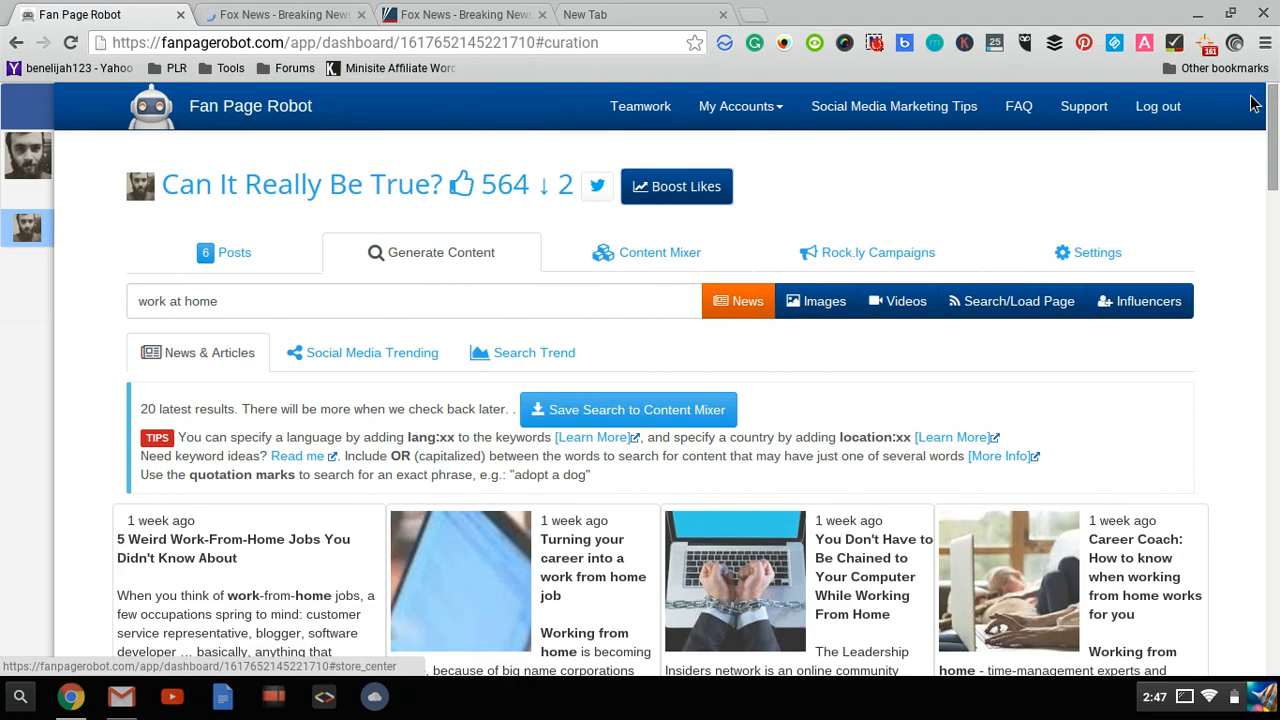
mouse_move(1120, 447)
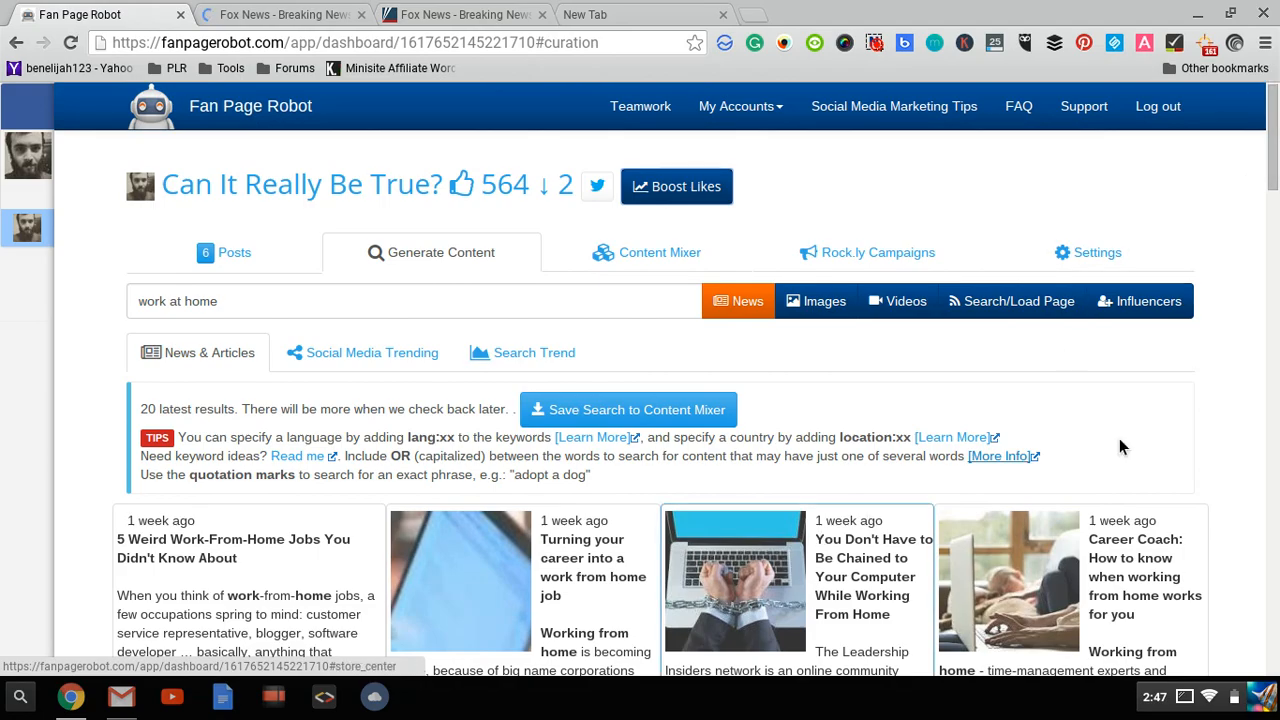
scroll("down", 3)
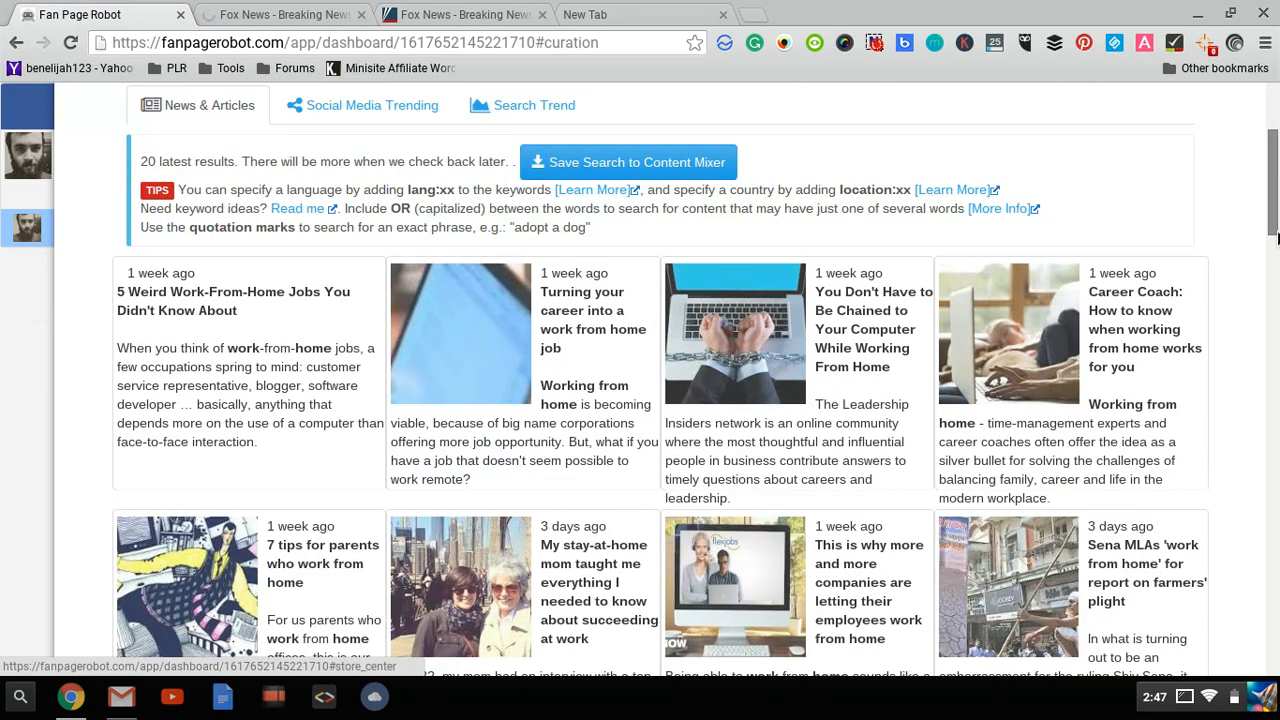
scroll("down", 3)
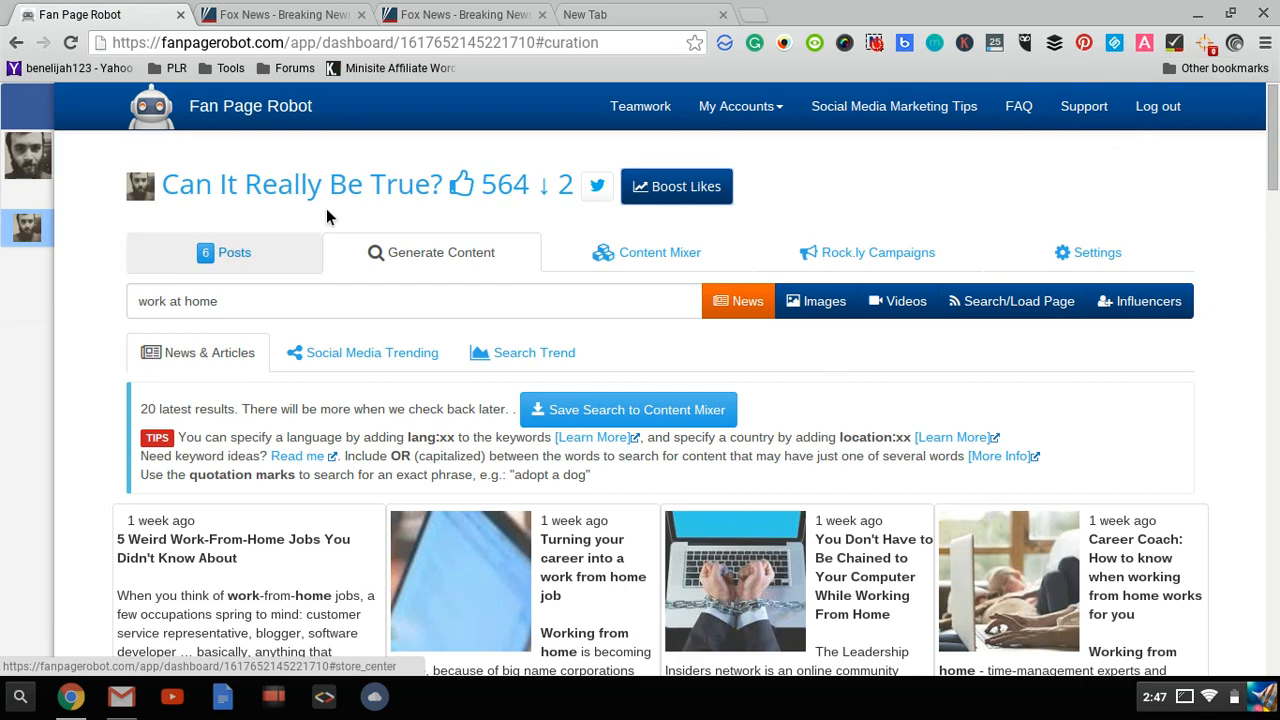
mouse_move(497, 430)
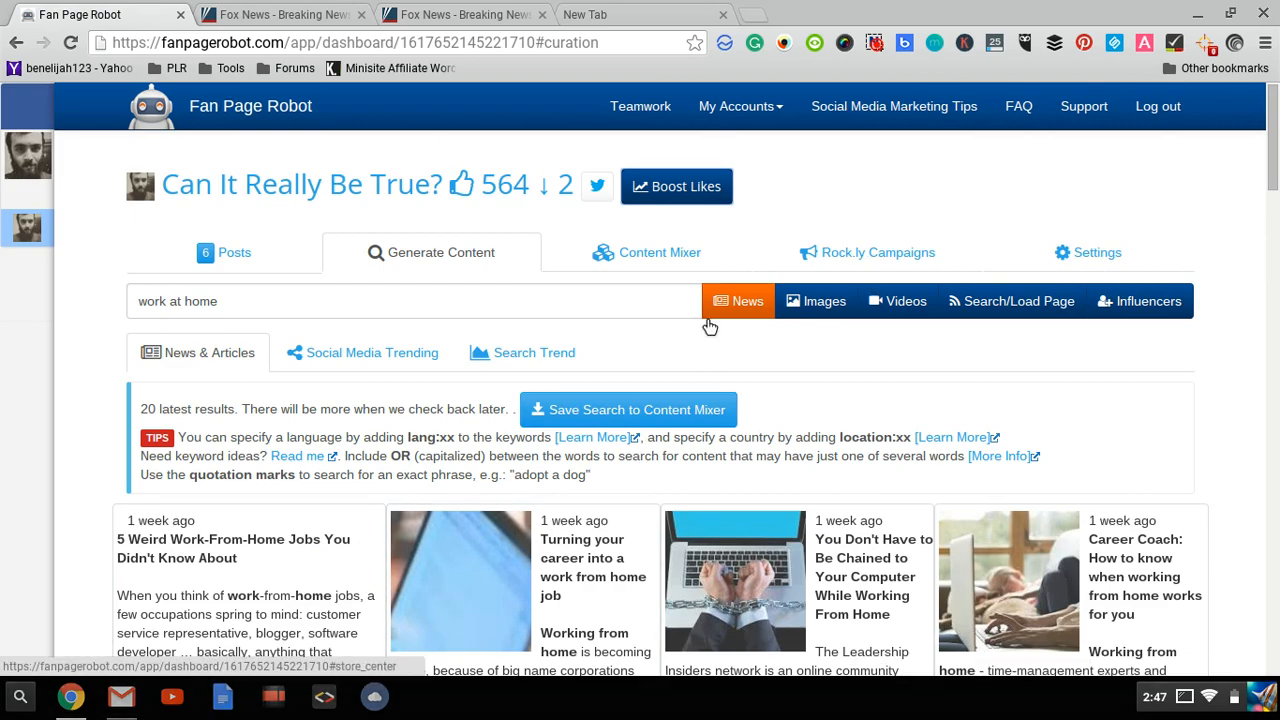
mouse_move(280, 280)
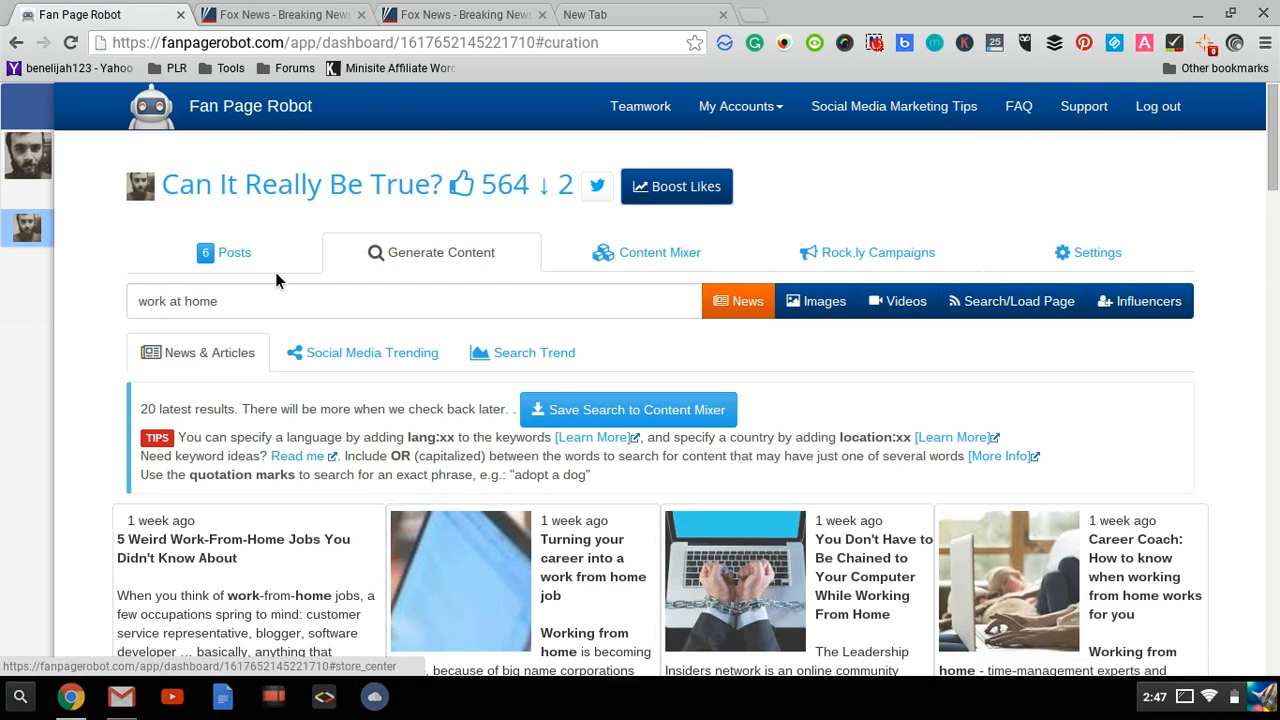
left_click(224, 252)
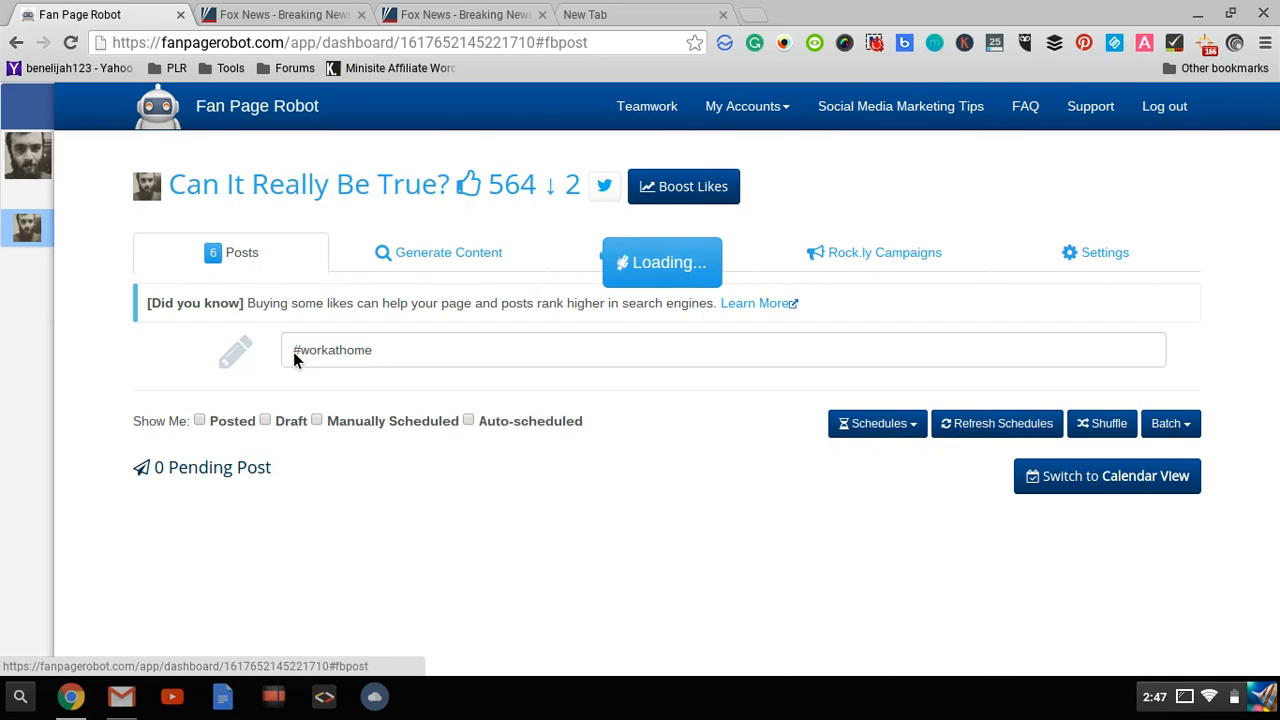